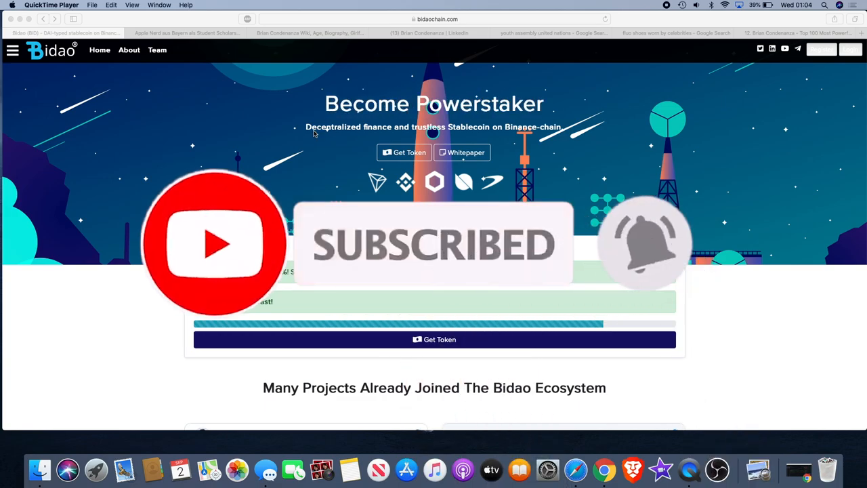
- Scroll the Bidao site past partnerships and DeFi stats to the Awesome Team section with CEO Bastian Aigner and CTO Brian Condenanza
scroll(down, 3)
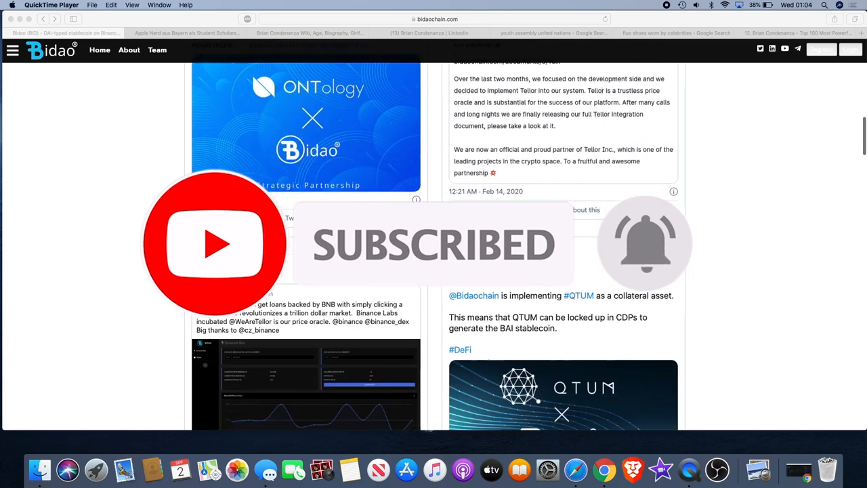
scroll(down, 3)
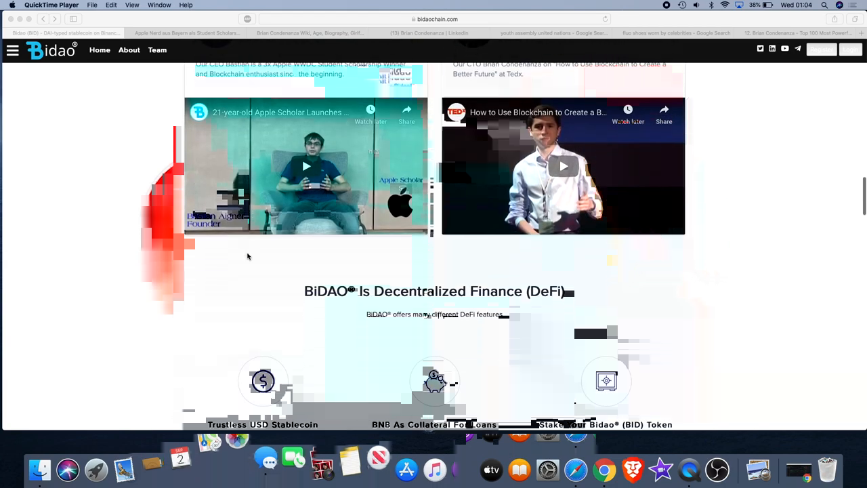
scroll(up, 3)
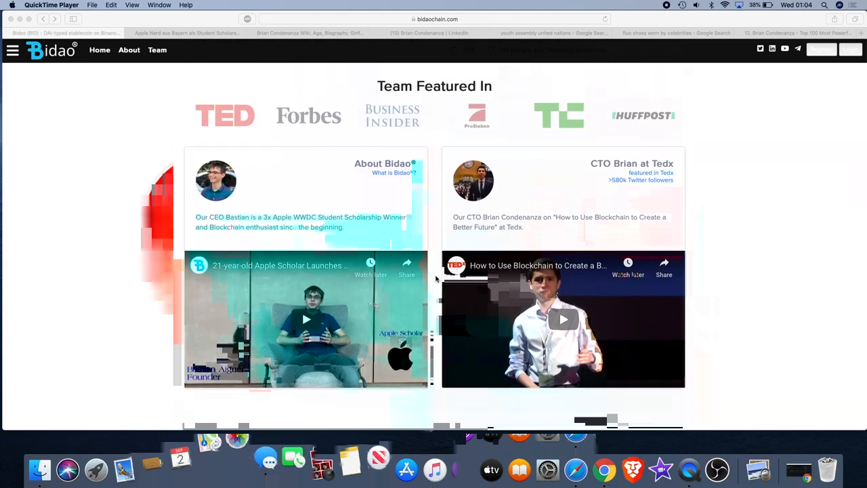
scroll(down, 3)
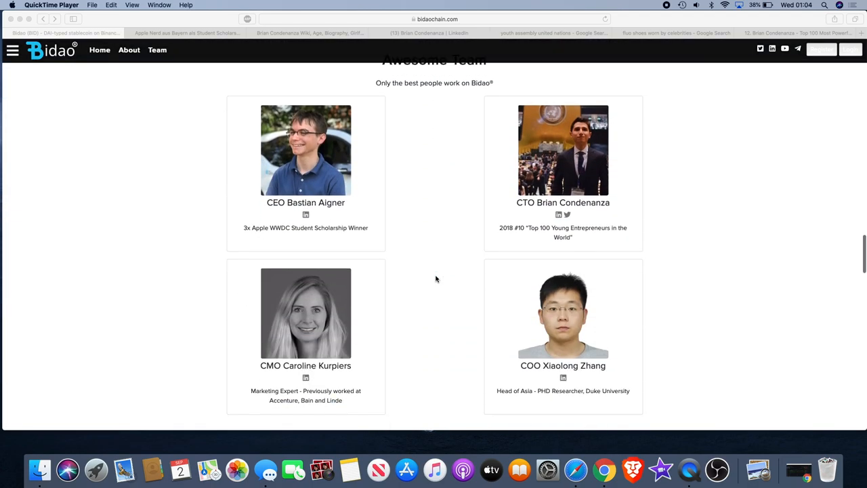
scroll(down, 3)
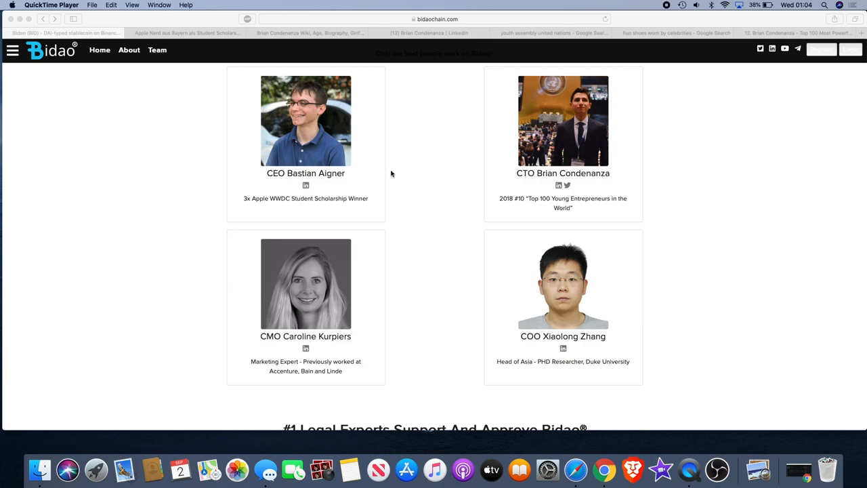
scroll(up, 3)
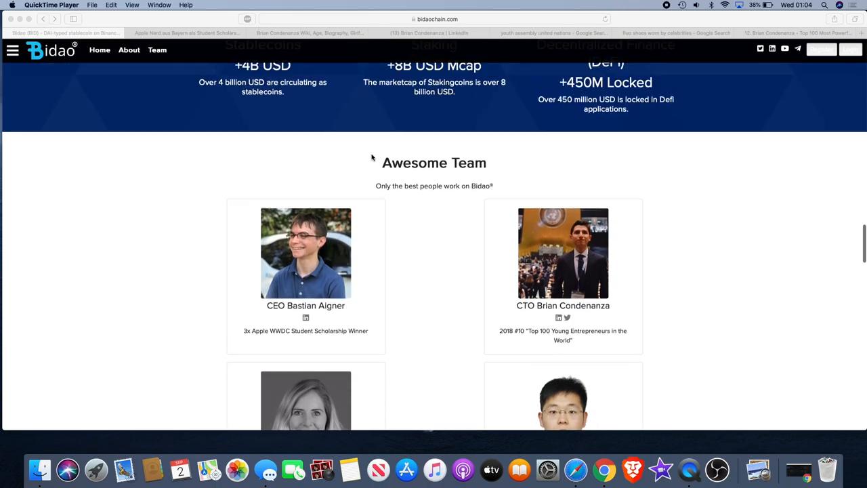
scroll(down, 3)
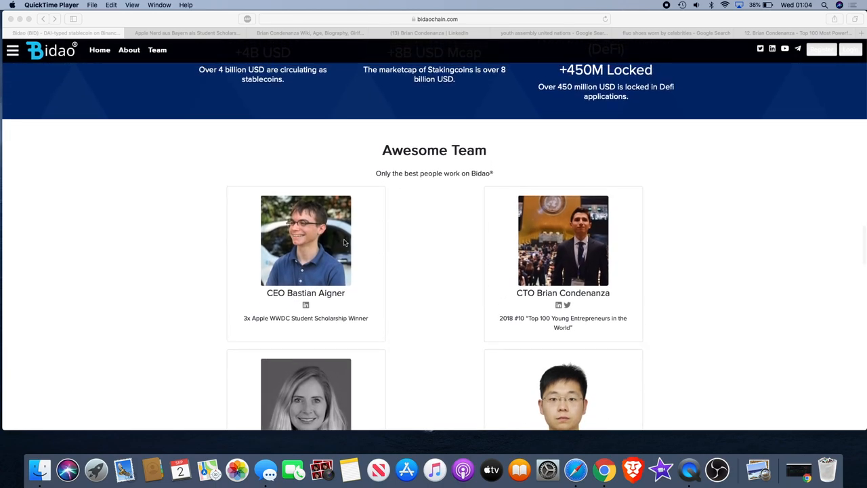
mouse_move(567, 260)
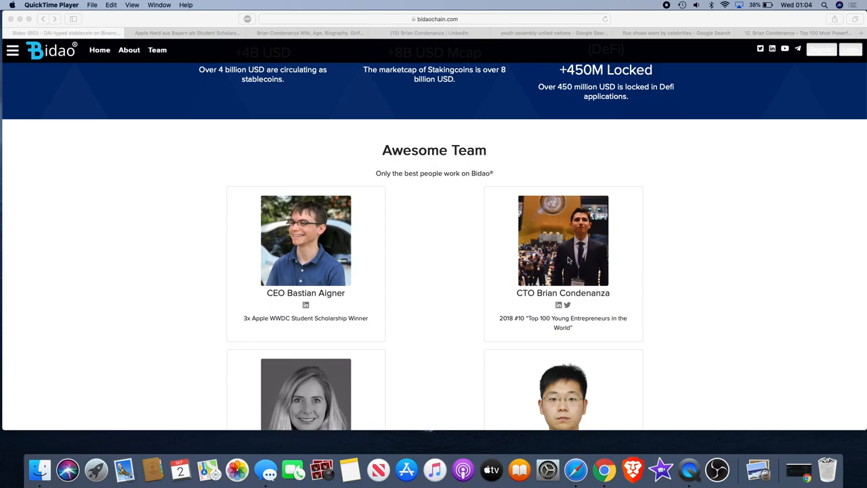
scroll(down, 3)
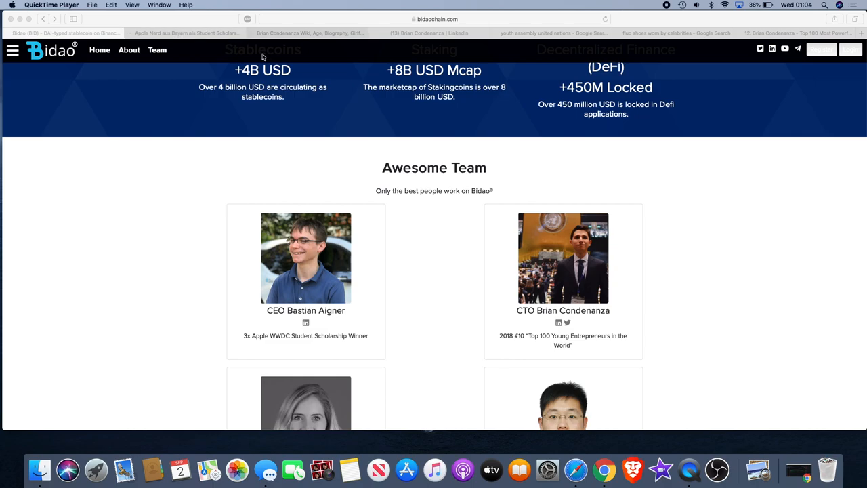
scroll(down, 3)
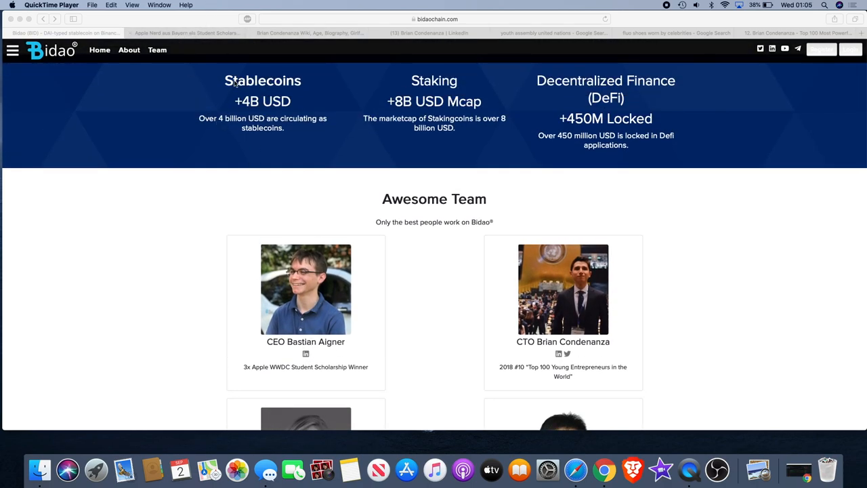
mouse_move(355, 127)
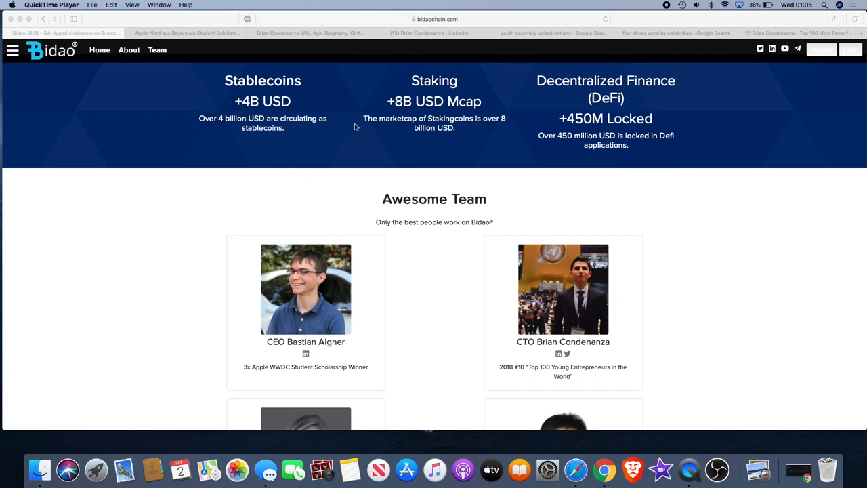
- Scroll back up to the Team Featured In section with TED, Forbes logos and the CEO and CTO videos
click(187, 32)
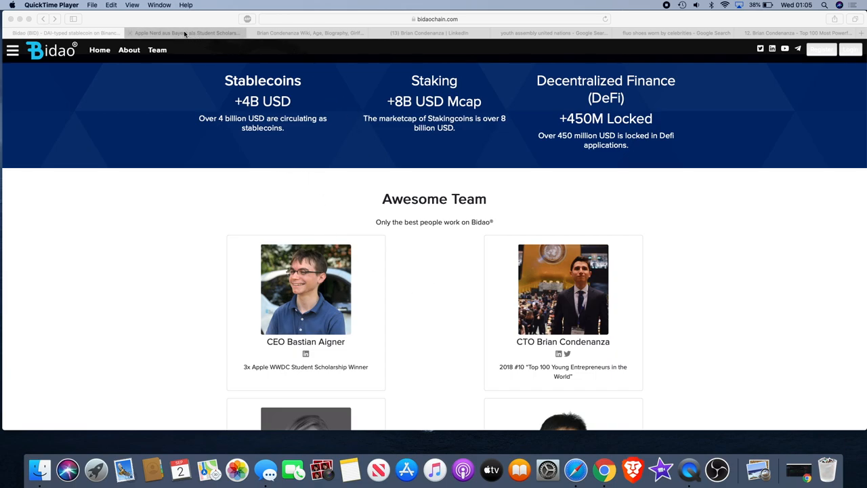
scroll(up, 3)
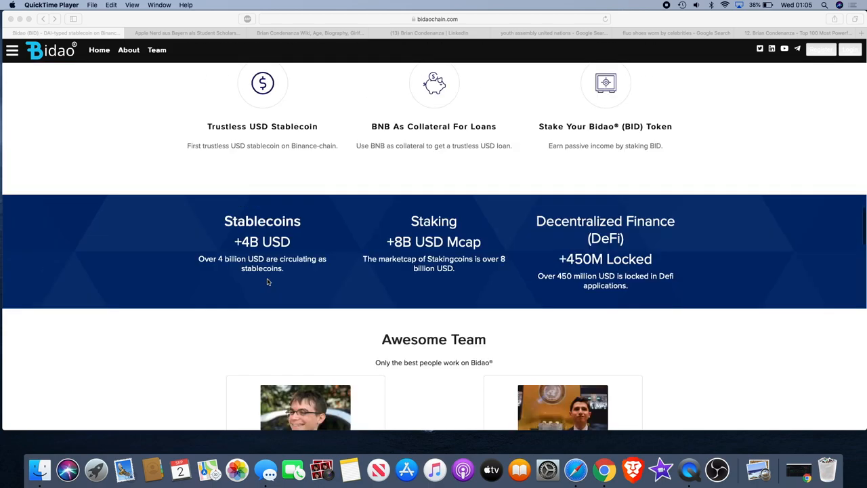
scroll(down, 3)
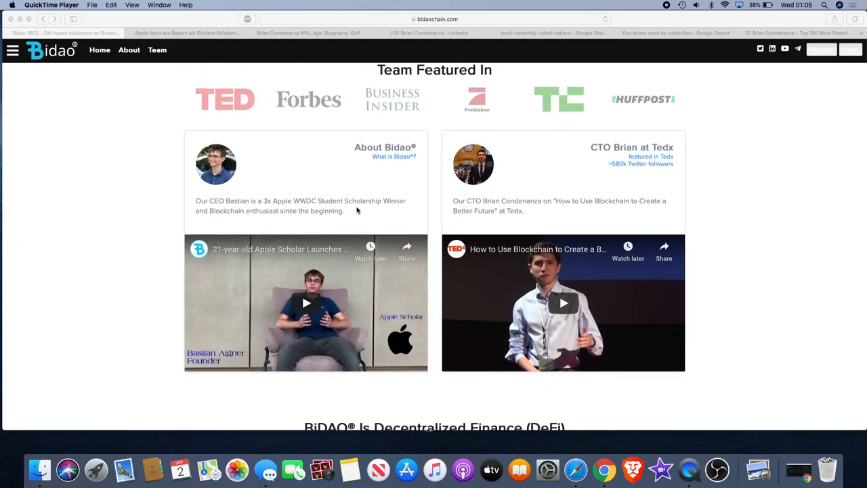
mouse_move(331, 233)
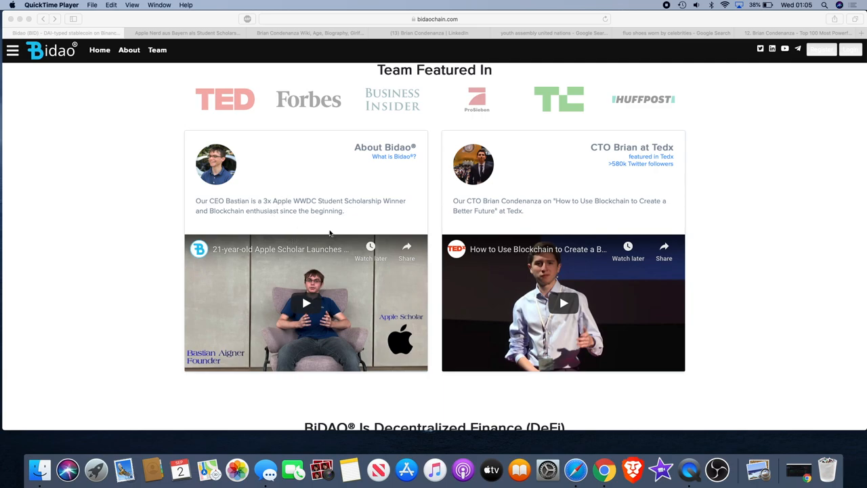
mouse_move(332, 253)
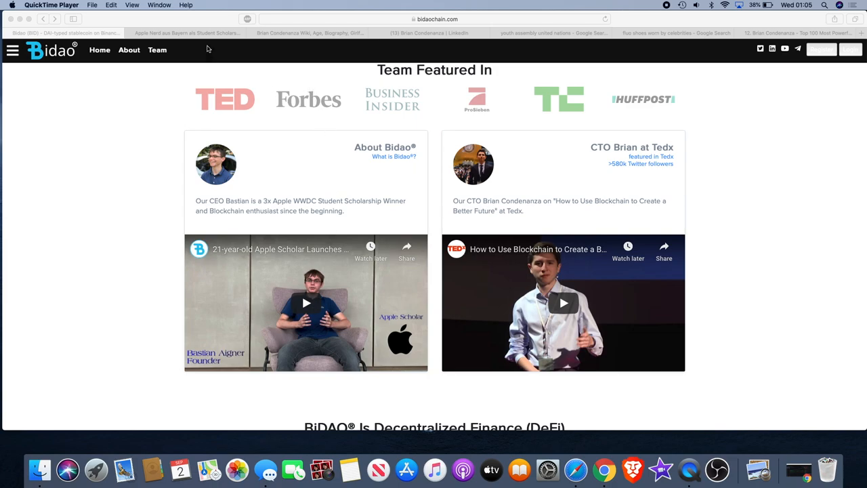
mouse_move(749, 198)
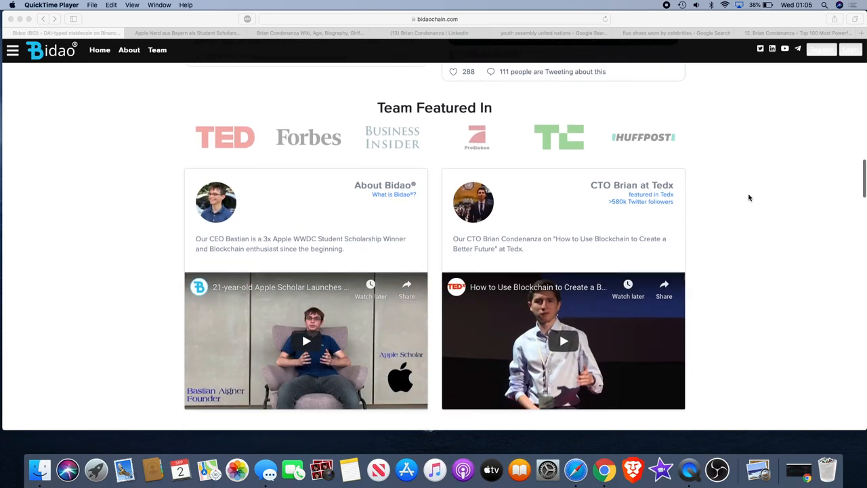
- Switch to the YouTube video 'Apple Nerd aus Bayern als Student Scholarship Recipient bei Apple WWDC' and skim its description and comment
scroll(down, 3)
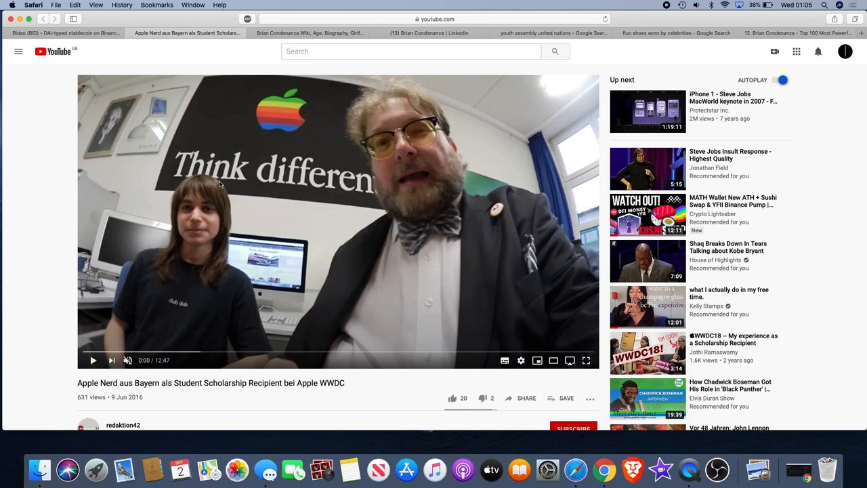
mouse_move(243, 215)
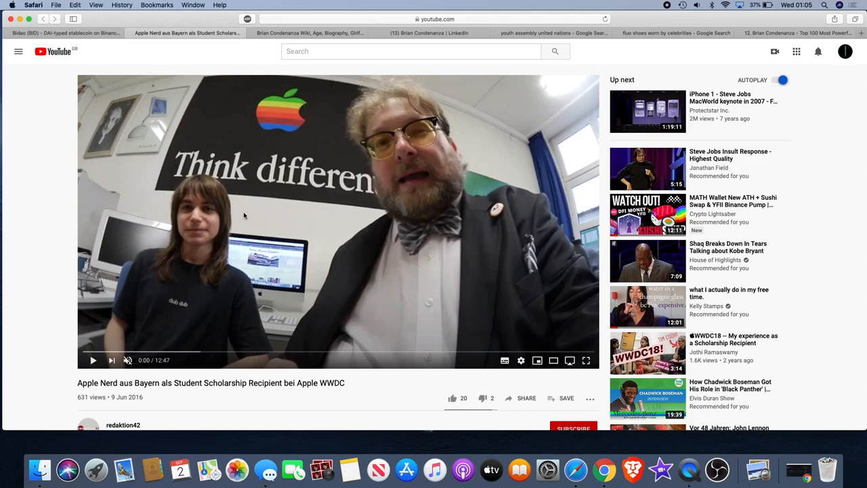
mouse_move(248, 205)
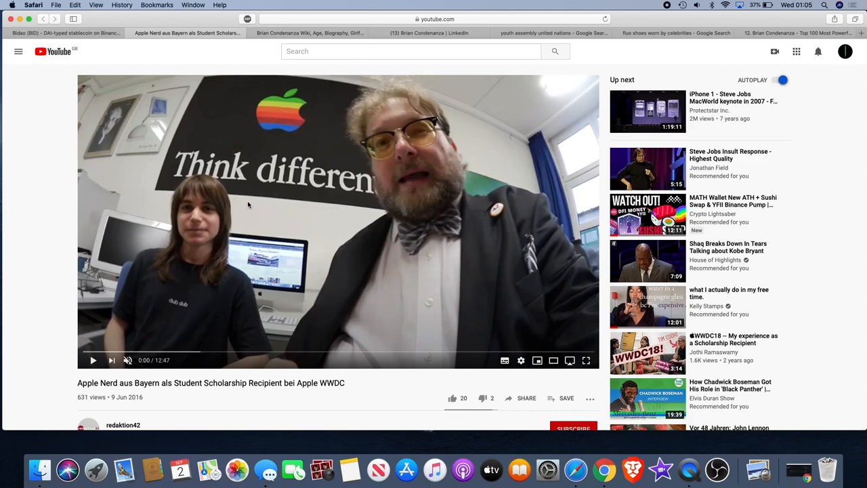
mouse_move(30, 303)
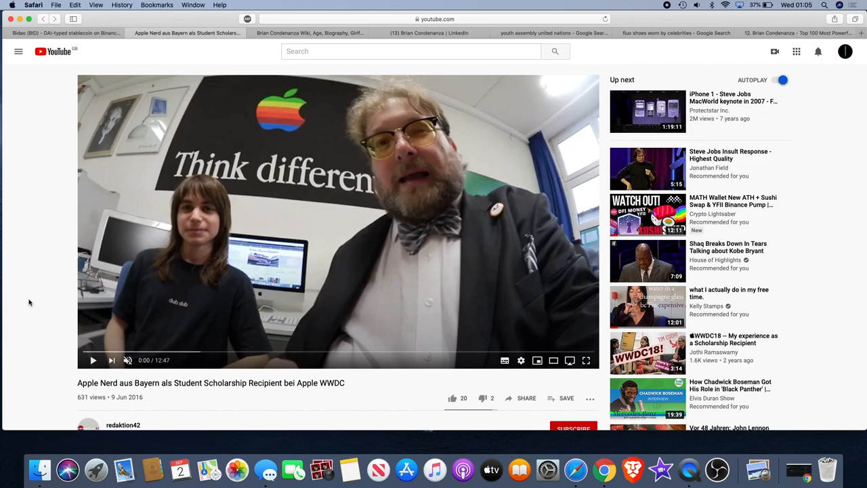
mouse_move(135, 244)
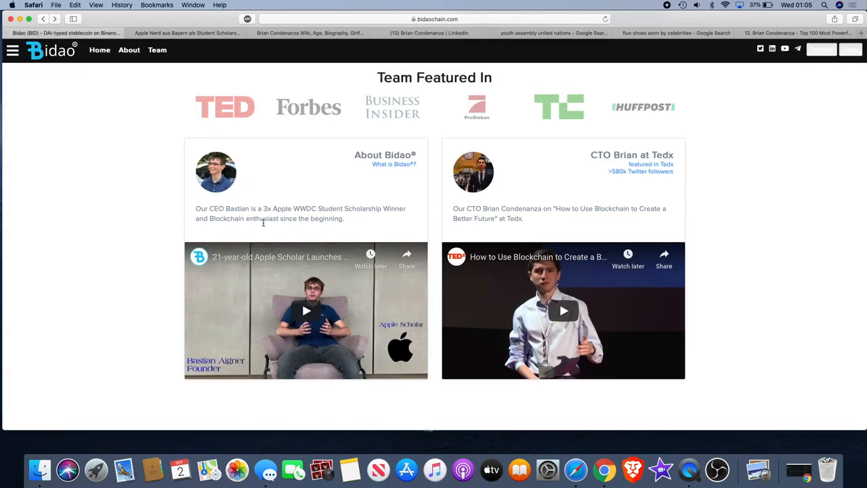
click(187, 33)
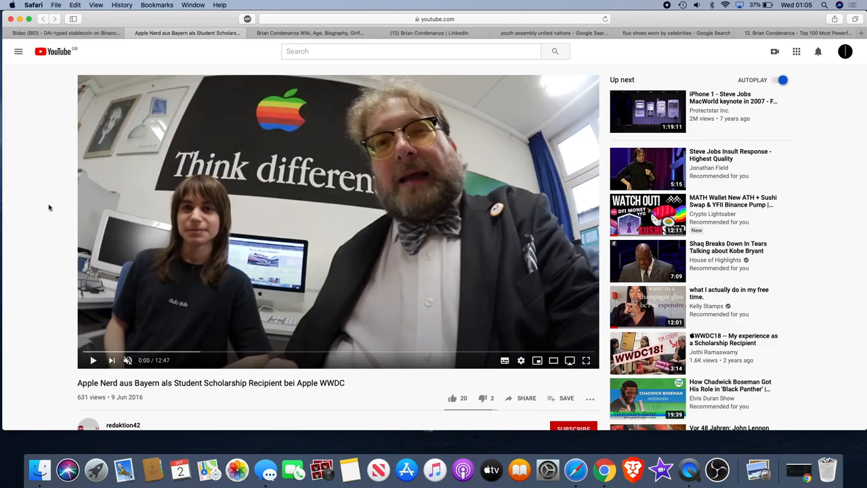
scroll(down, 3)
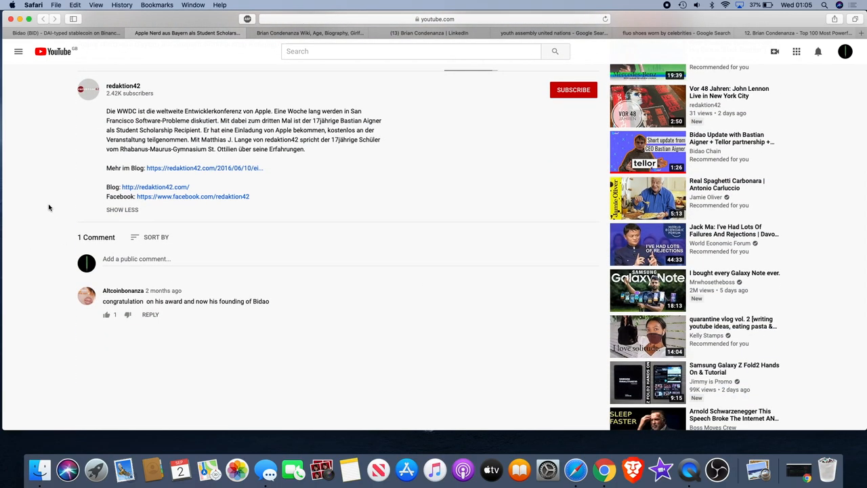
scroll(up, 3)
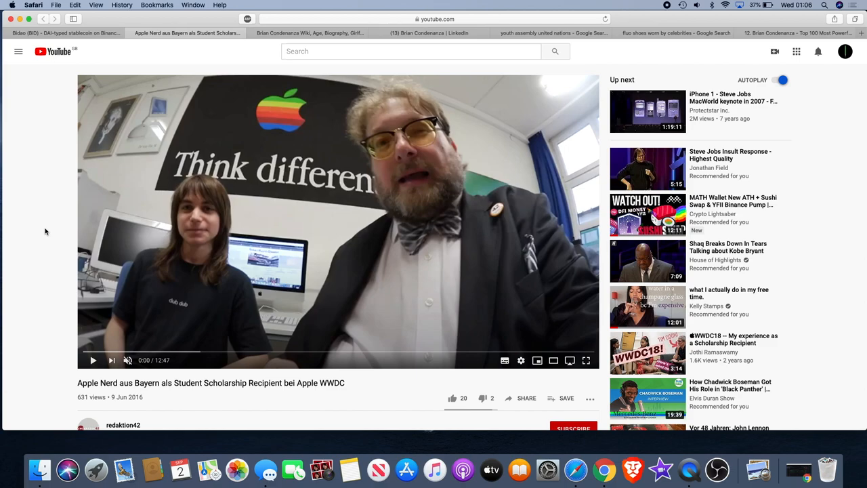
mouse_move(79, 361)
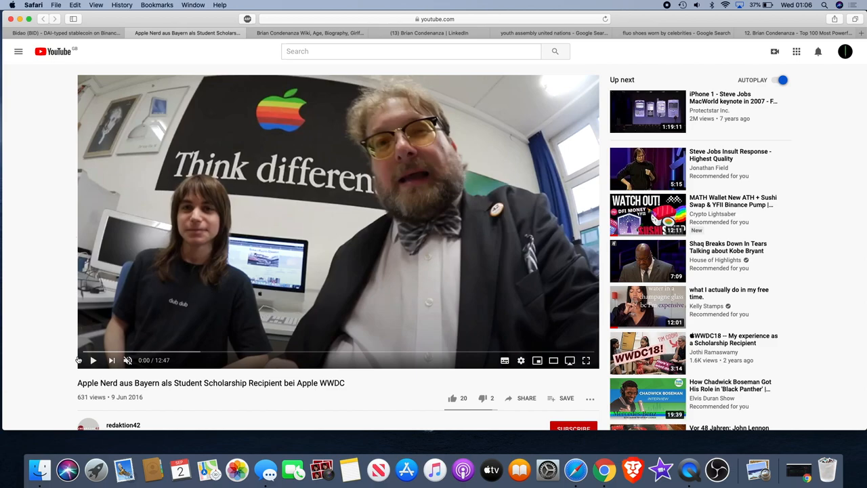
scroll(down, 3)
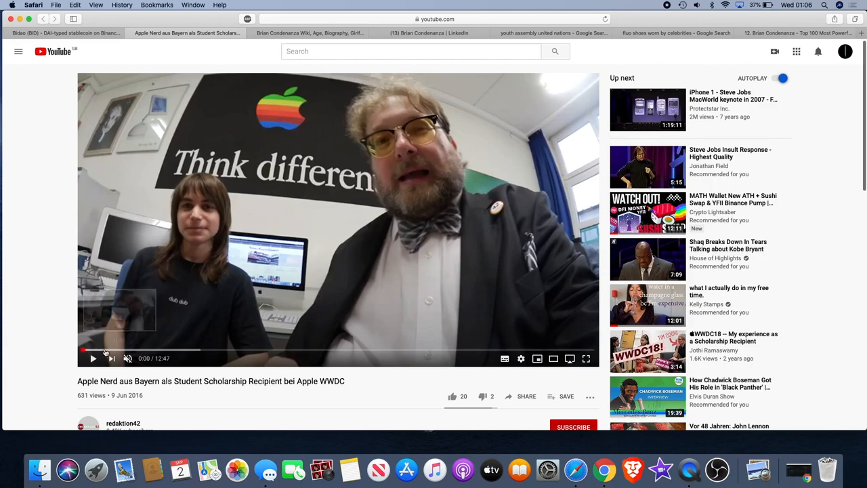
click(92, 357)
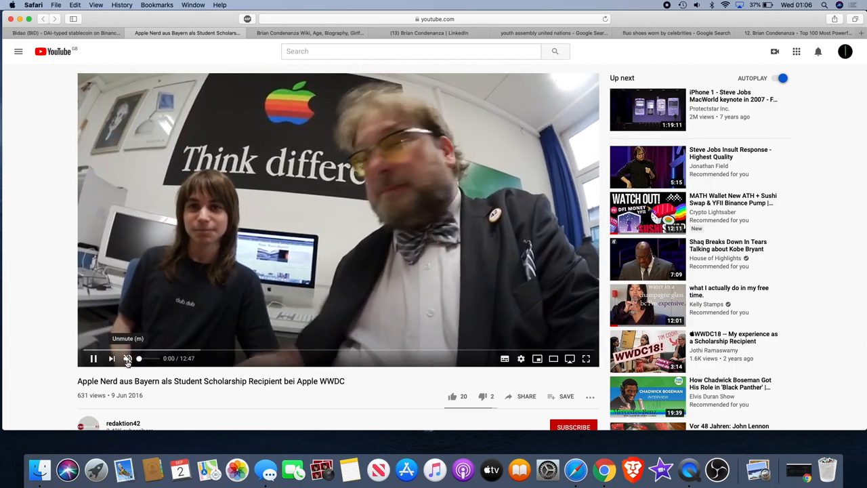
click(127, 357)
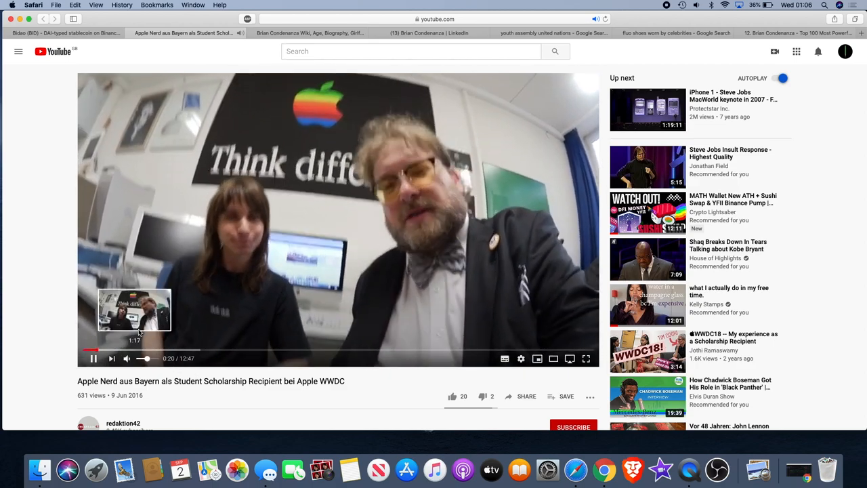
click(94, 357)
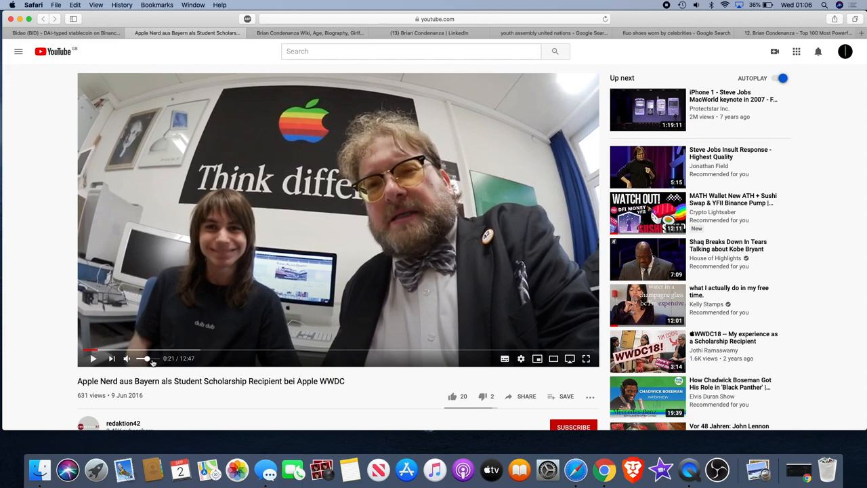
mouse_move(127, 358)
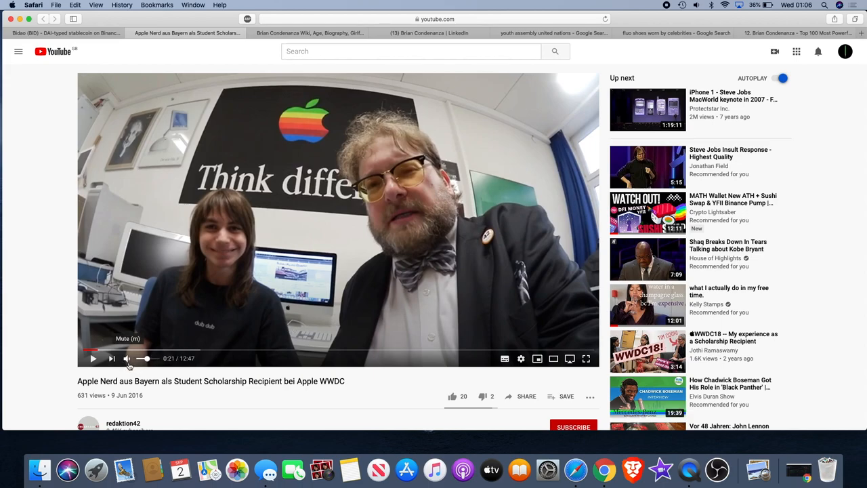
mouse_move(33, 253)
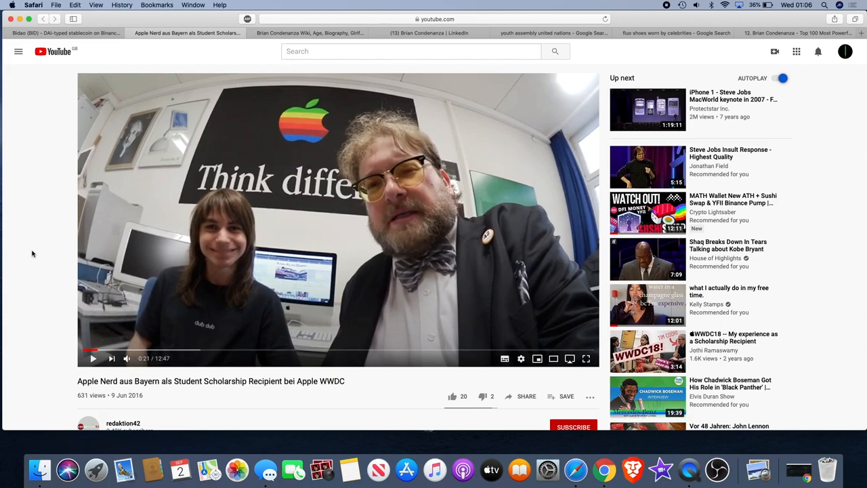
scroll(down, 3)
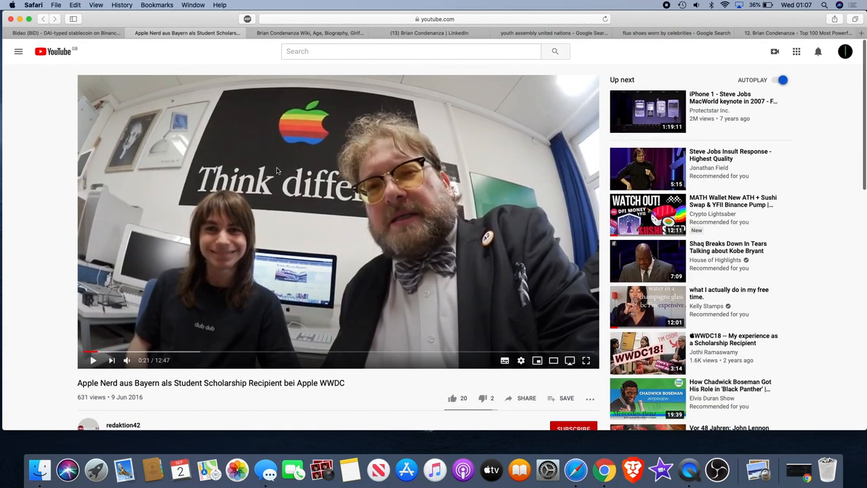
mouse_move(357, 249)
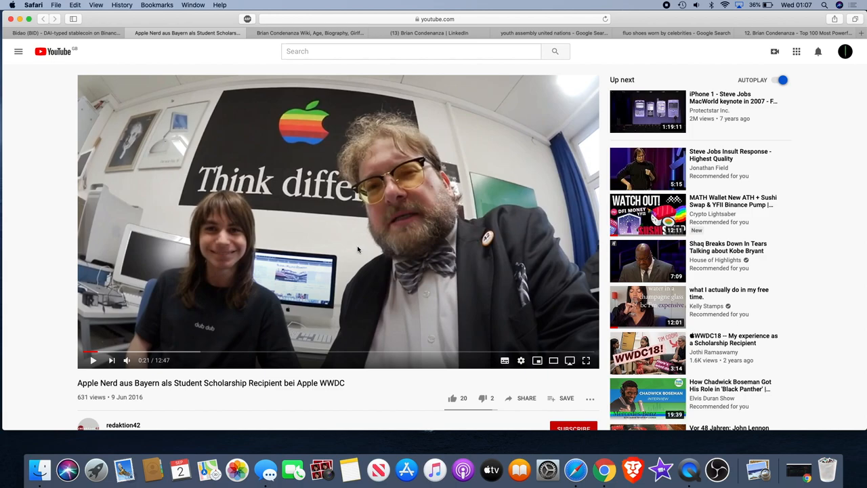
mouse_move(131, 270)
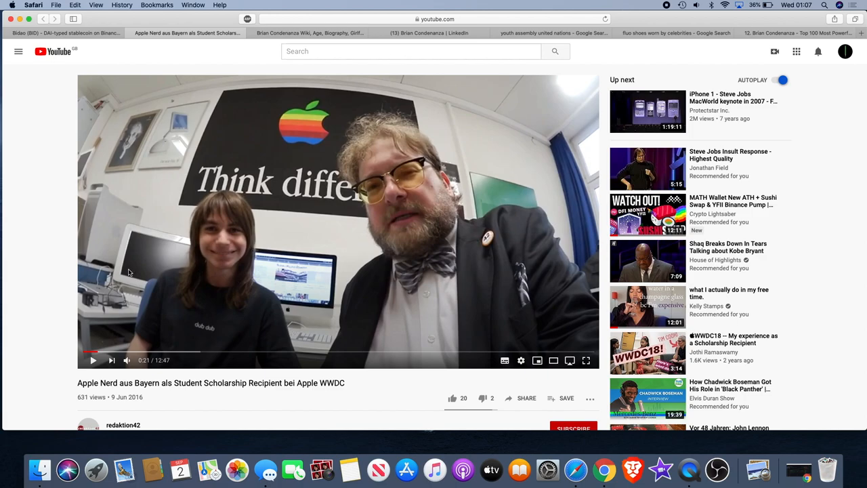
mouse_move(359, 211)
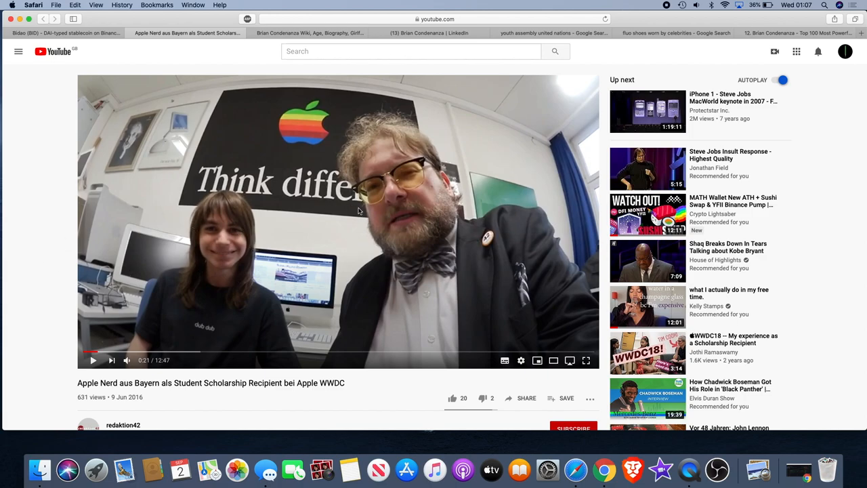
mouse_move(260, 275)
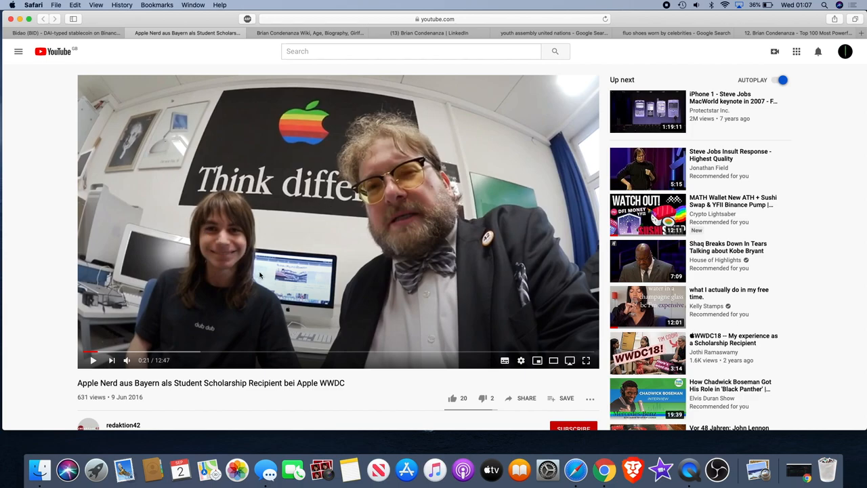
mouse_move(49, 357)
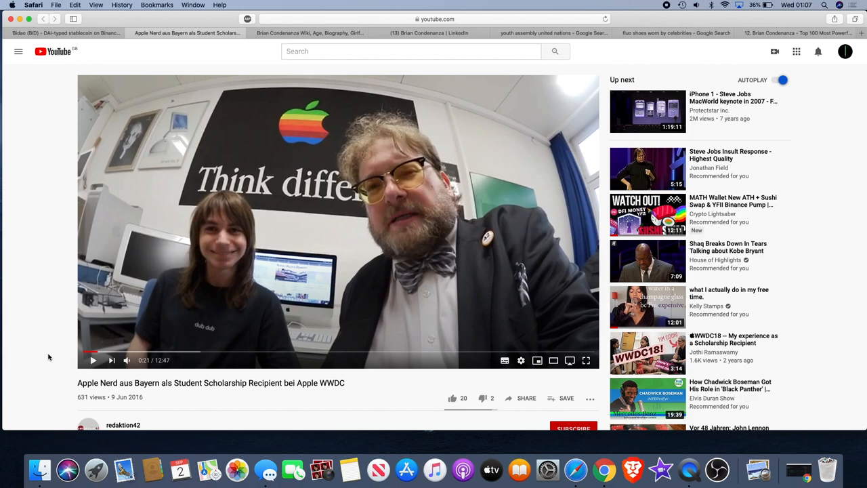
mouse_move(279, 130)
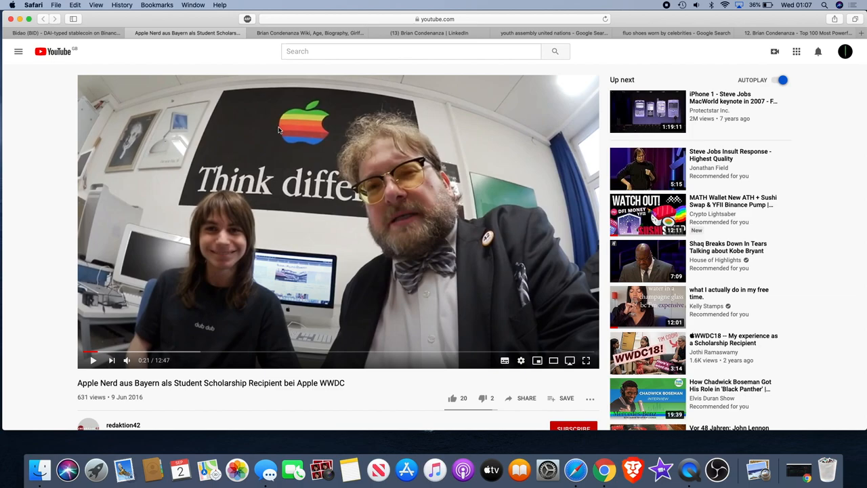
mouse_move(452, 176)
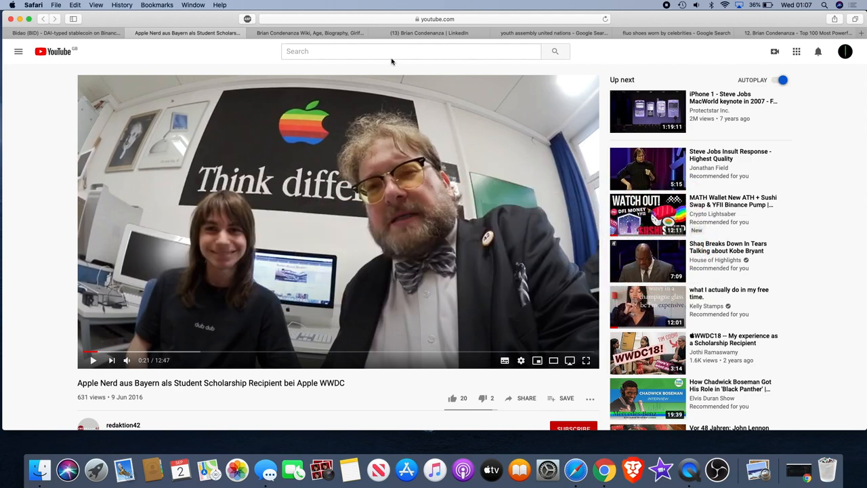
click(308, 33)
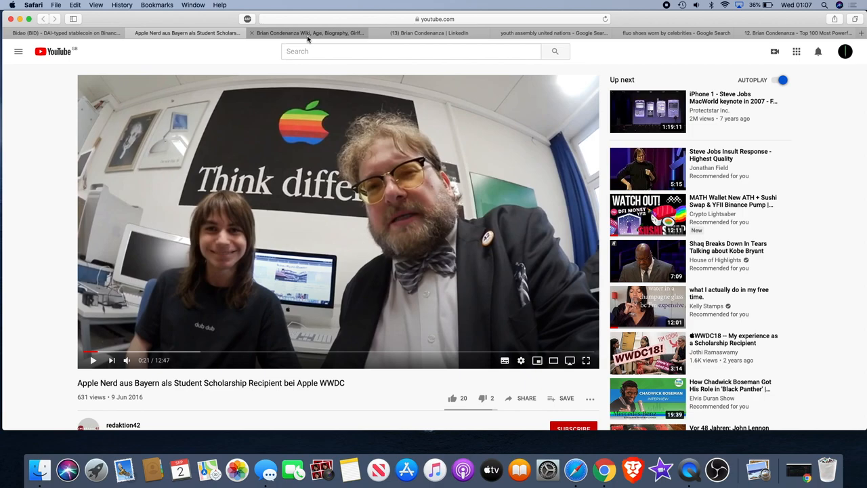
mouse_move(308, 33)
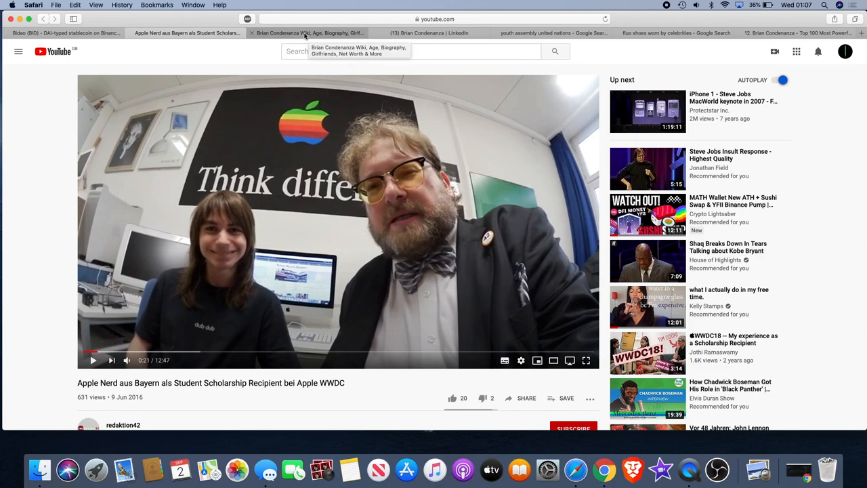
- Switch to the YourWikis 'Brian Condenanza Wiki, Age, Biography' tab
click(308, 33)
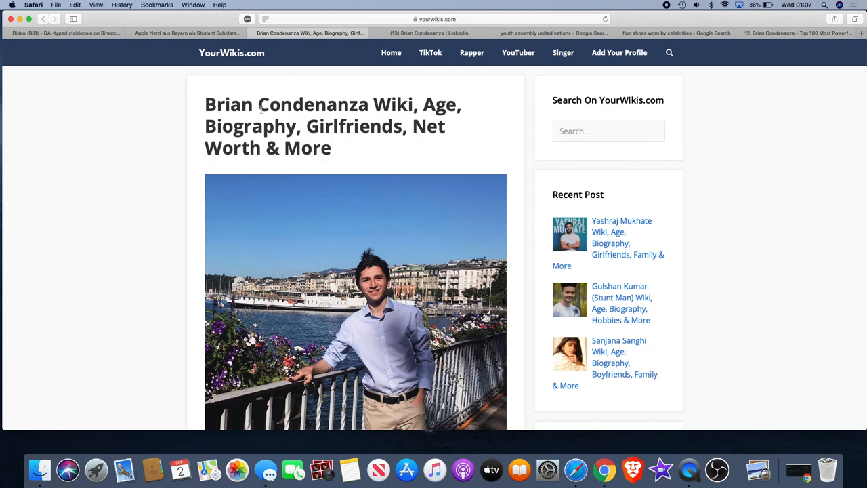
mouse_move(112, 46)
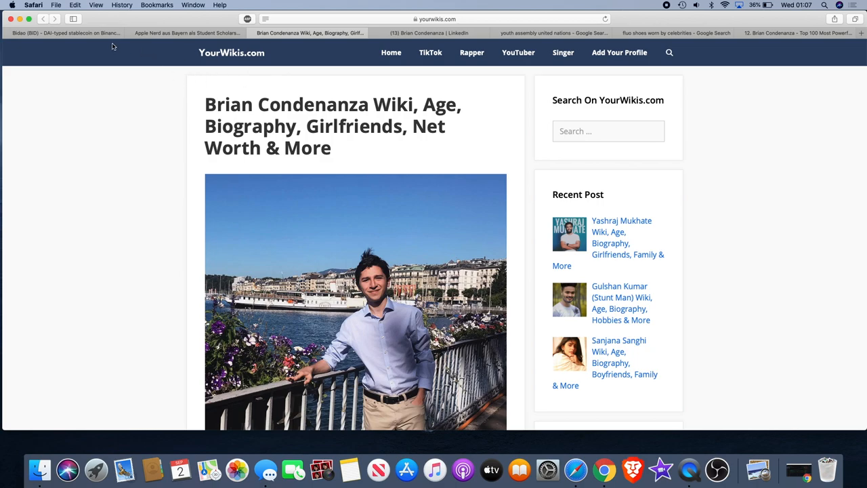
mouse_move(197, 95)
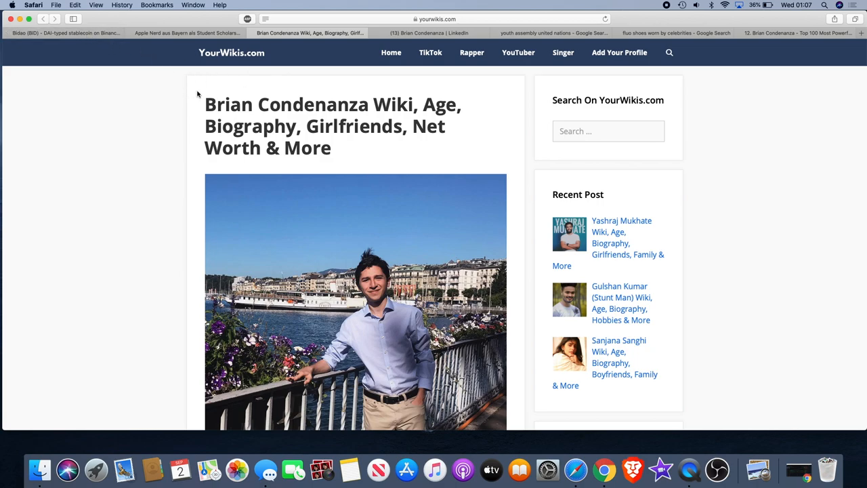
mouse_move(206, 101)
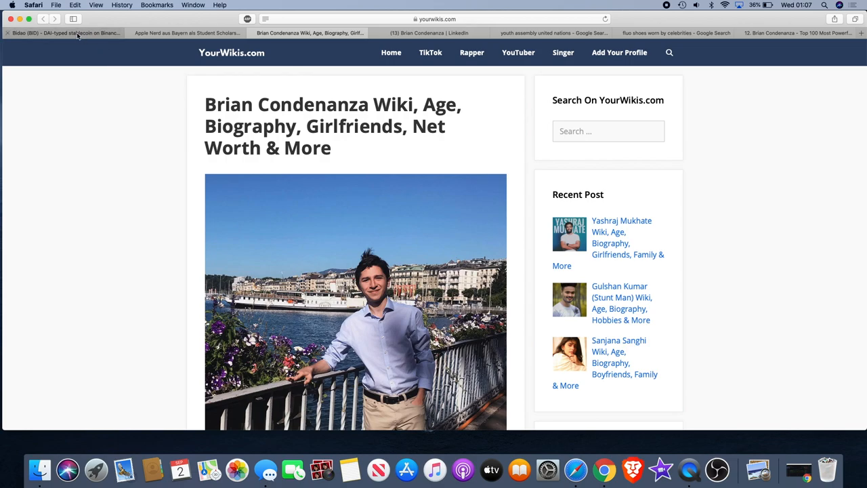
click(65, 32)
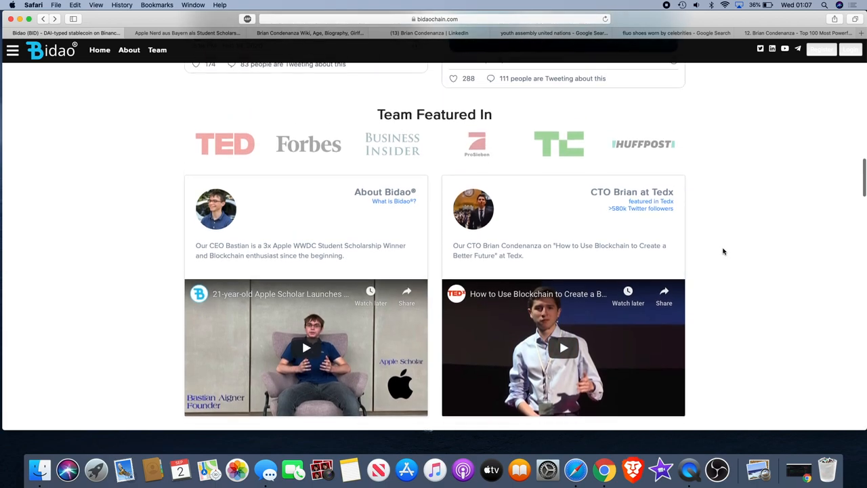
scroll(down, 3)
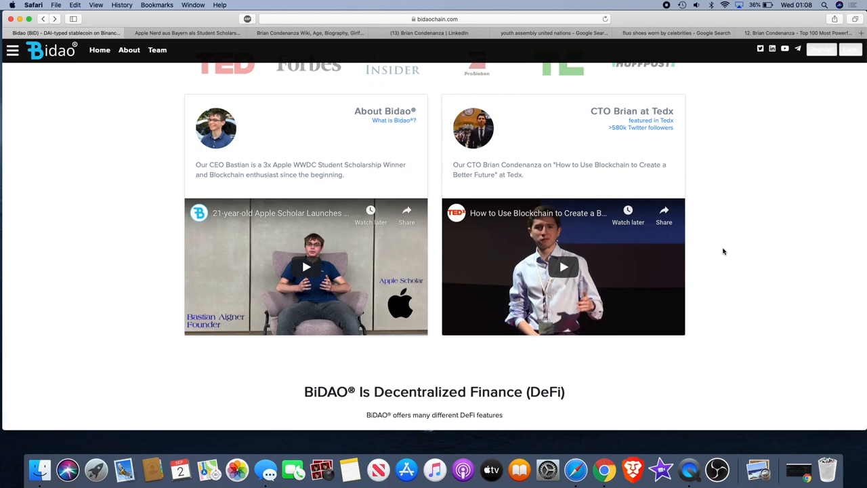
scroll(down, 3)
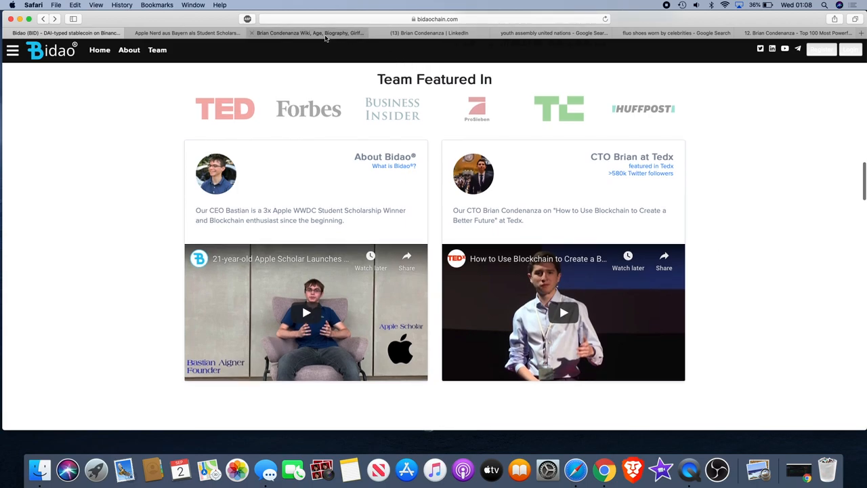
click(309, 33)
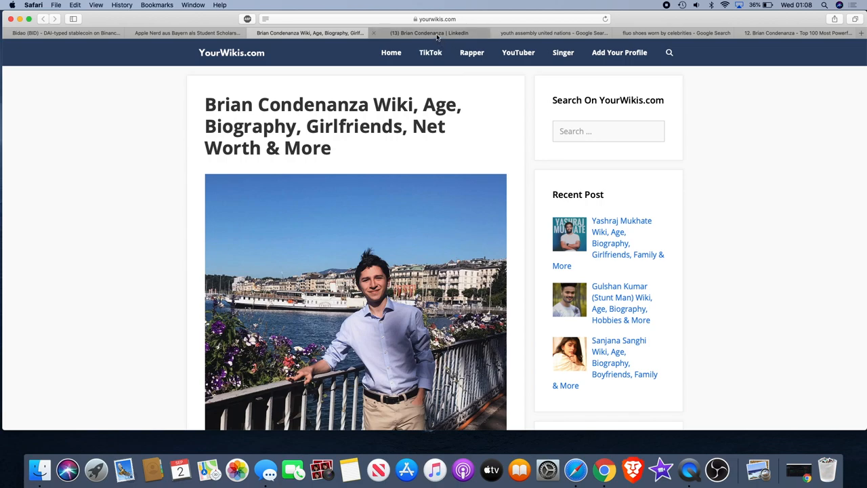
click(428, 33)
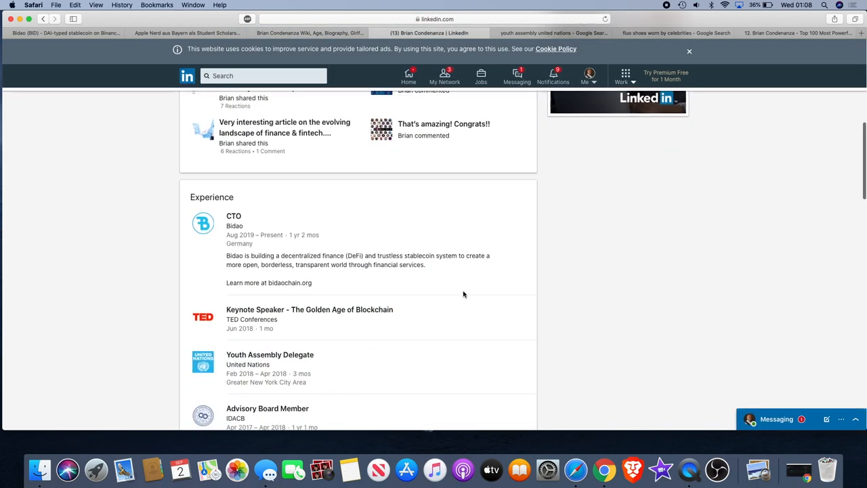
click(309, 33)
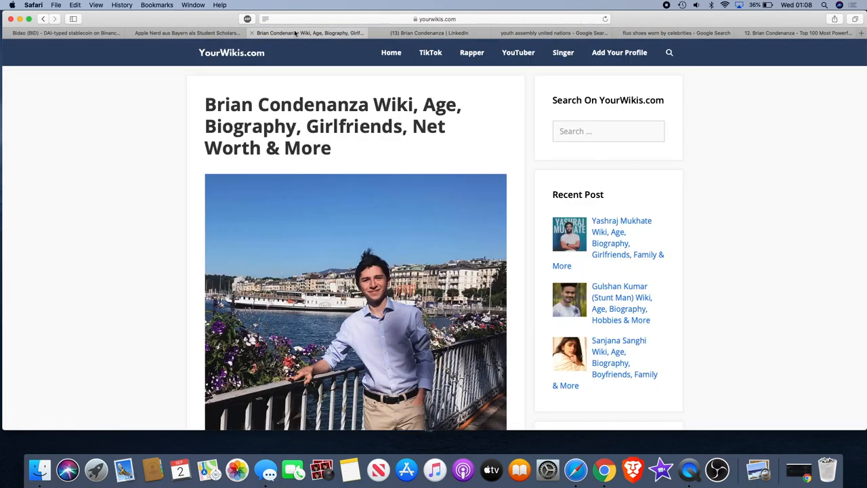
scroll(down, 3)
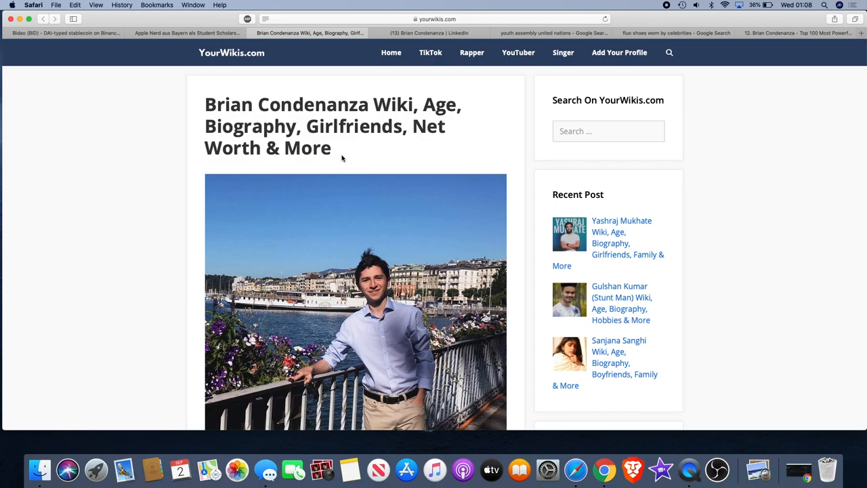
mouse_move(379, 126)
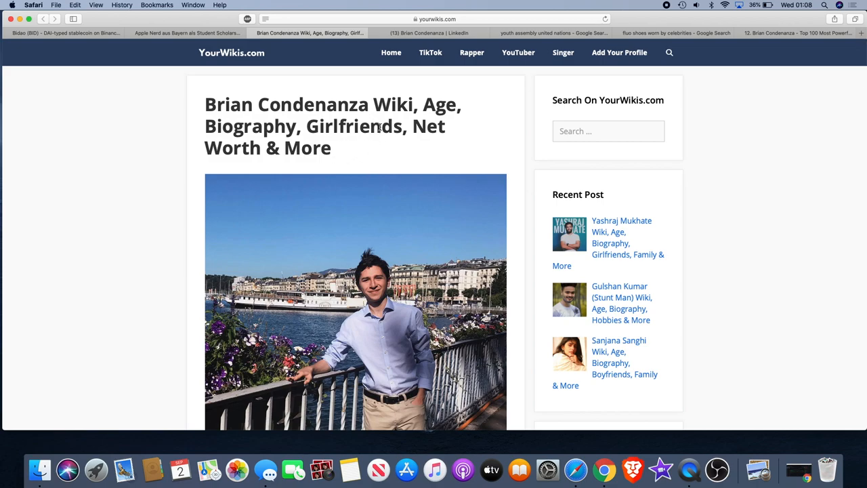
mouse_move(528, 254)
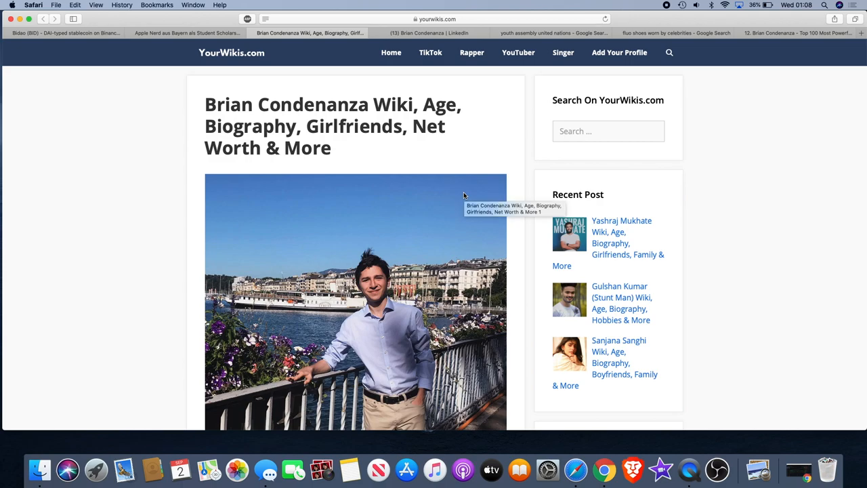
mouse_move(233, 150)
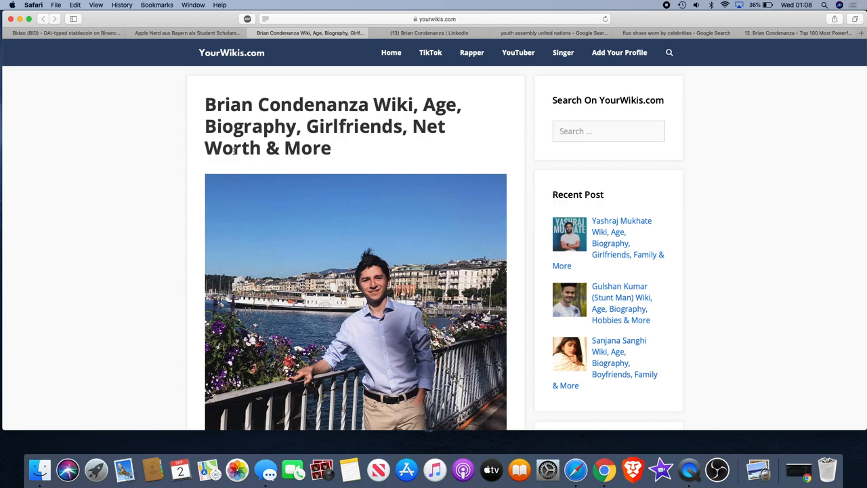
scroll(down, 3)
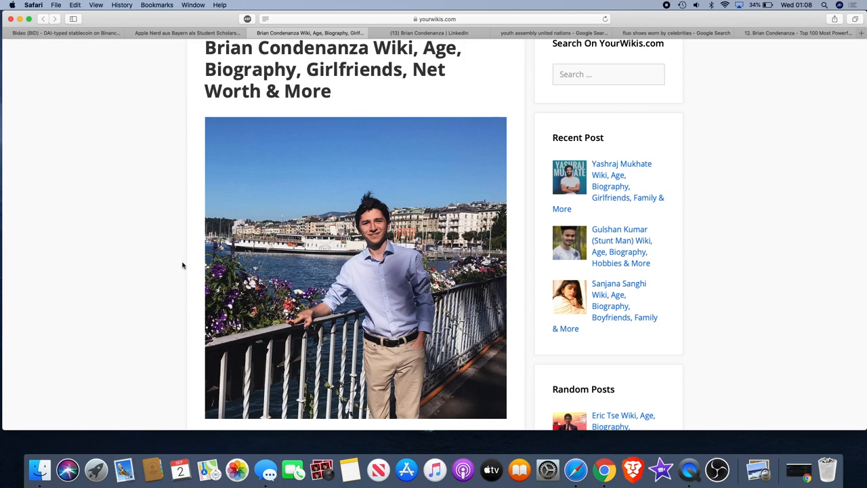
- Scroll to the biography paragraph and select the company name Fluo Shoes for lookup
scroll(down, 3)
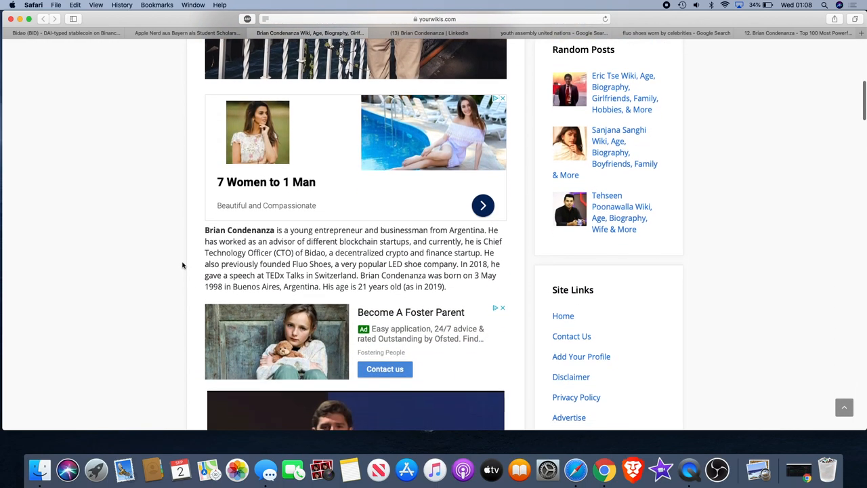
scroll(down, 3)
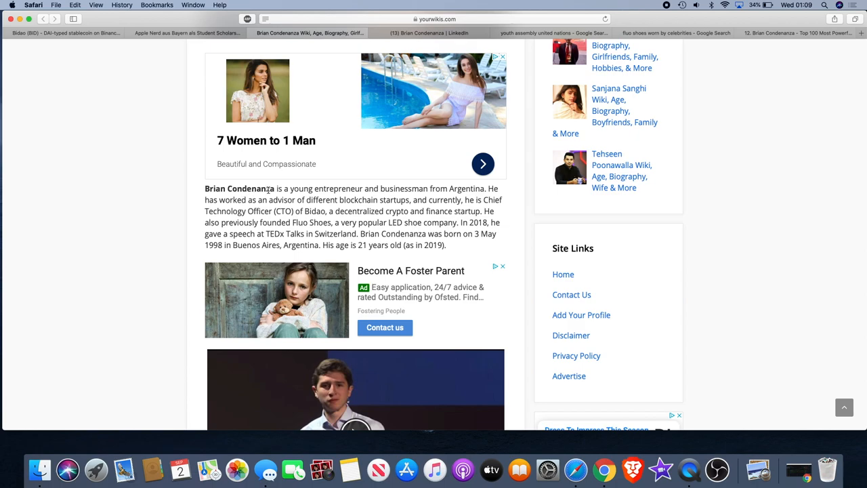
mouse_move(371, 205)
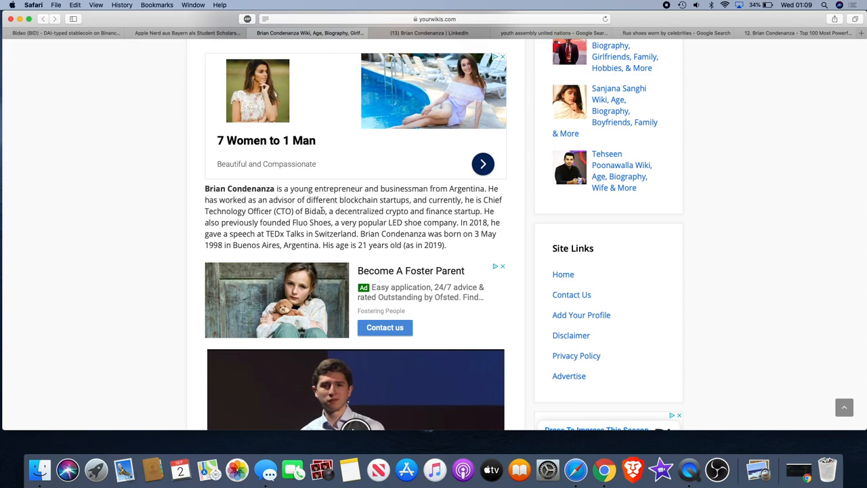
double_click(311, 222)
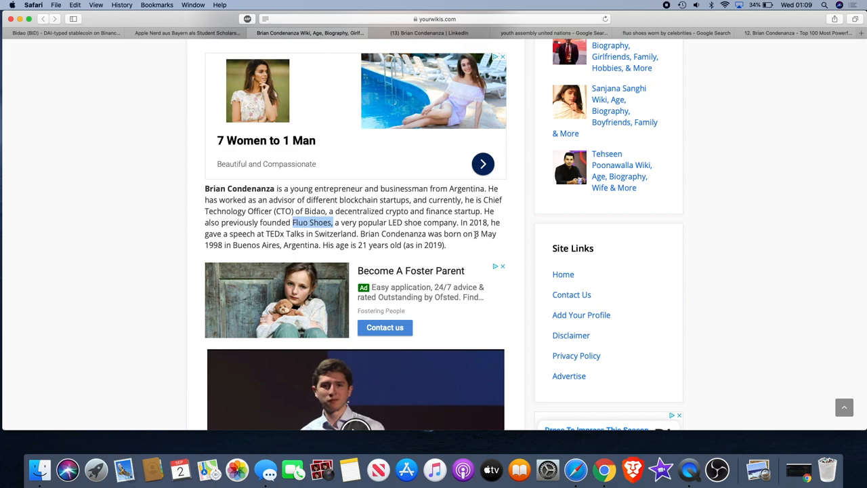
mouse_move(325, 179)
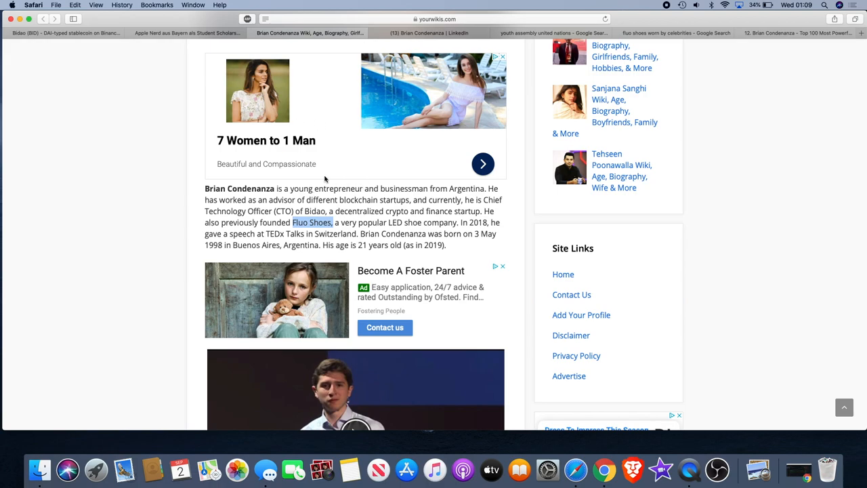
mouse_move(642, 63)
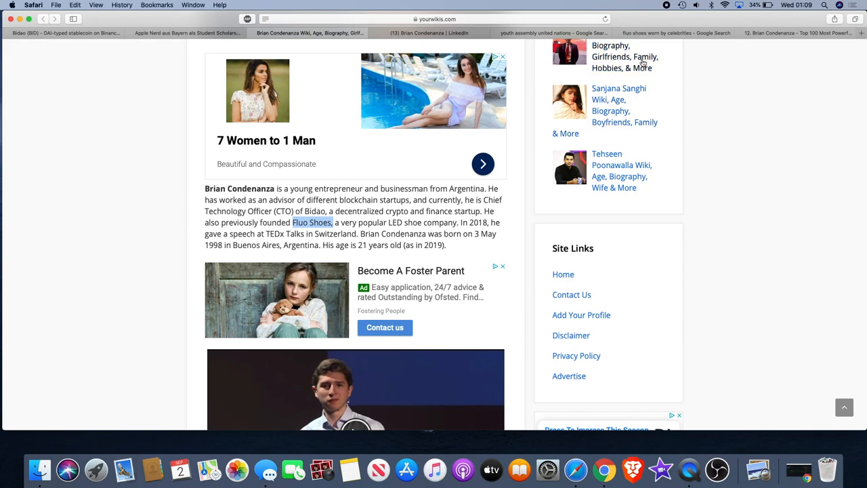
- Switch to the Google Images results for 'fluo shoes worn by celebrities' and browse the light-up sneaker images
click(672, 33)
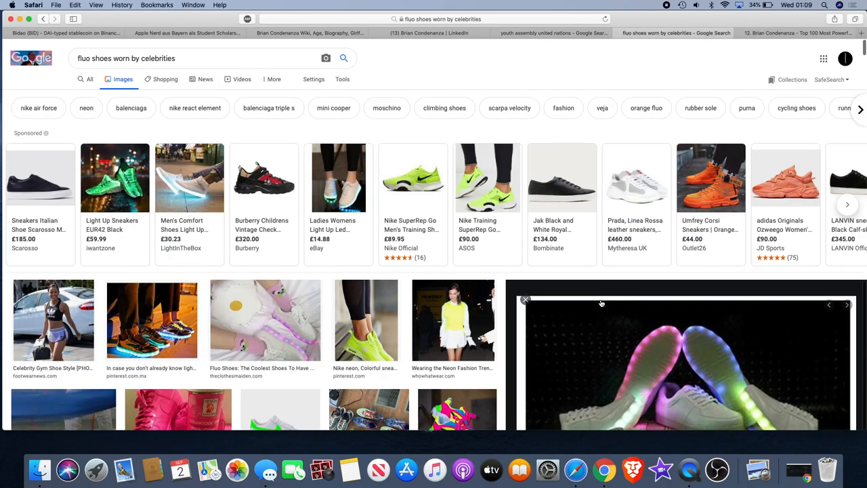
scroll(down, 3)
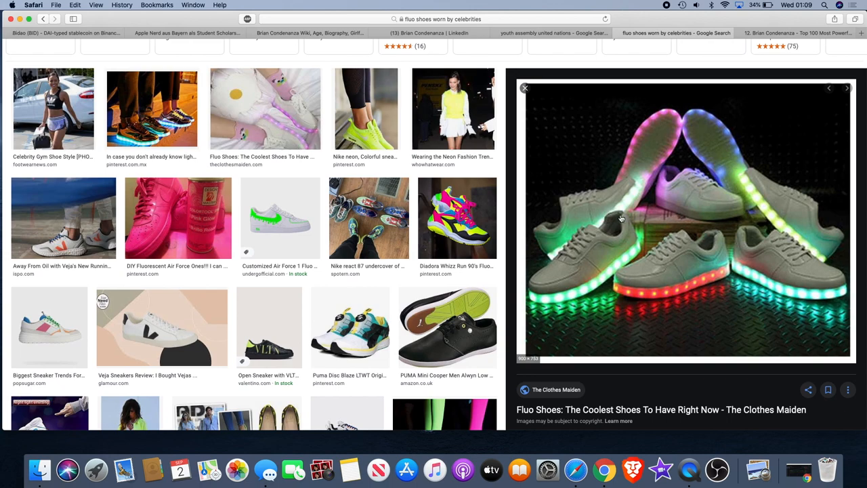
mouse_move(711, 279)
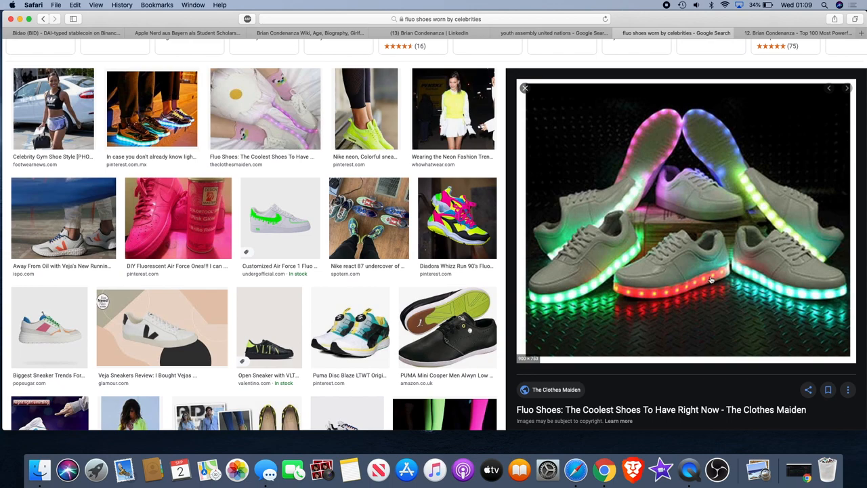
mouse_move(639, 265)
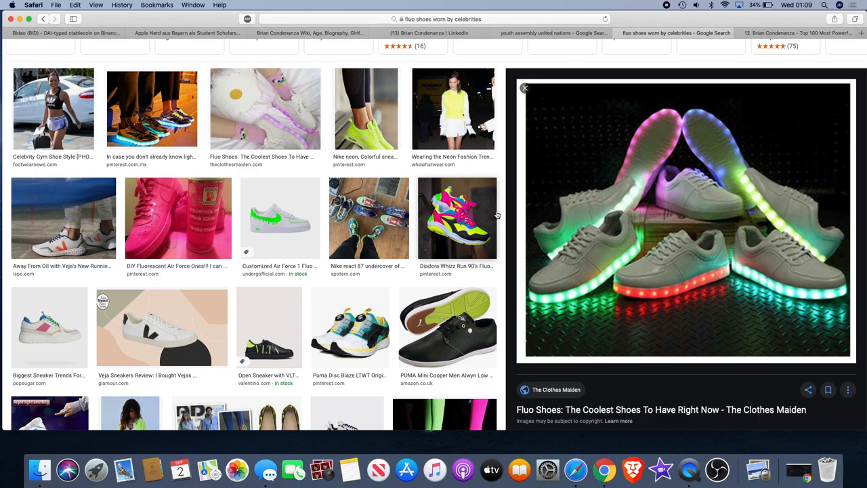
scroll(down, 3)
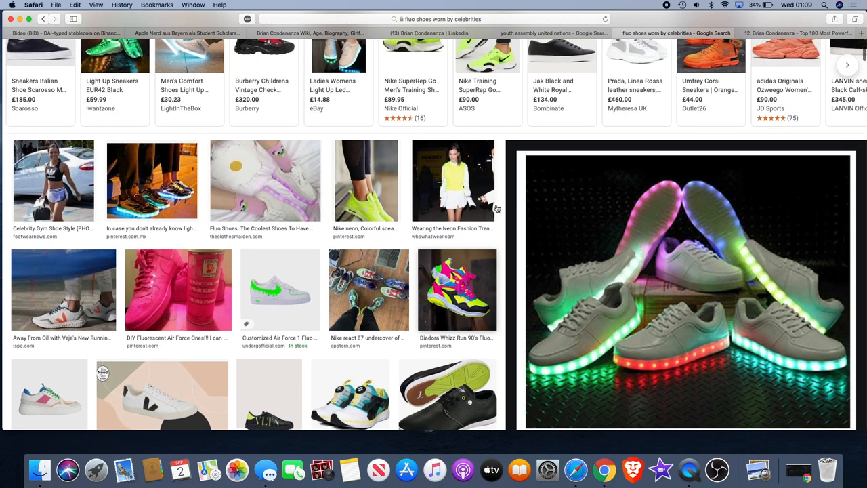
scroll(down, 3)
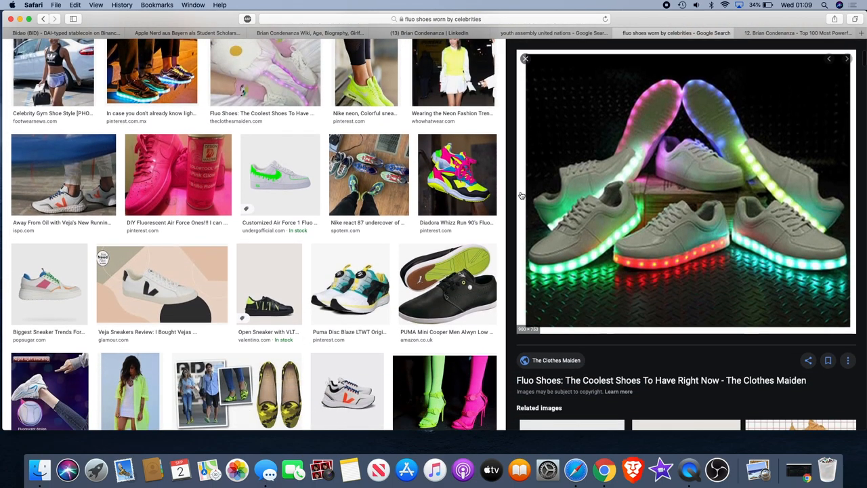
scroll(down, 3)
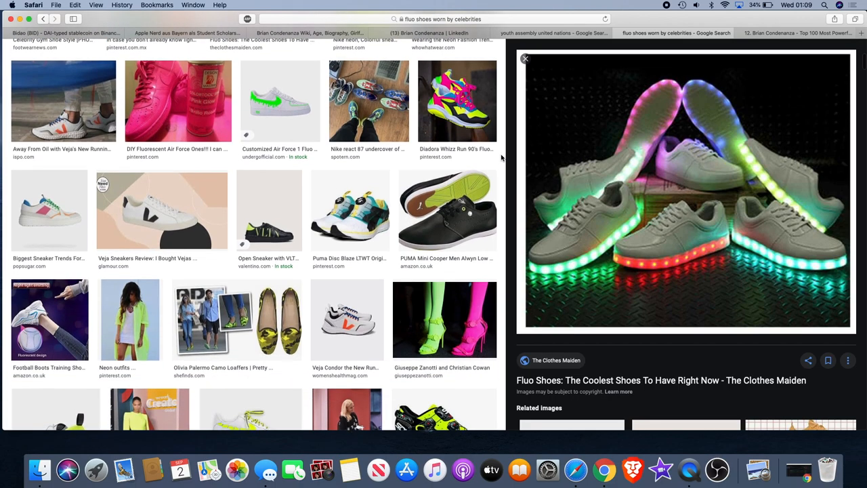
scroll(down, 3)
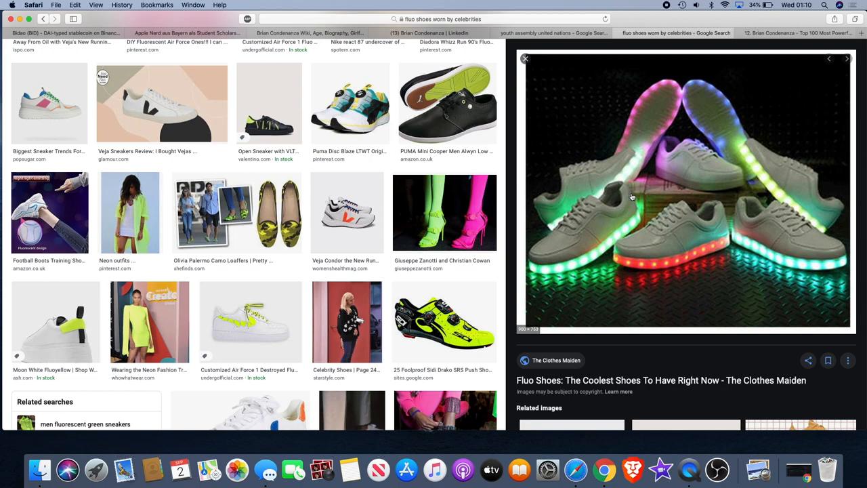
mouse_move(501, 228)
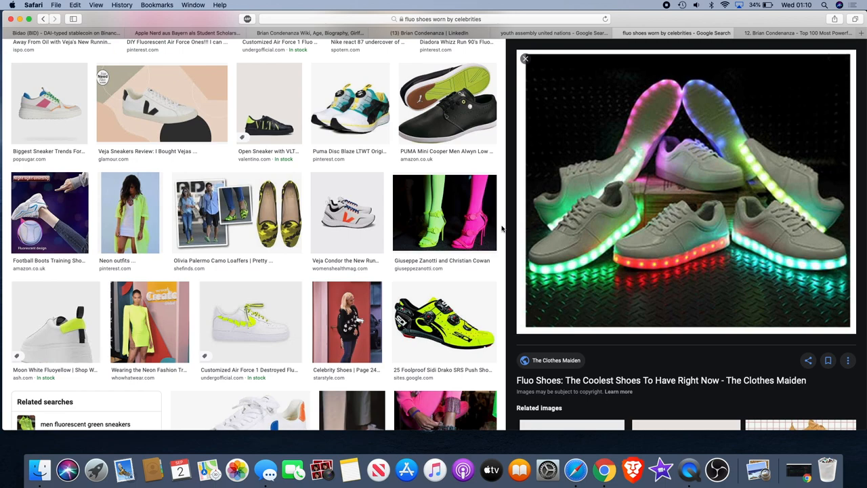
mouse_move(498, 191)
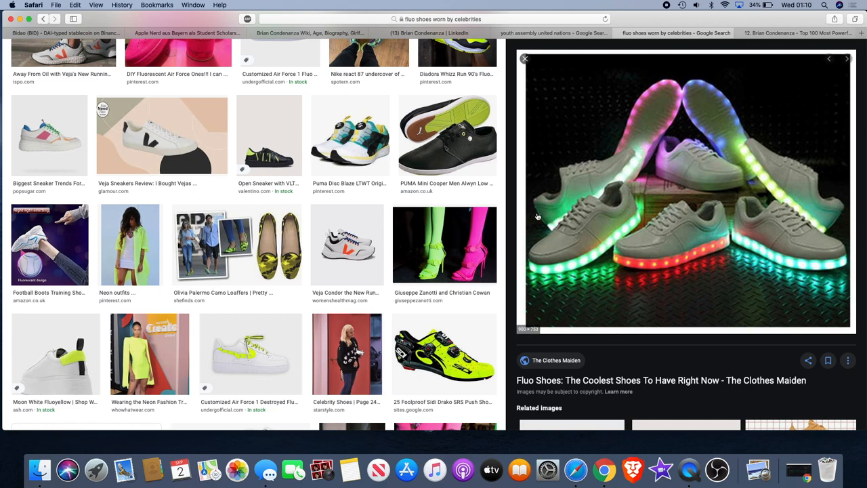
- Scroll further through the LED-sneaker image results, down to the Clothes Maiden result
scroll(down, 3)
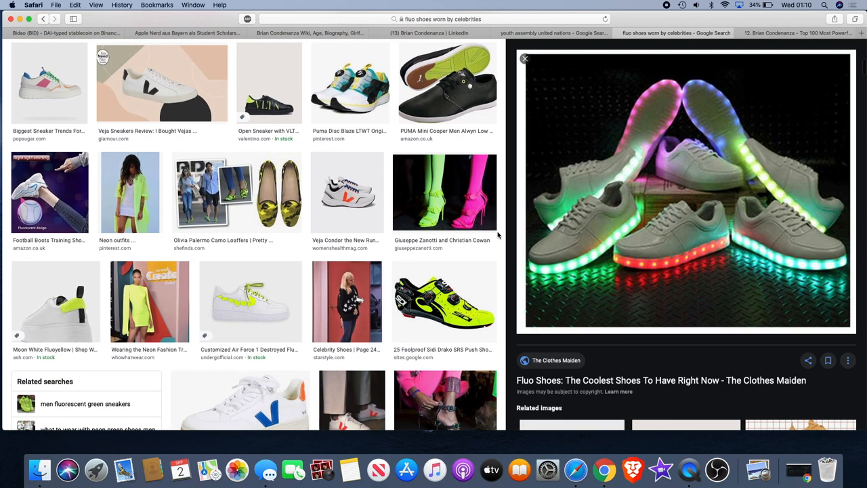
scroll(down, 3)
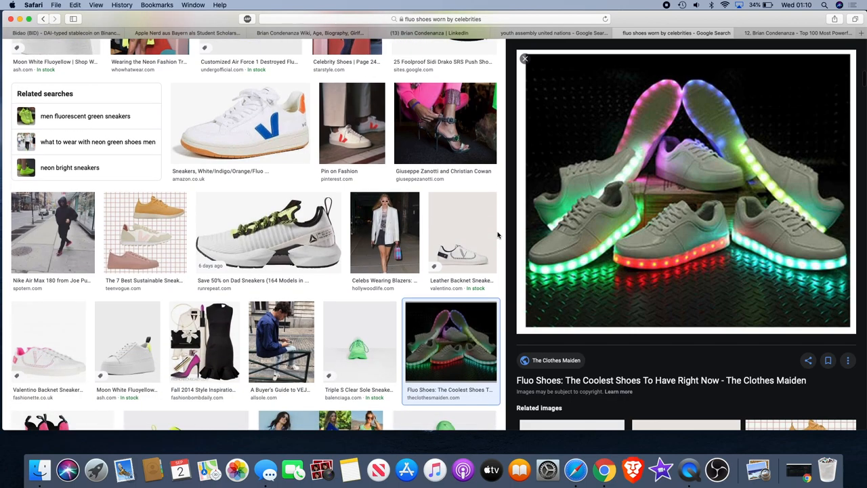
scroll(down, 3)
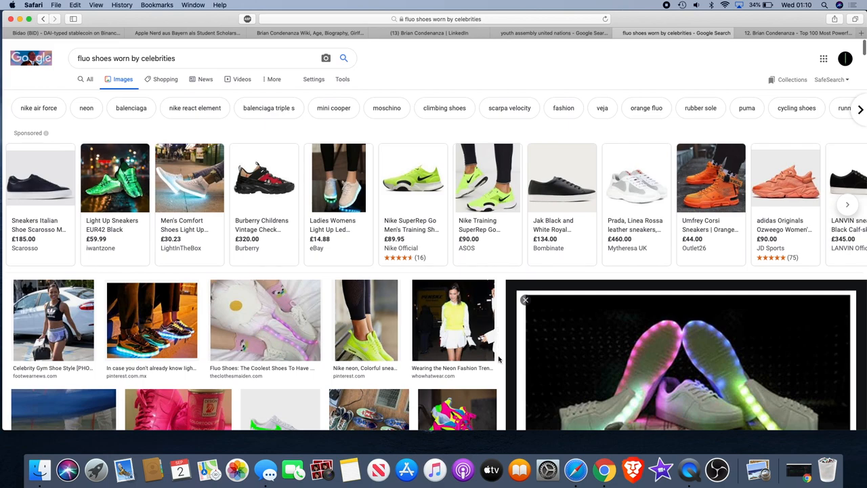
mouse_move(509, 350)
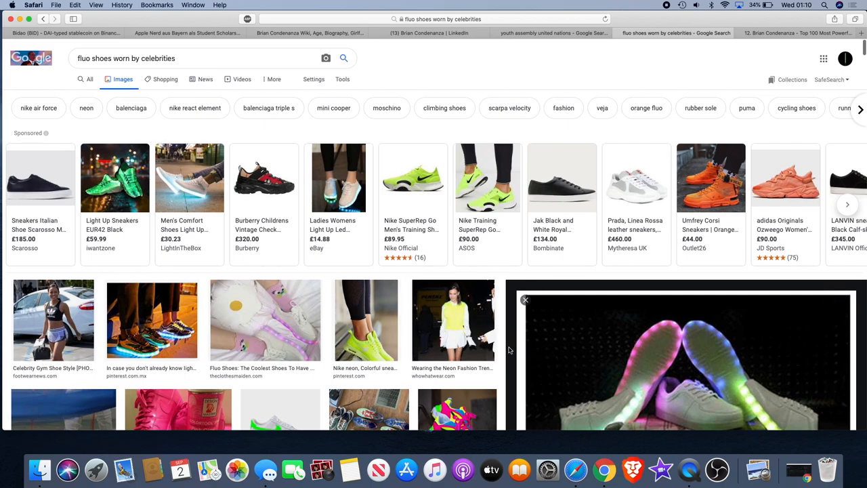
scroll(down, 3)
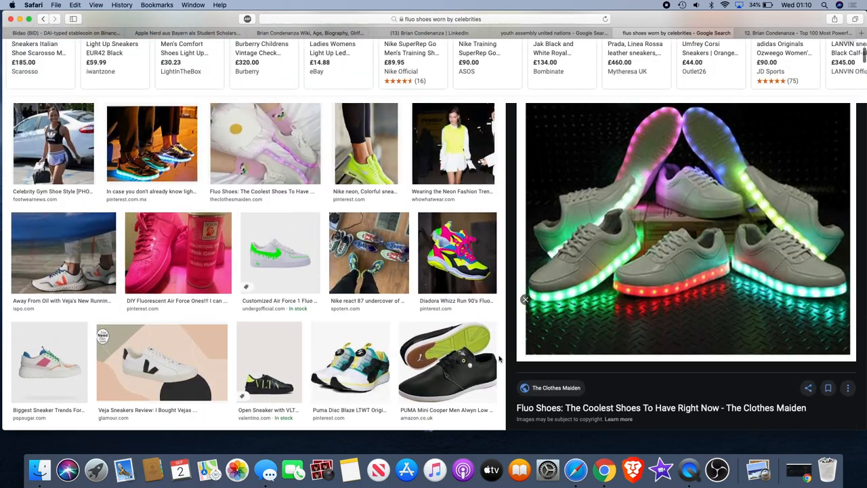
scroll(down, 3)
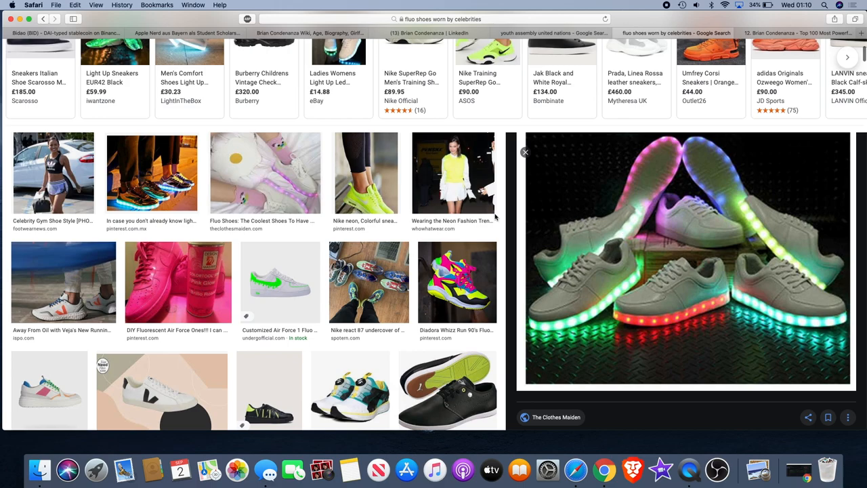
scroll(up, 3)
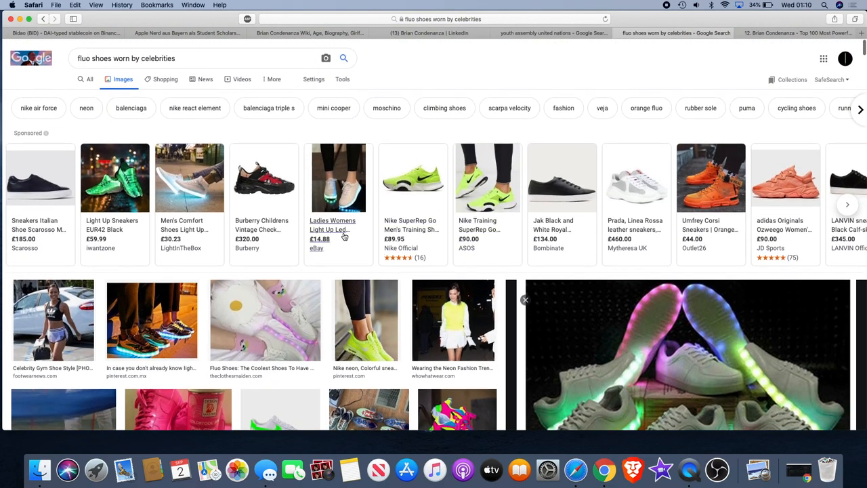
mouse_move(393, 70)
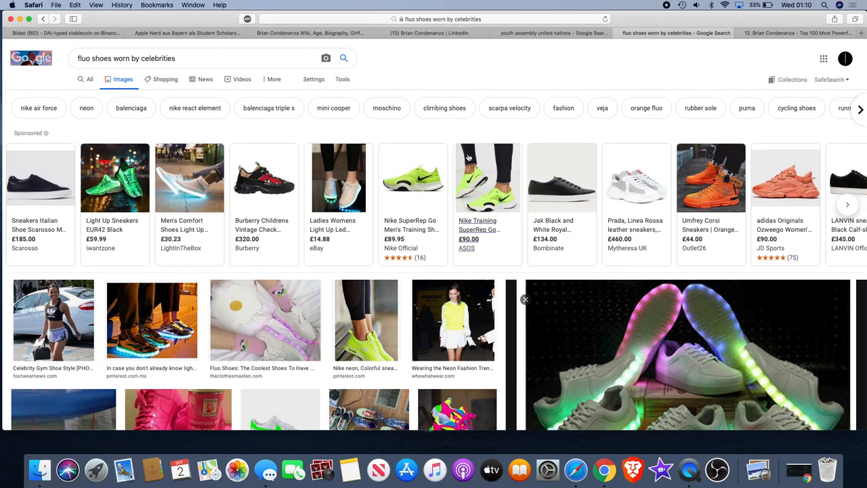
scroll(down, 3)
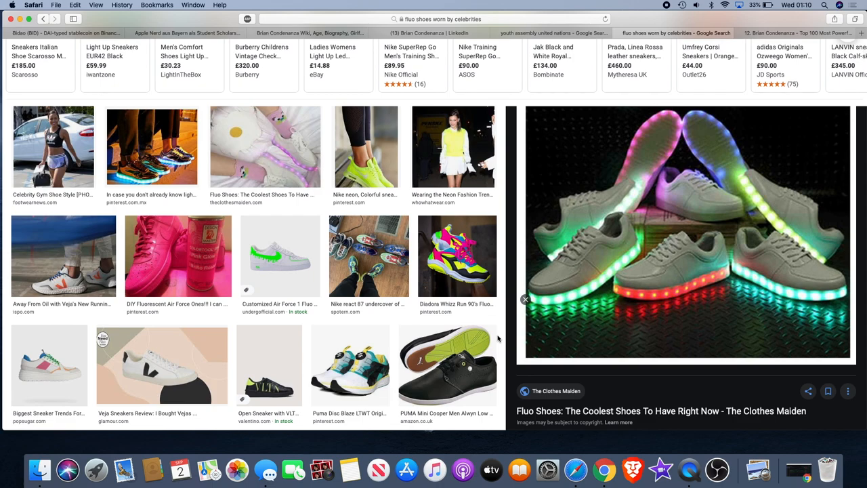
mouse_move(531, 237)
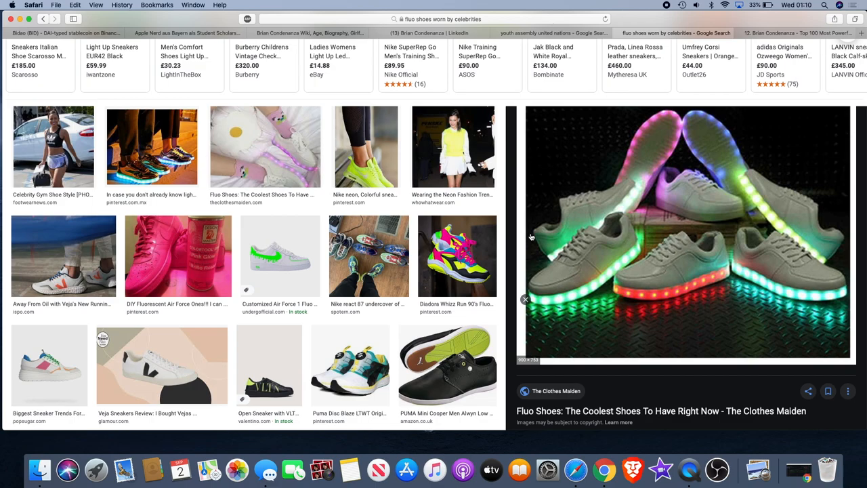
scroll(down, 3)
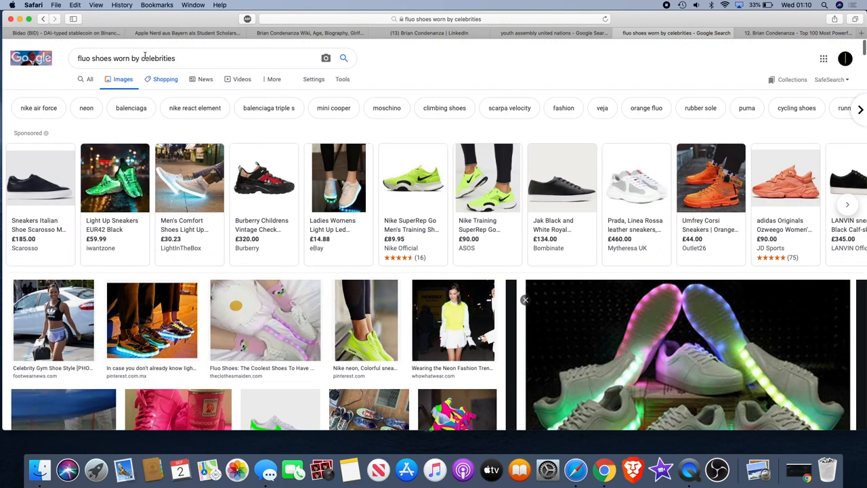
- Return to the Bidao site and scroll to the 'Many Projects Already Joined The Bidao Ecosystem' section with the Justin Sun and Chainlink posts
click(66, 32)
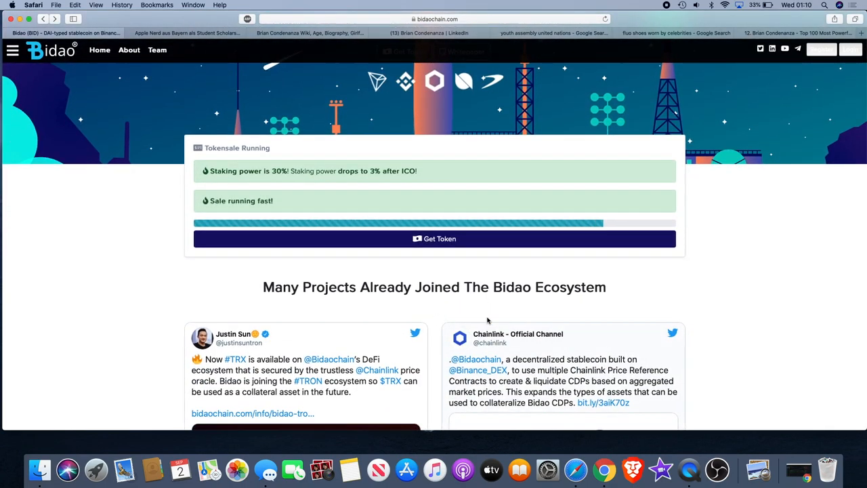
scroll(down, 3)
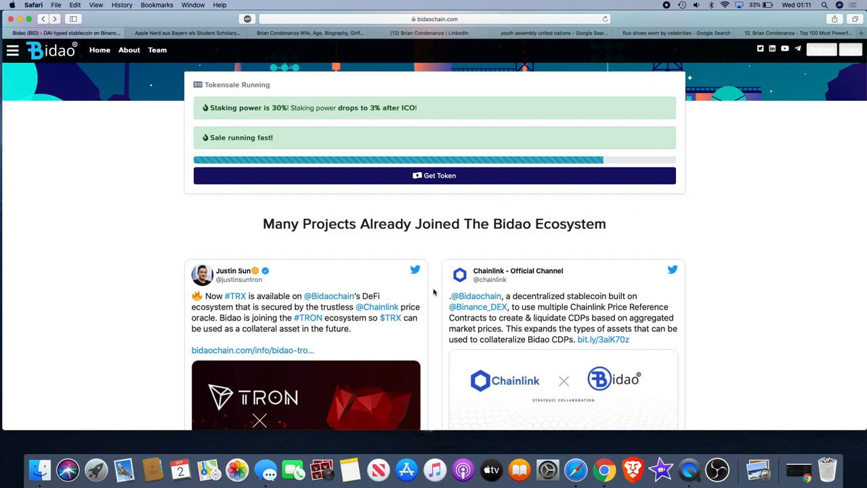
scroll(down, 3)
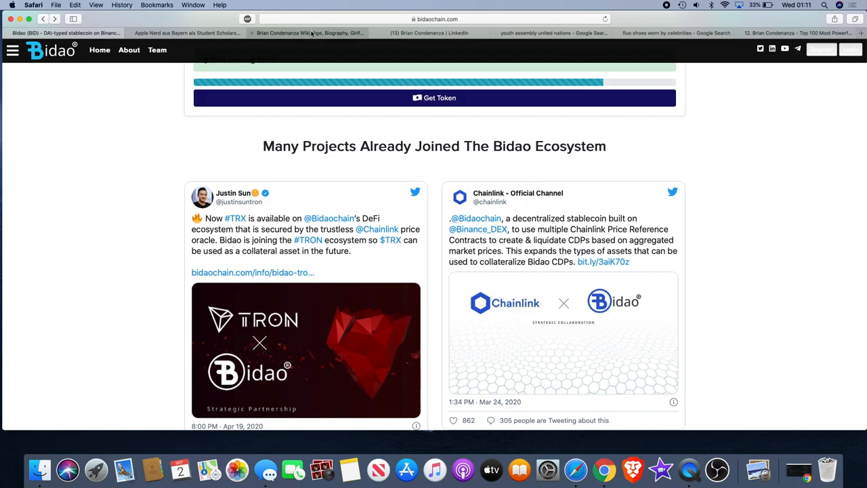
- Return to the YourWikis bio and read down past the photo to the 'Some Interesting Facts' section, marking a phrase there
click(308, 32)
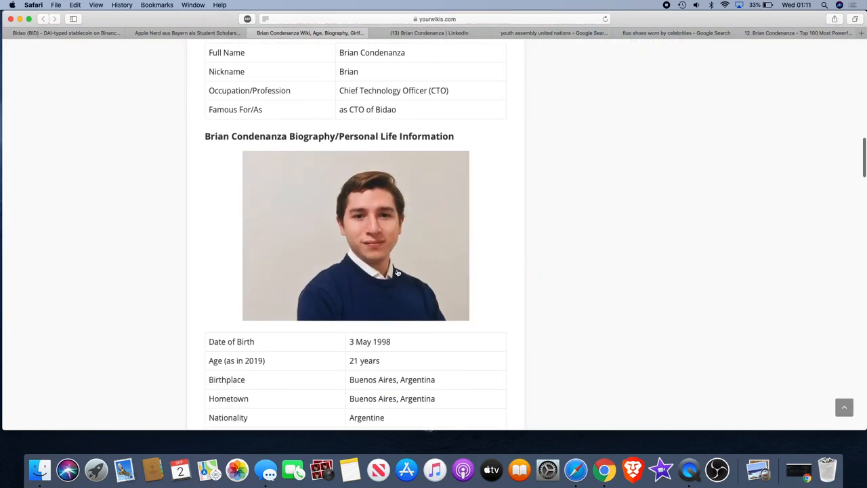
scroll(down, 3)
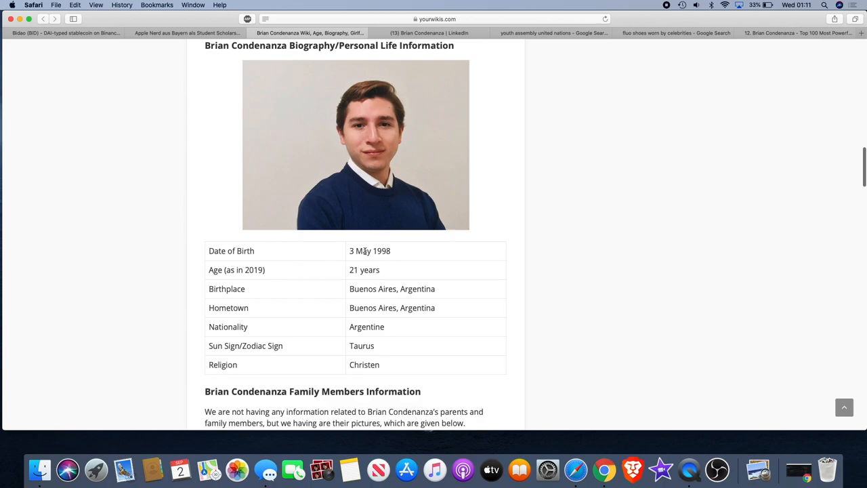
scroll(down, 3)
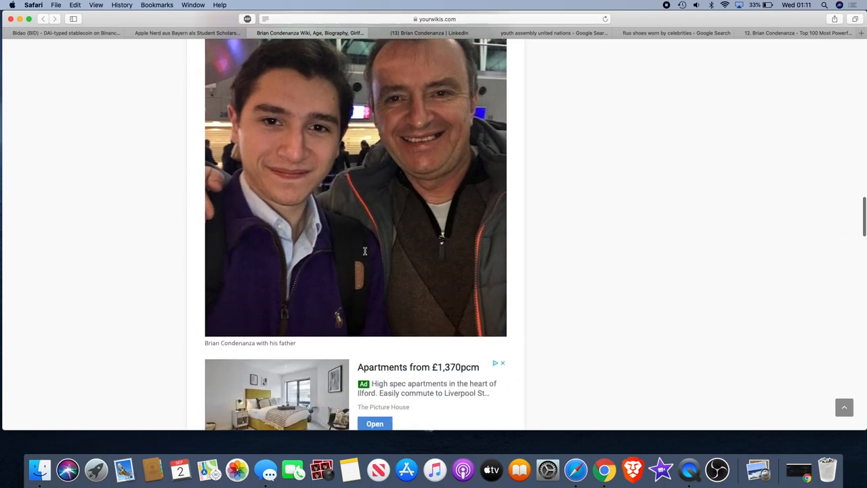
scroll(down, 3)
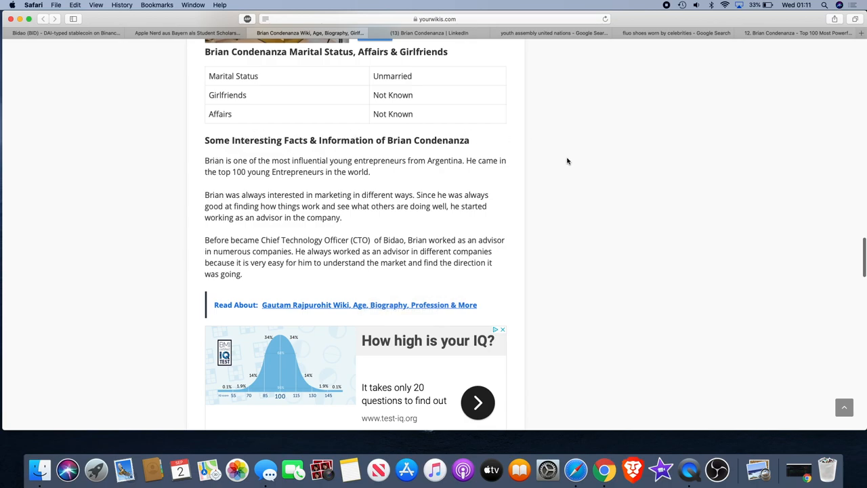
mouse_move(206, 168)
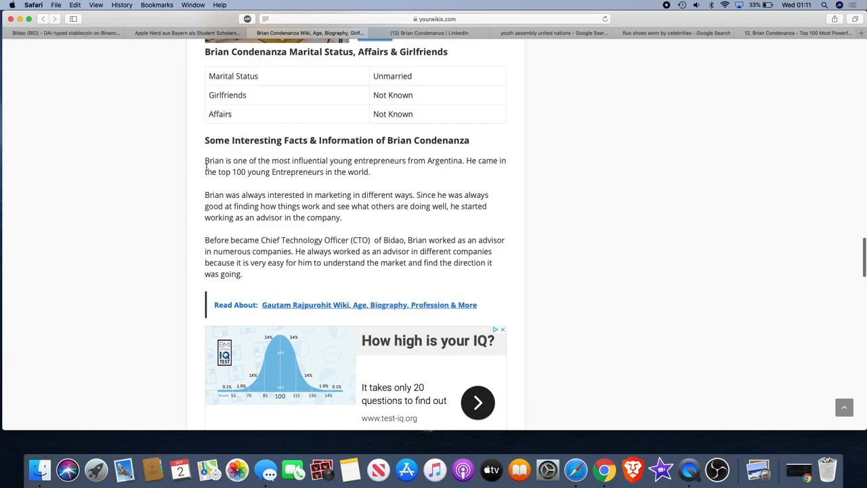
mouse_move(289, 167)
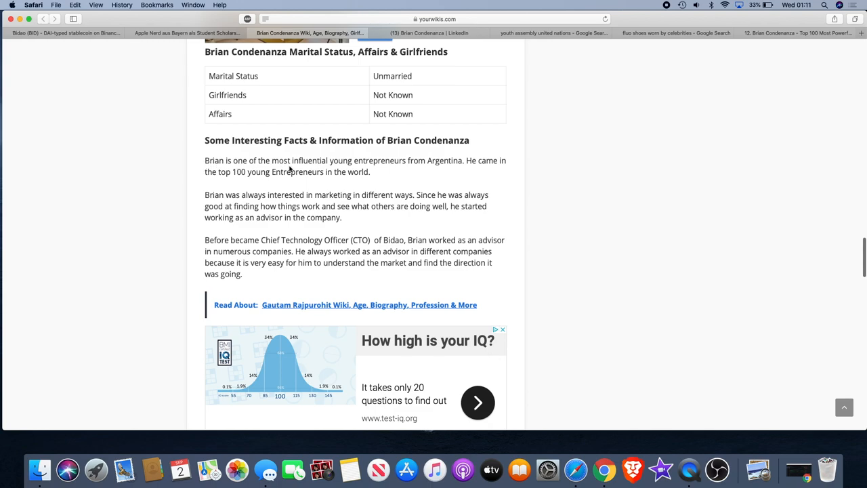
mouse_move(441, 163)
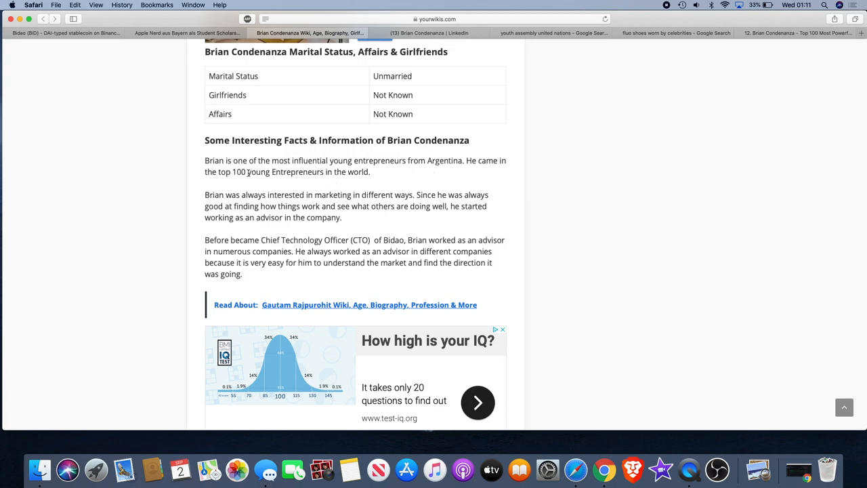
mouse_move(371, 173)
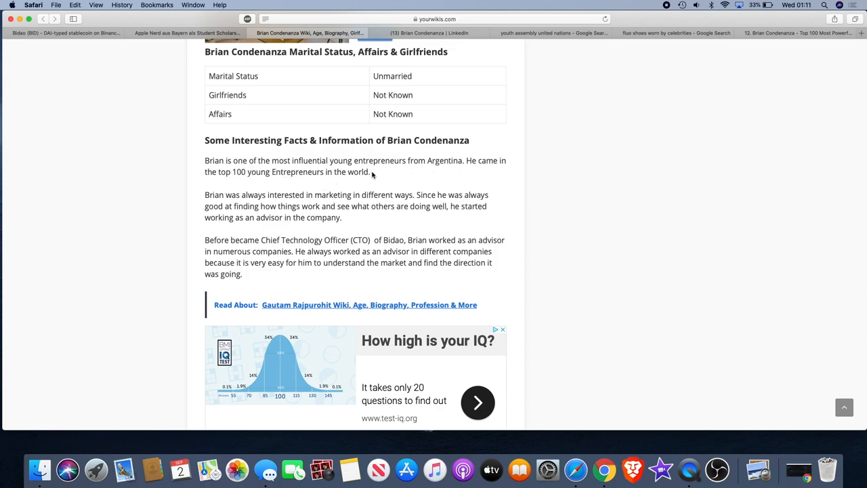
drag(233, 171, 271, 171)
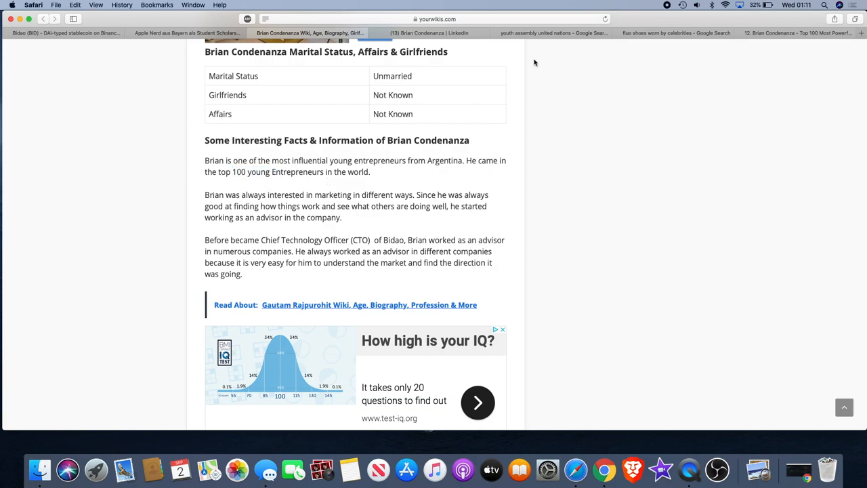
mouse_move(701, 72)
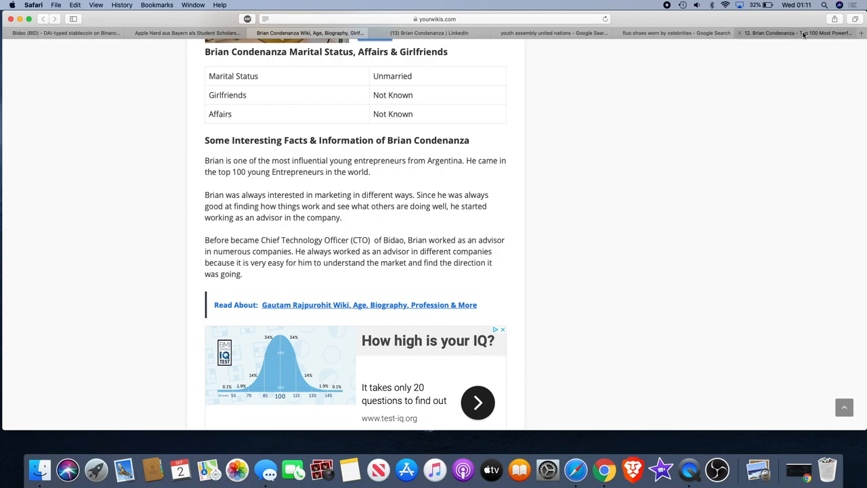
click(792, 33)
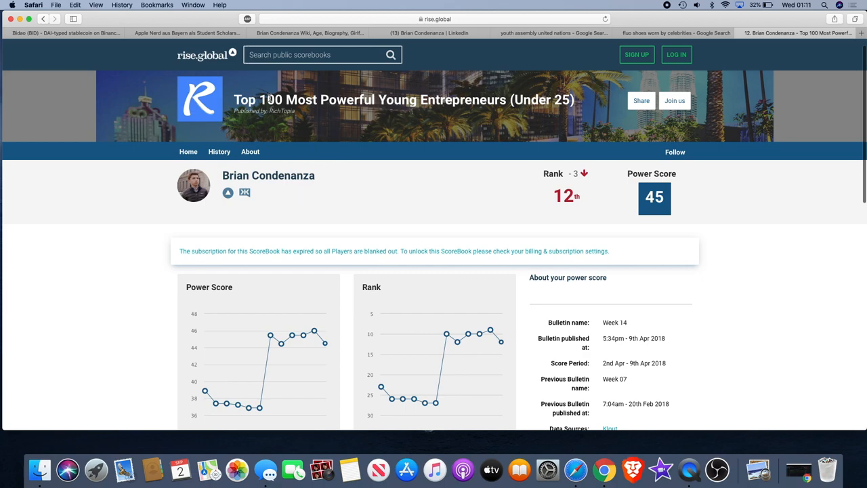
mouse_move(499, 92)
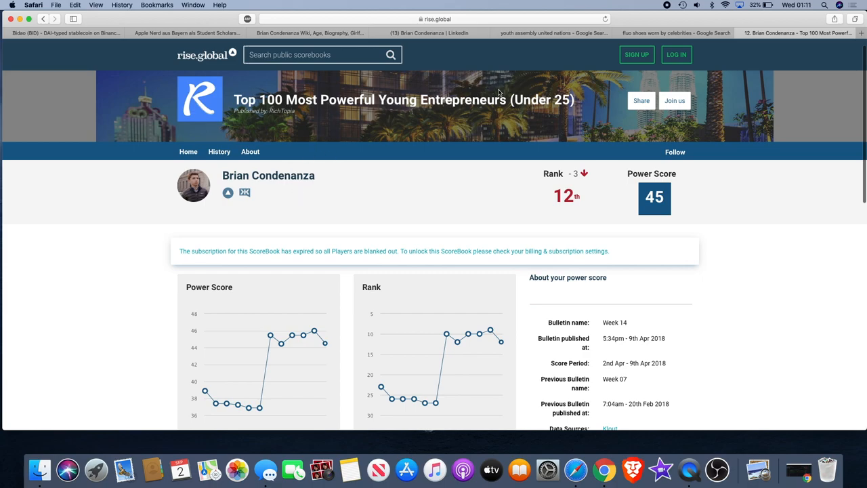
scroll(down, 3)
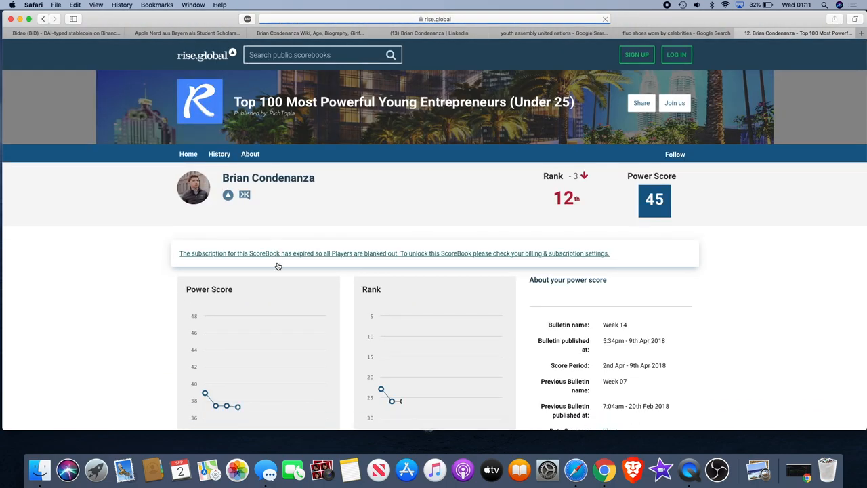
scroll(down, 3)
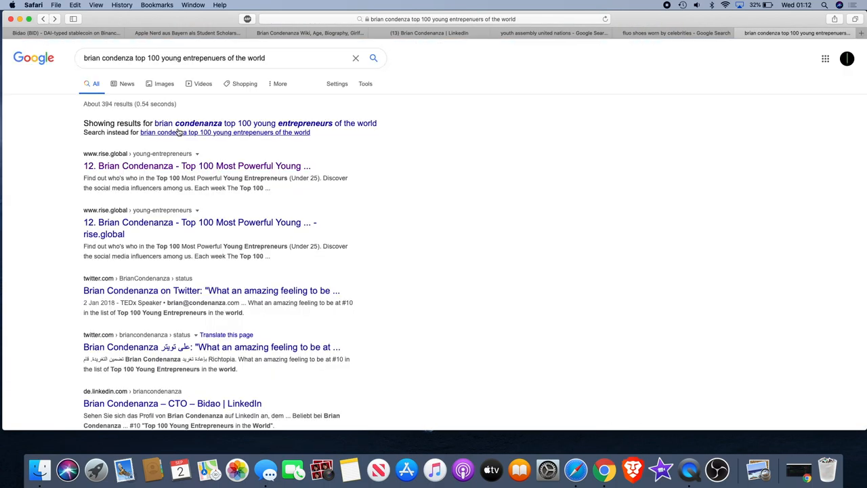
scroll(down, 3)
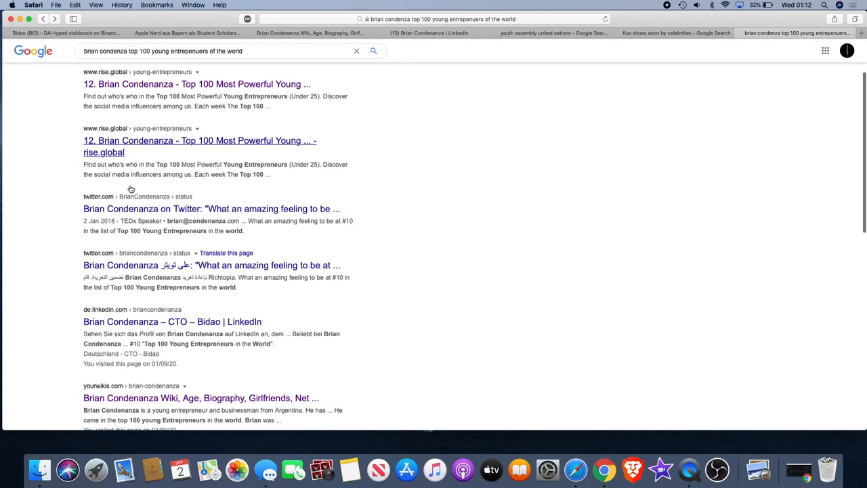
scroll(down, 3)
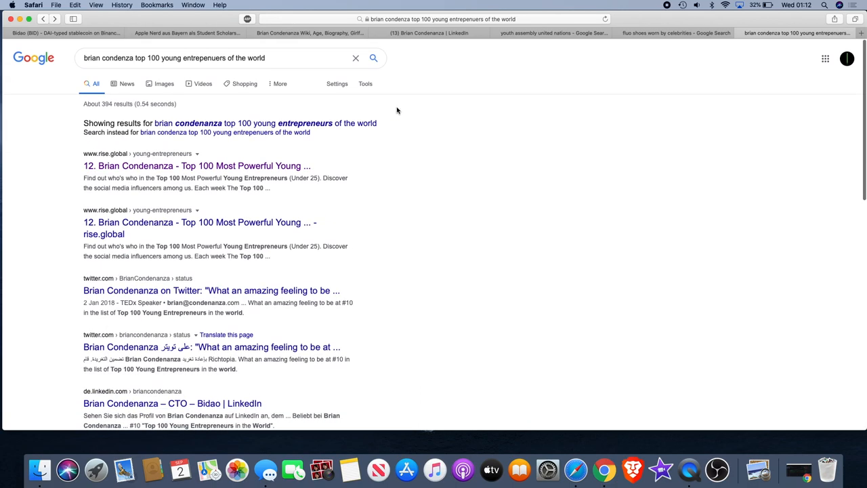
mouse_move(347, 27)
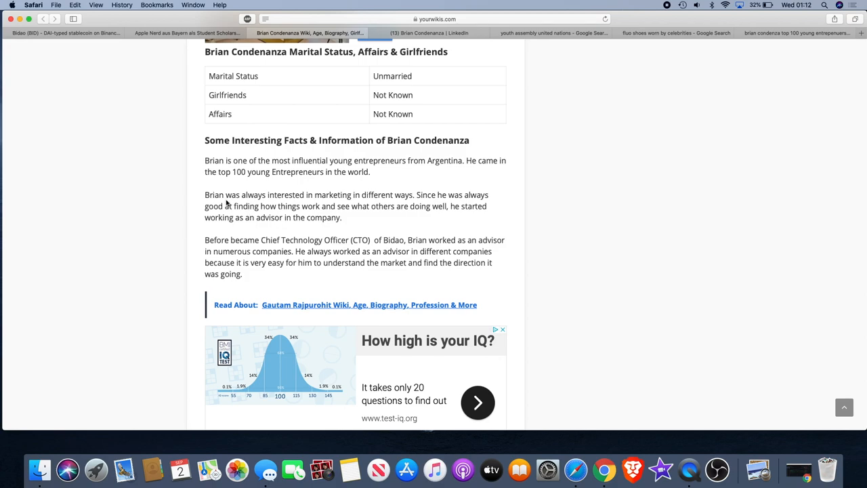
mouse_move(288, 200)
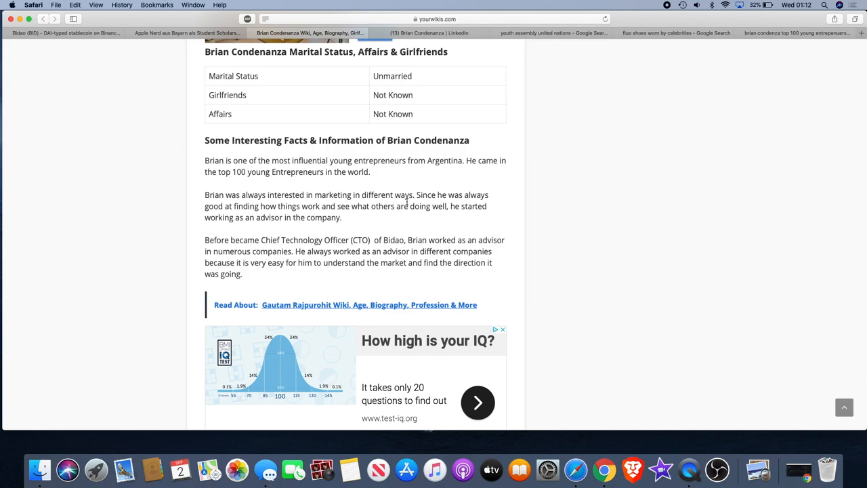
mouse_move(398, 241)
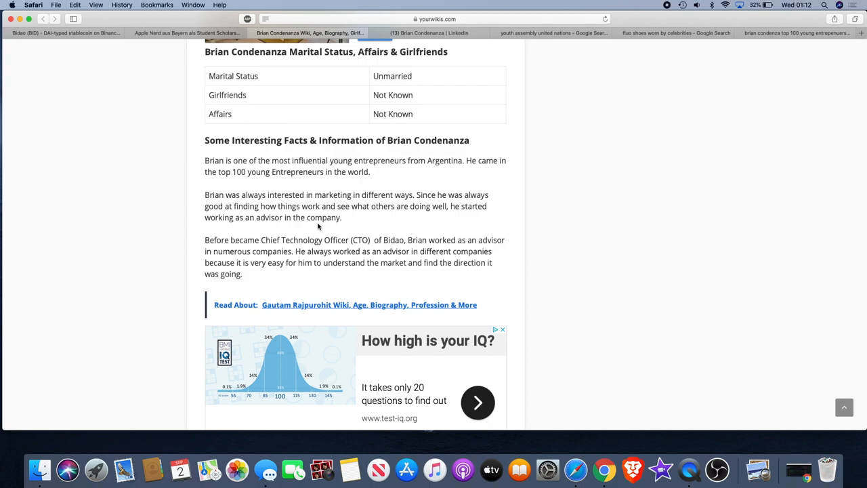
mouse_move(279, 249)
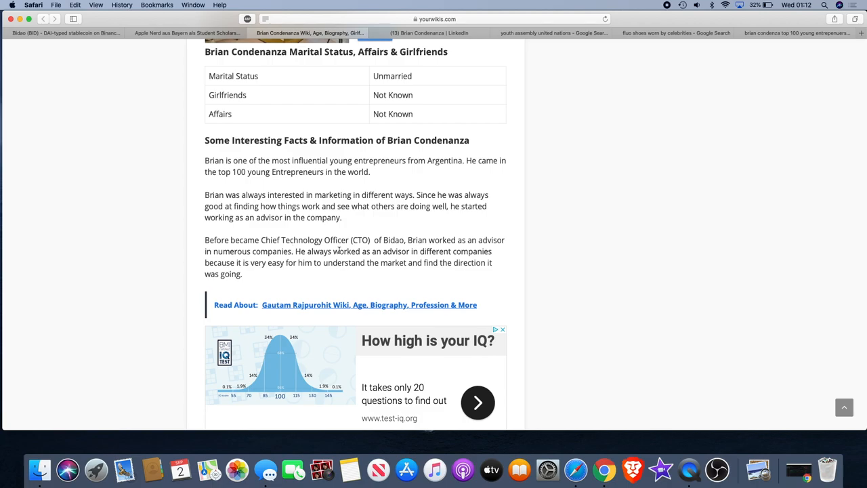
- Scroll the YourWikis biography down past the Fluo Shoes paragraph
scroll(down, 3)
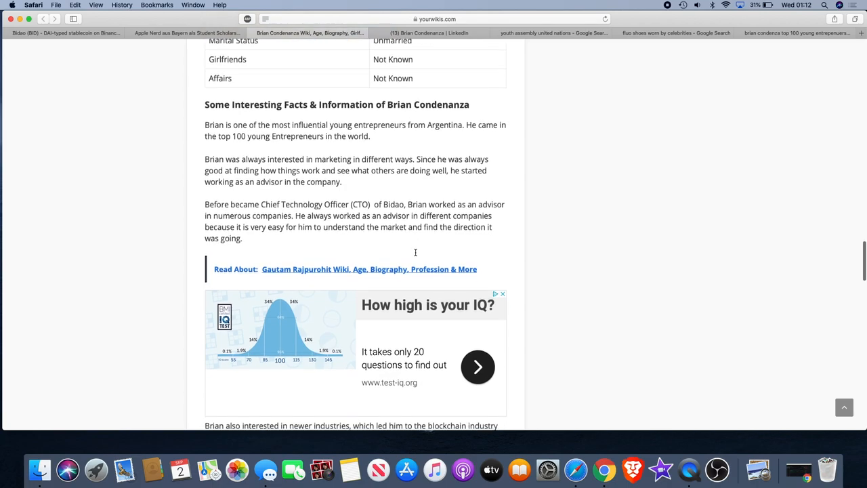
scroll(down, 3)
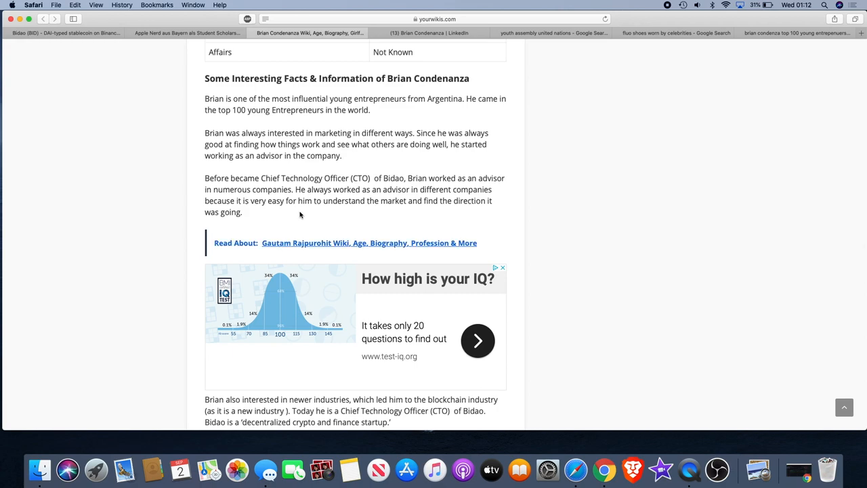
scroll(down, 3)
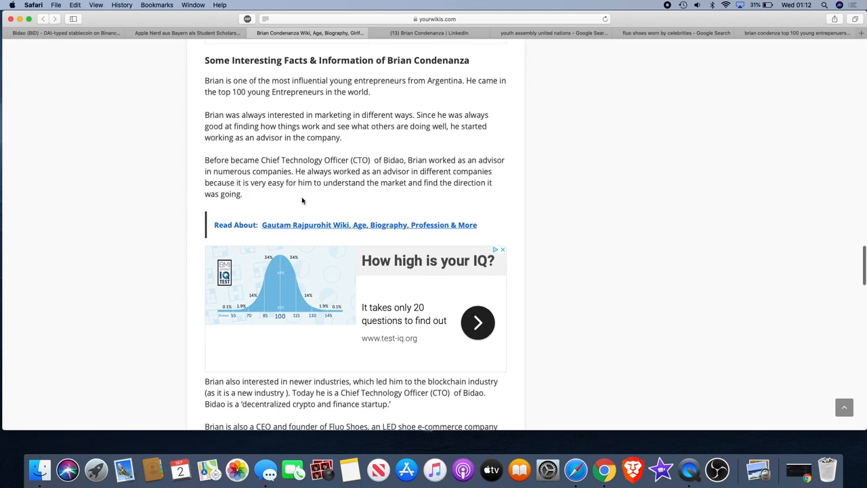
scroll(down, 3)
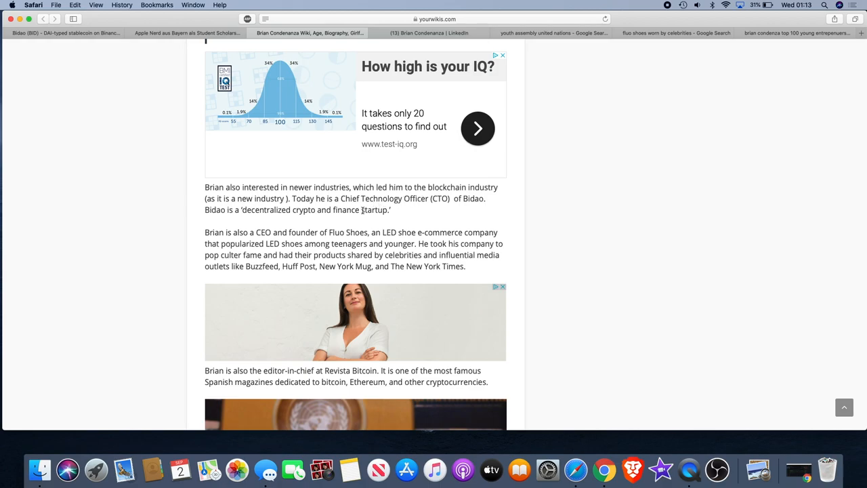
scroll(down, 3)
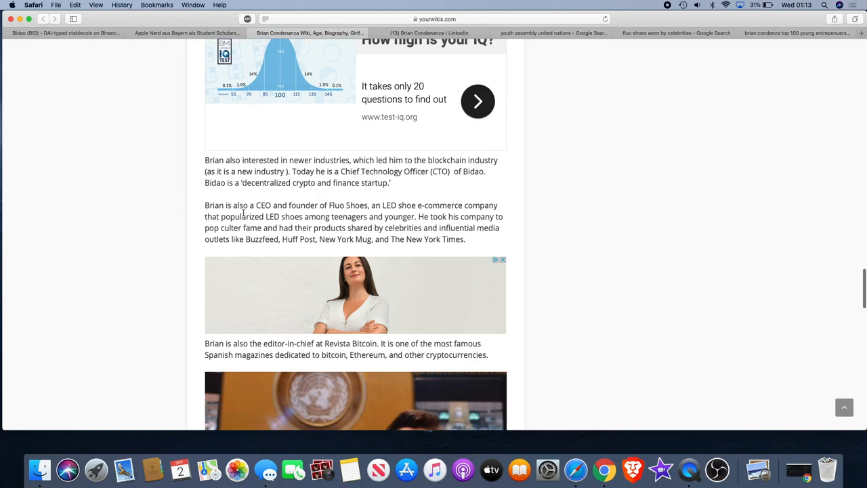
- Continue to the Revista Bitcoin editor-in-chief sentence and his UN photo
scroll(down, 3)
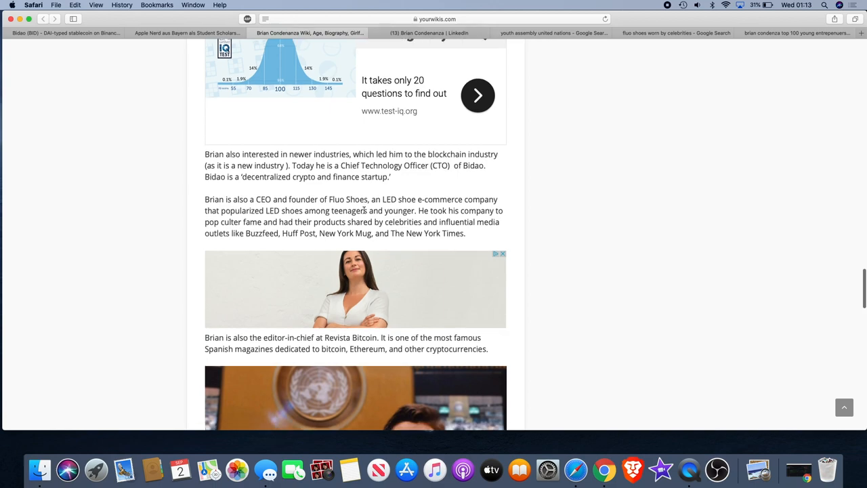
scroll(down, 3)
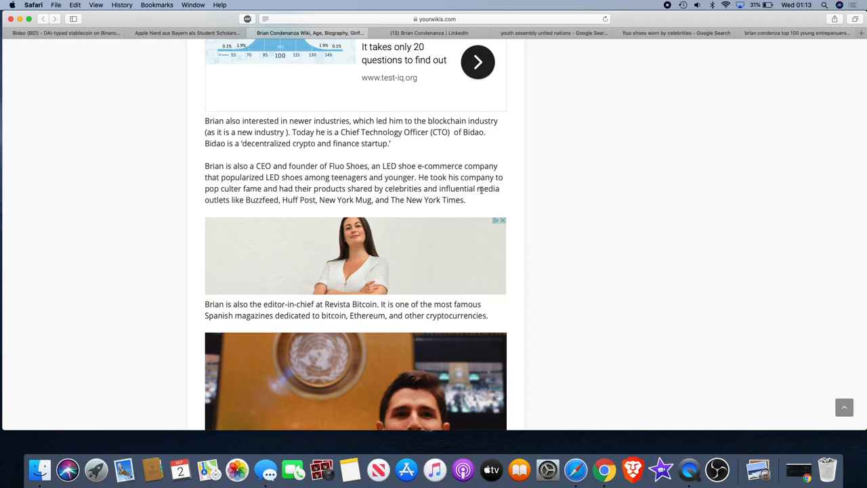
scroll(down, 3)
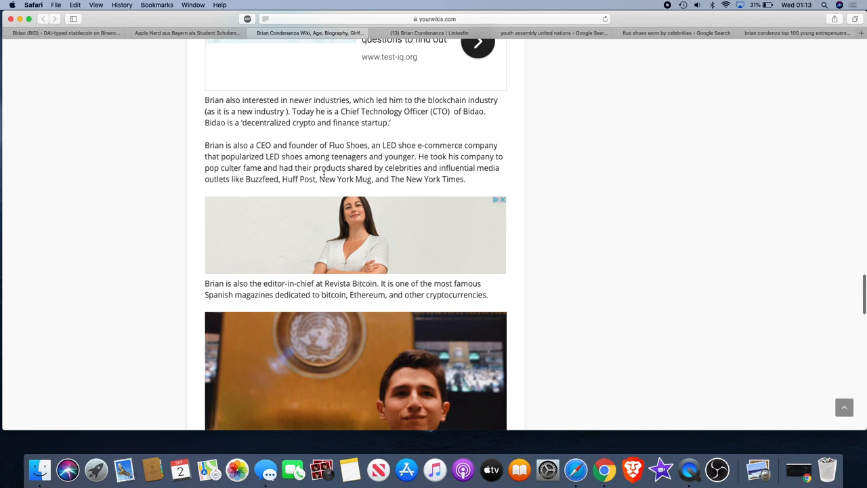
mouse_move(381, 177)
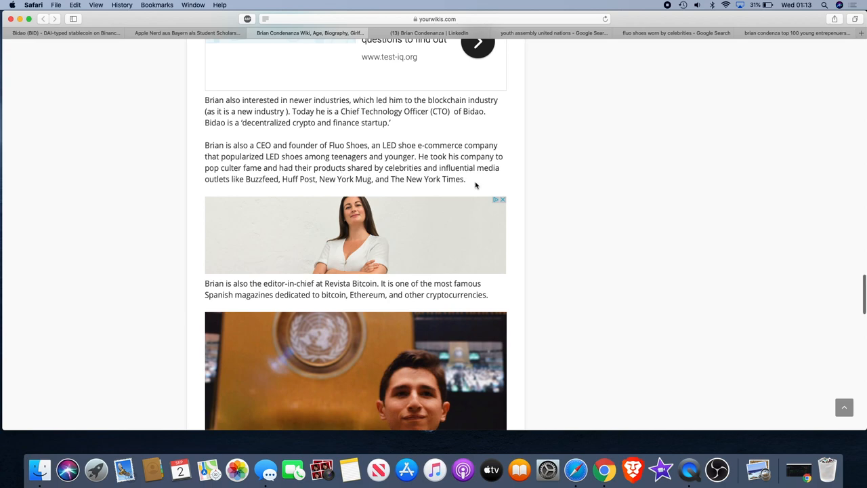
scroll(down, 3)
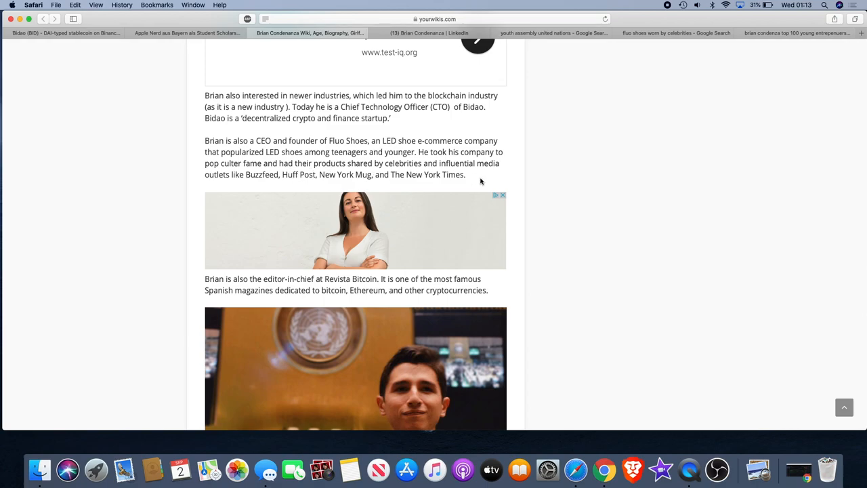
scroll(down, 3)
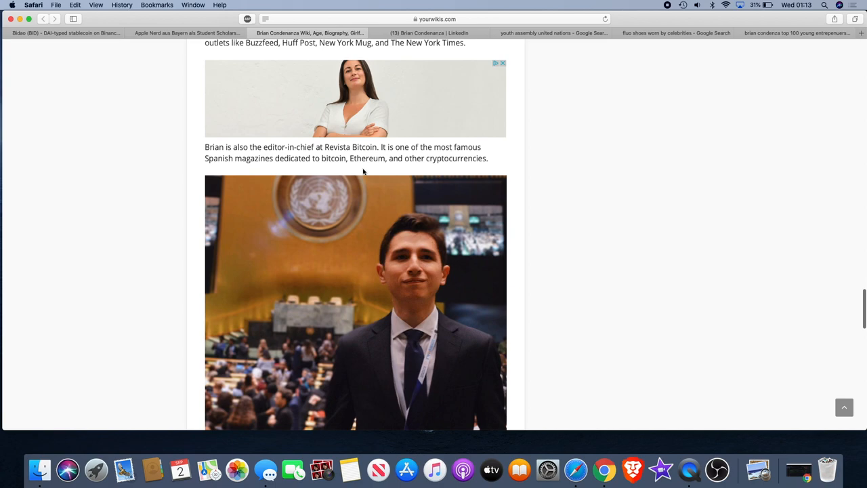
mouse_move(332, 155)
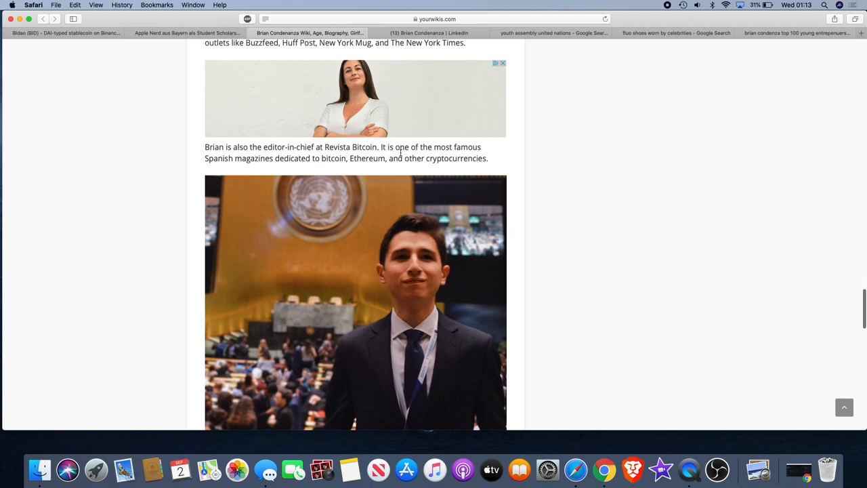
mouse_move(471, 157)
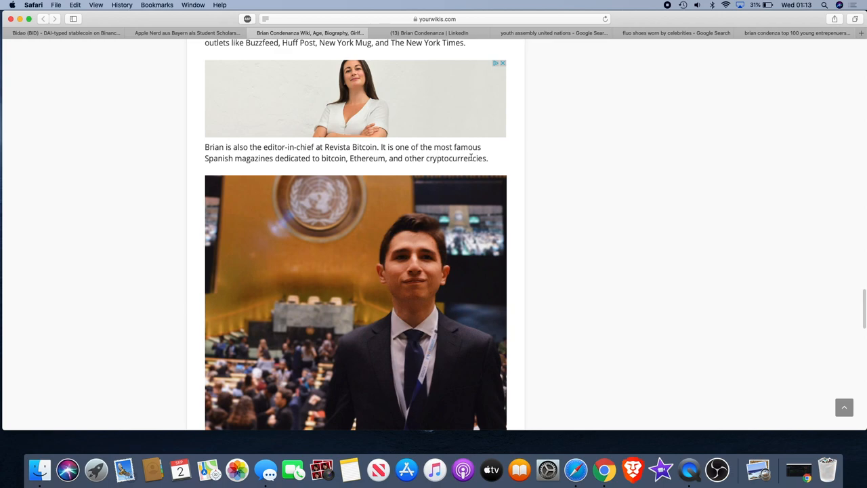
mouse_move(336, 146)
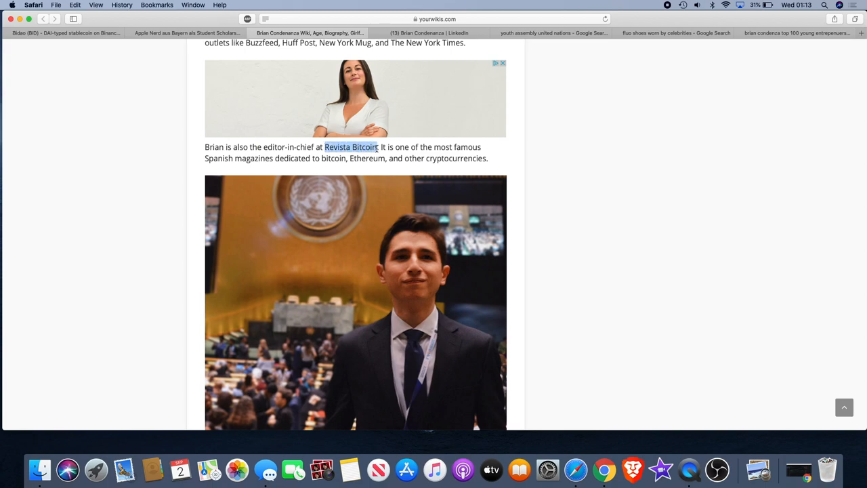
- Search Google for 'Revista Bitcoin' and open the Revista de Criptomonedas result on cryptomagazine.co
right_click(349, 151)
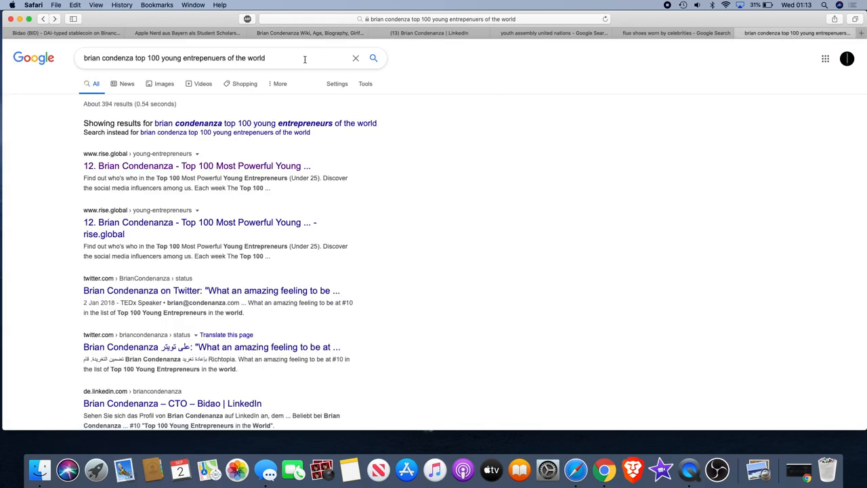
right_click(173, 57)
text(Revista Bitcoin)
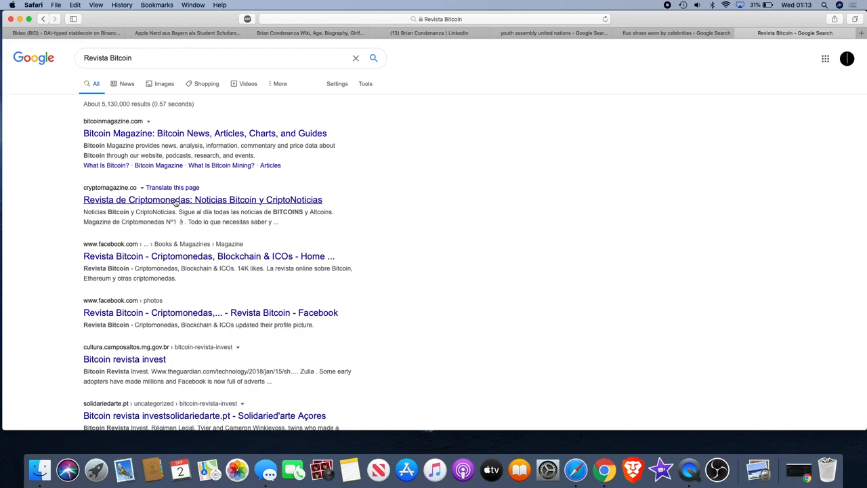
mouse_move(179, 251)
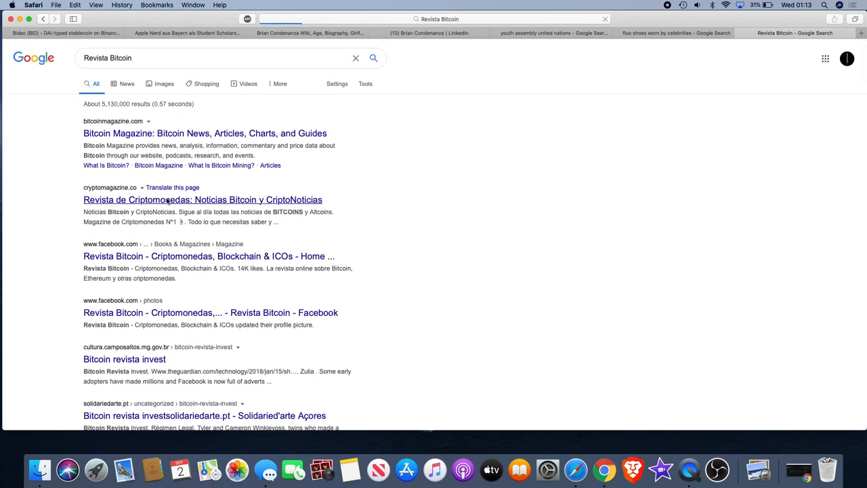
click(202, 199)
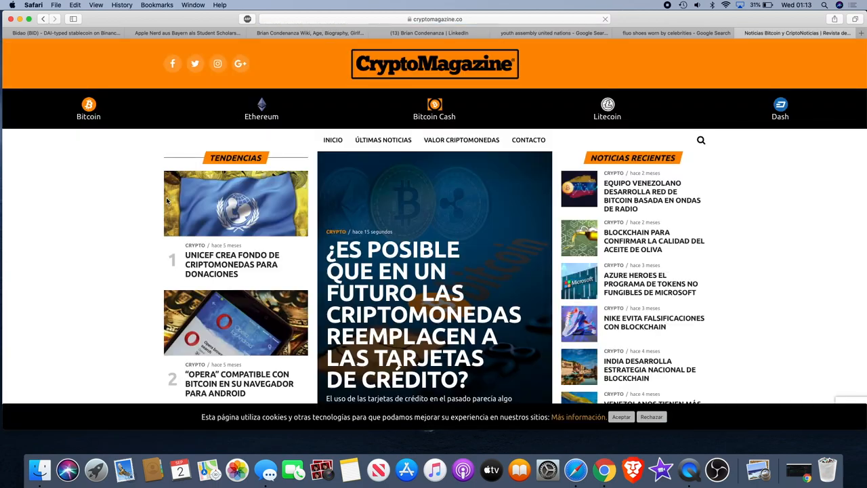
- Skim the CryptoMagazine site down to its Swiss National Bank article and footer
scroll(down, 3)
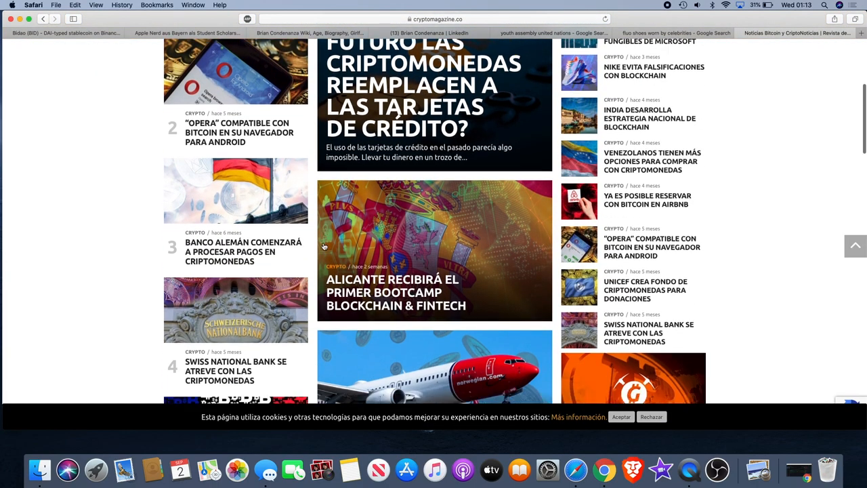
scroll(up, 3)
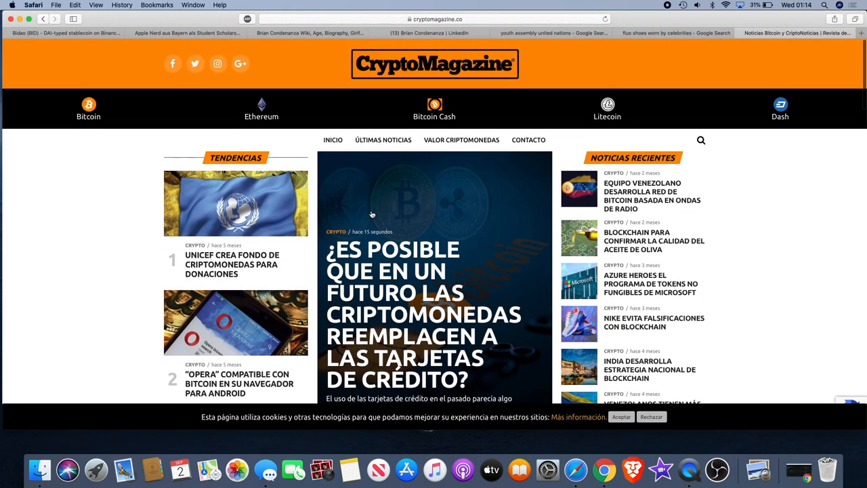
scroll(down, 3)
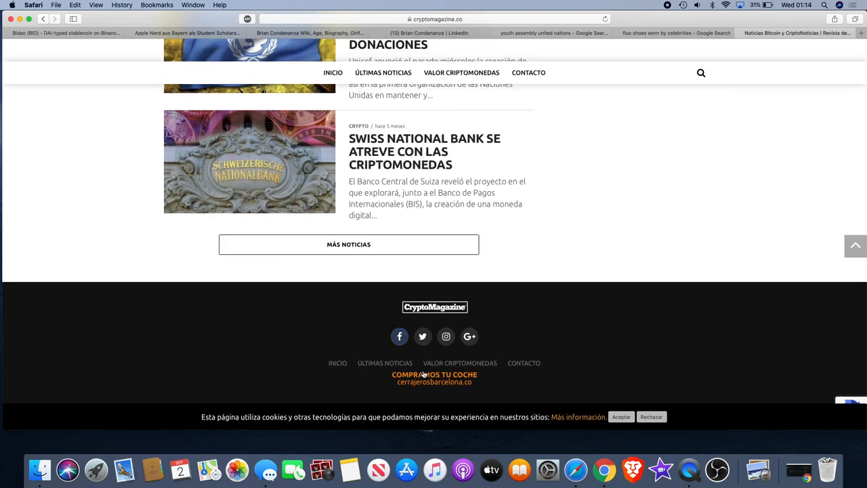
mouse_move(385, 363)
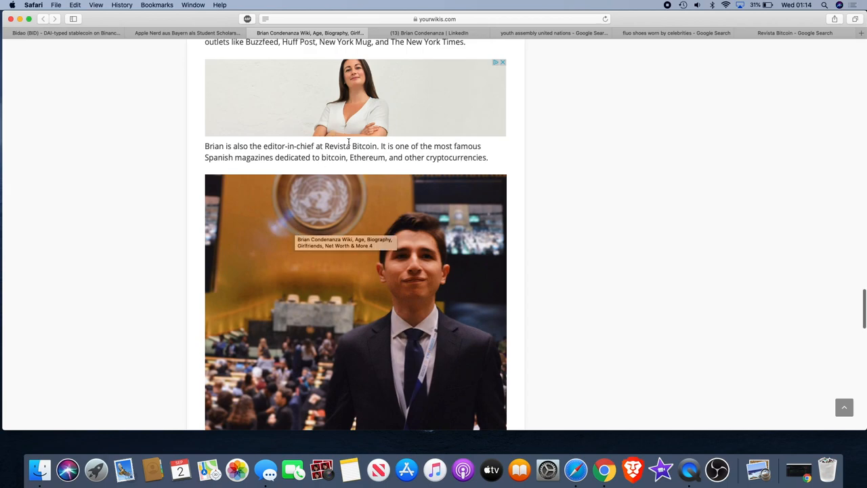
- Read the June 2018 UN Youth Assembly paragraph, briefly highlighting 'cryptocurrencies and blockchain'
scroll(down, 3)
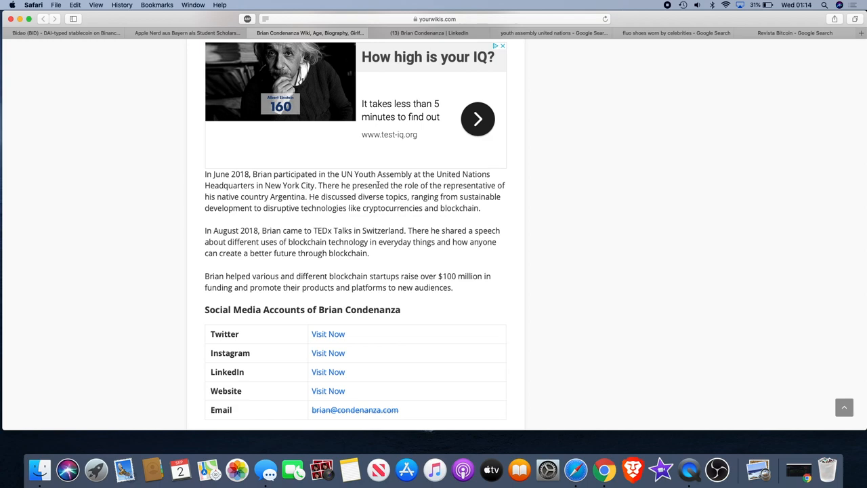
mouse_move(379, 184)
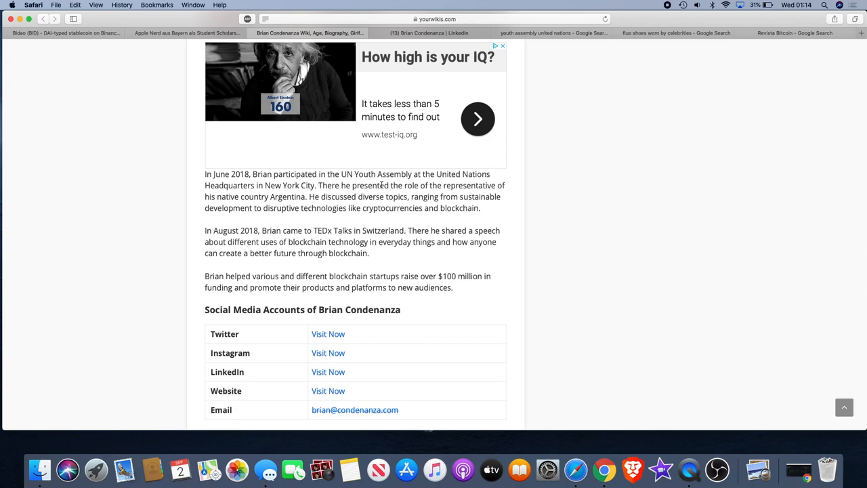
mouse_move(411, 195)
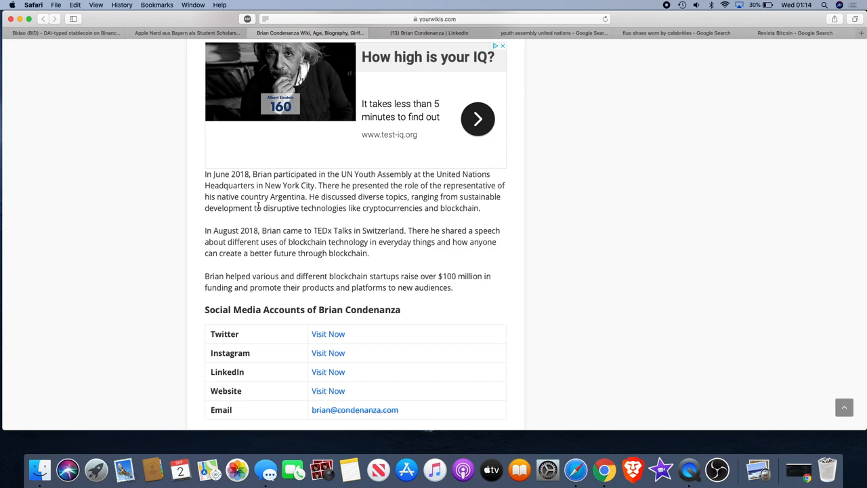
mouse_move(317, 199)
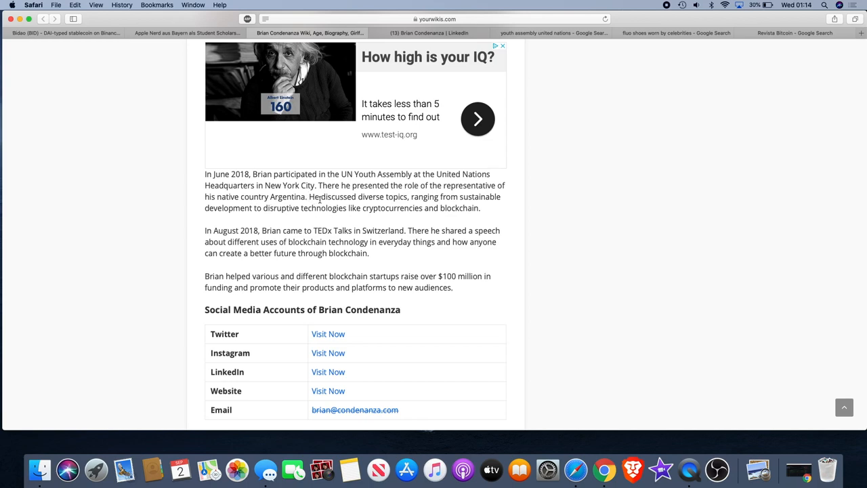
mouse_move(404, 197)
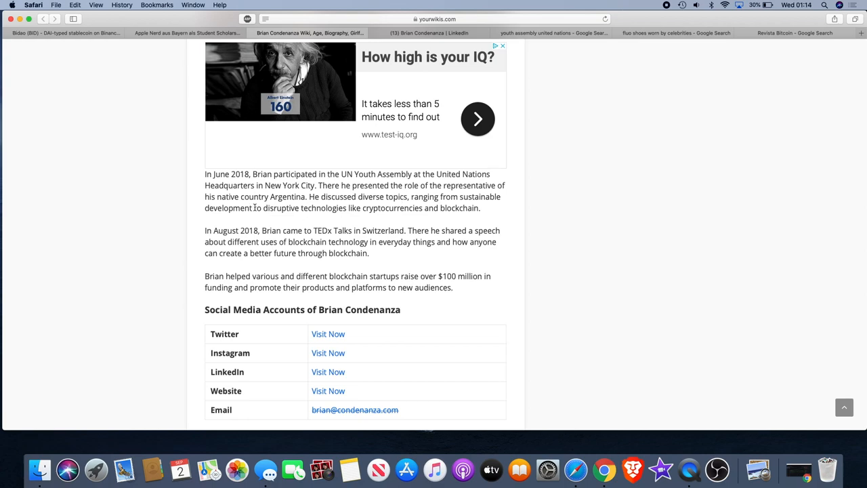
mouse_move(363, 209)
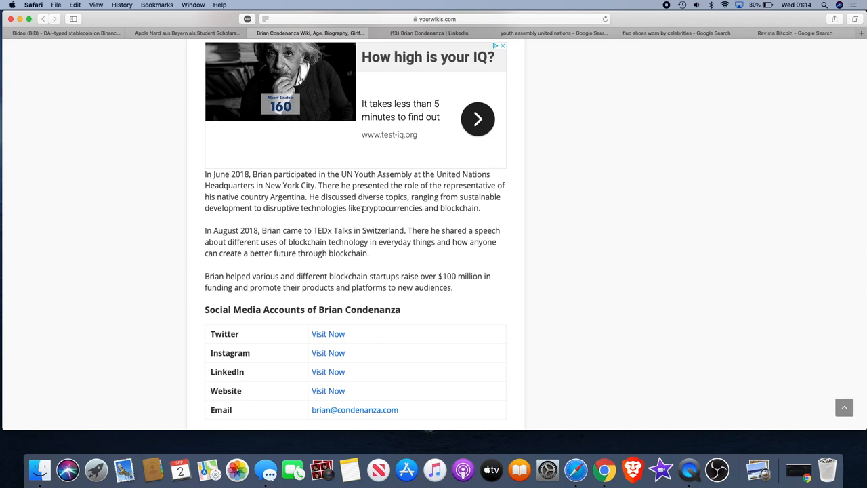
drag(363, 209, 480, 208)
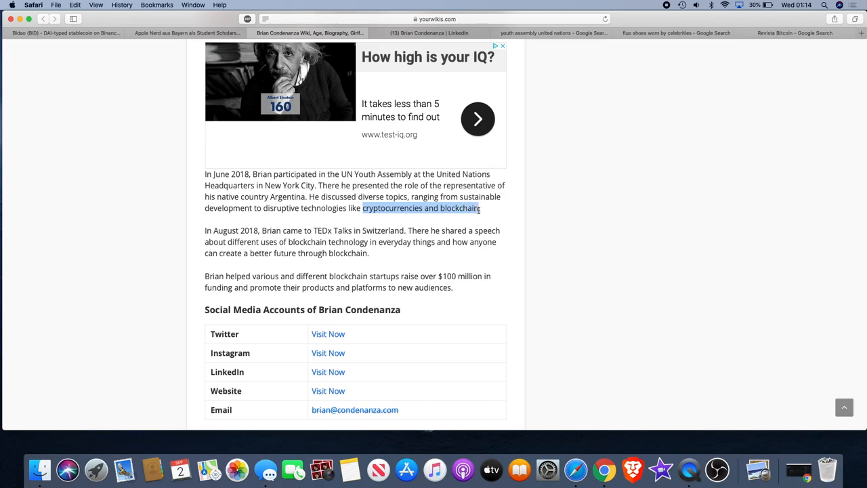
click(406, 191)
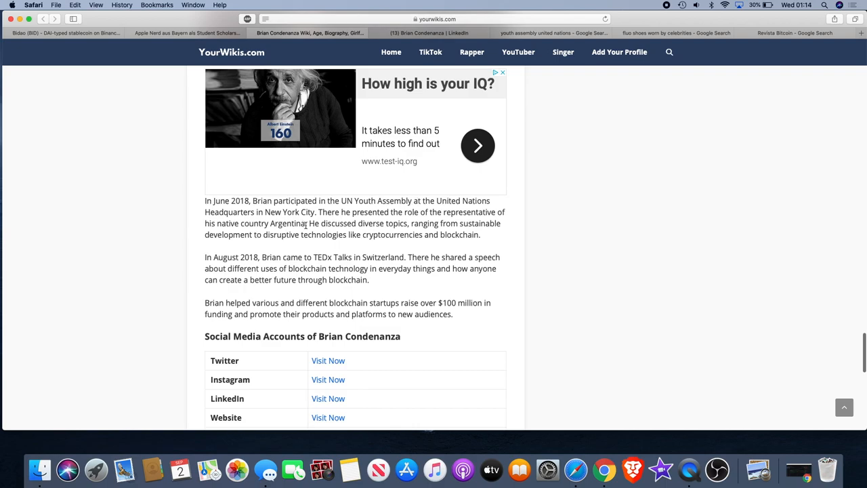
mouse_move(599, 195)
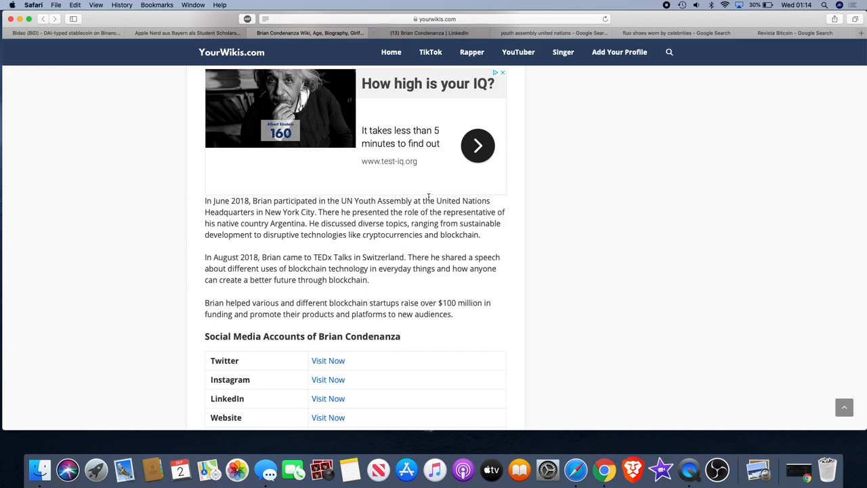
mouse_move(526, 30)
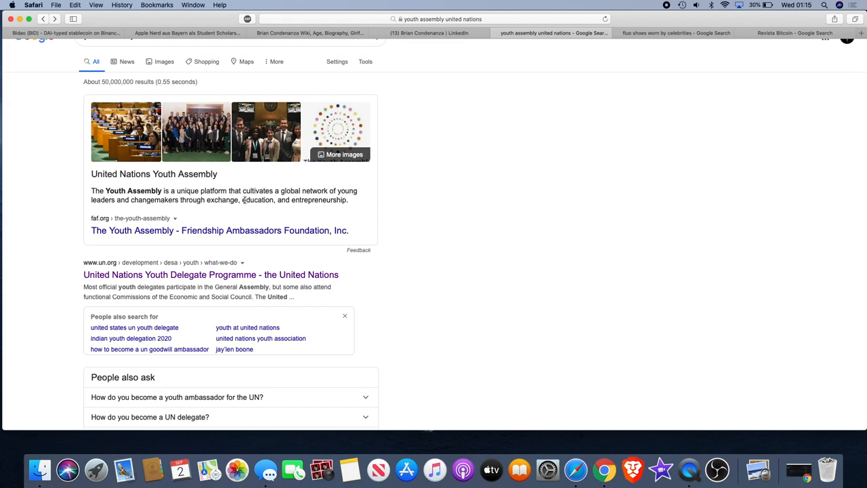
mouse_move(184, 210)
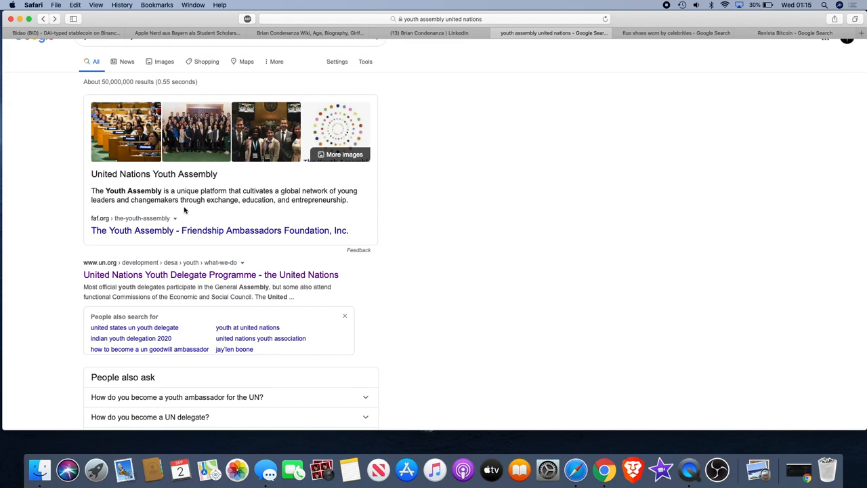
mouse_move(270, 200)
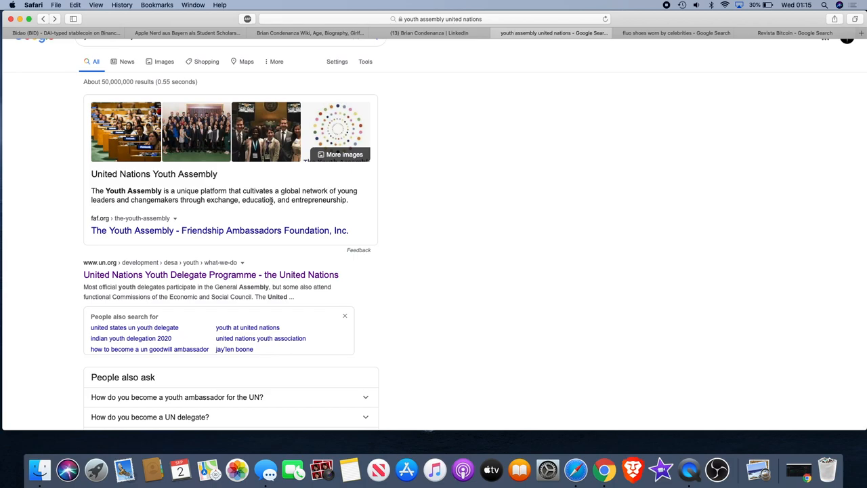
- Skim the Youth Assembly results and return to the CTO's LinkedIn experience section
scroll(down, 3)
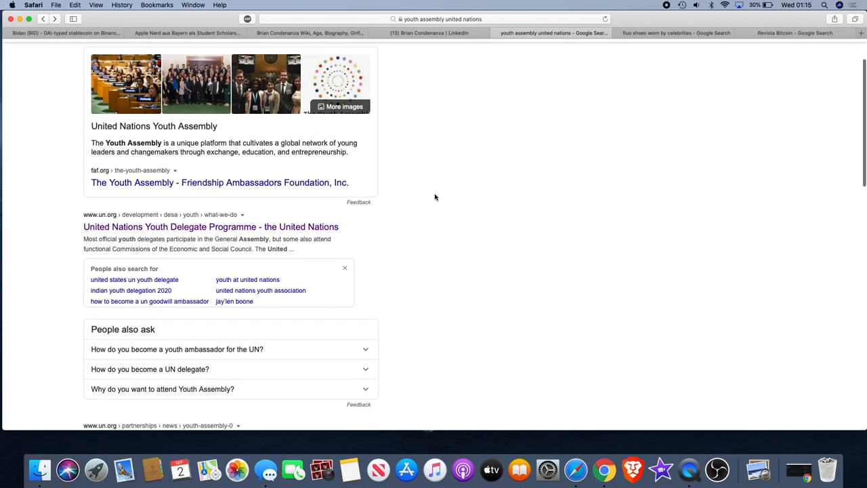
click(428, 33)
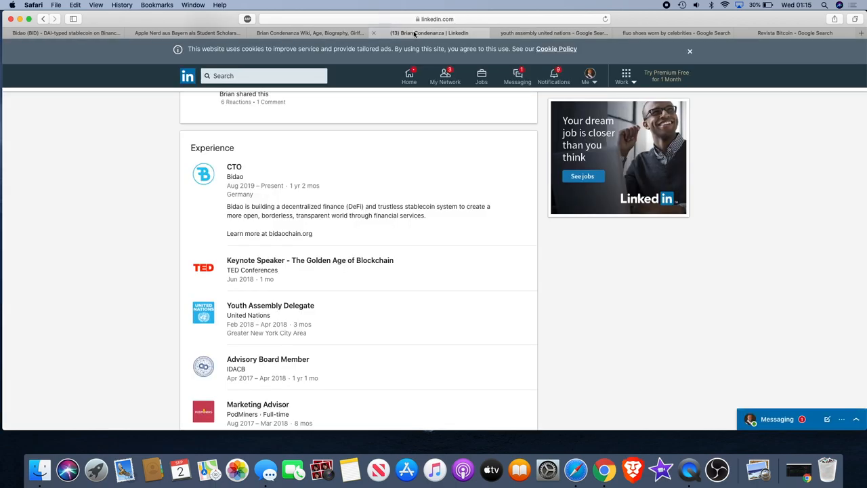
scroll(up, 3)
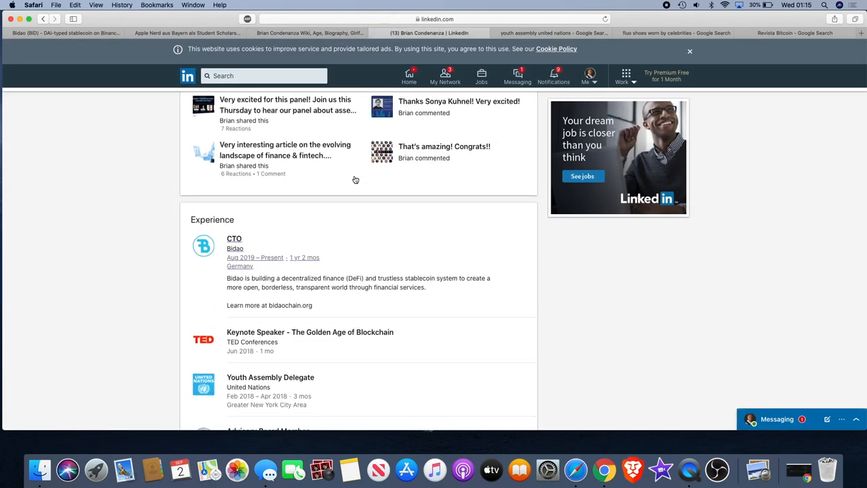
scroll(up, 3)
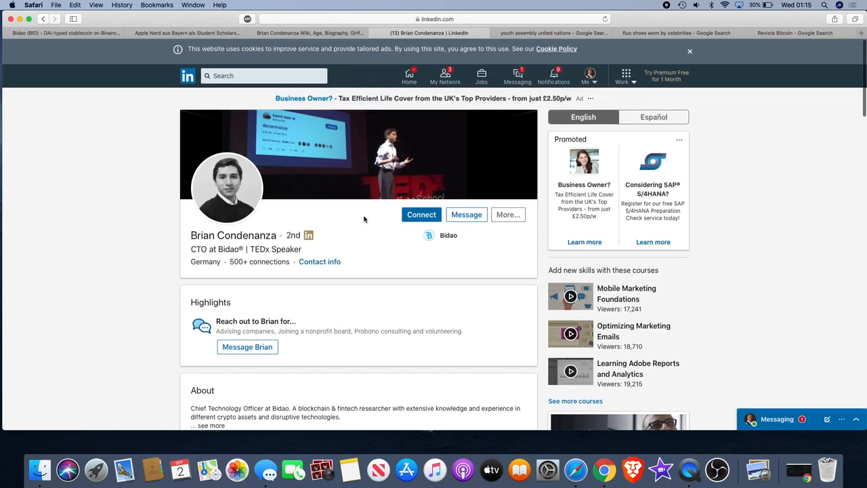
double_click(284, 249)
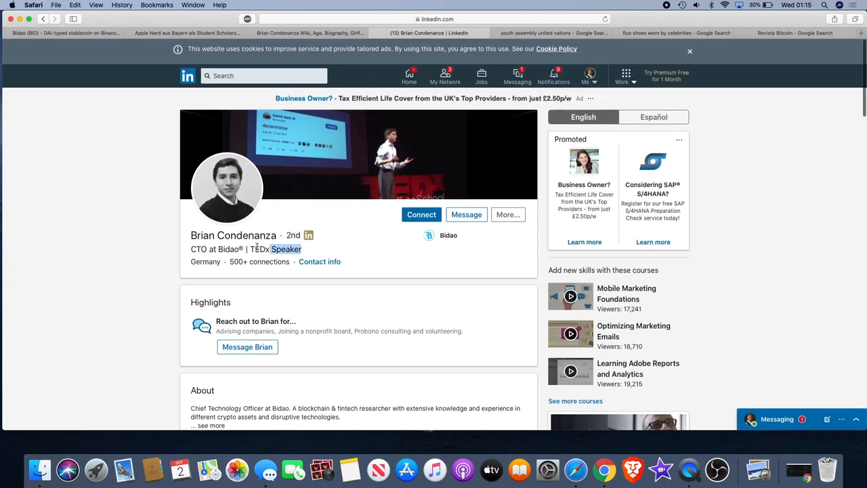
scroll(down, 3)
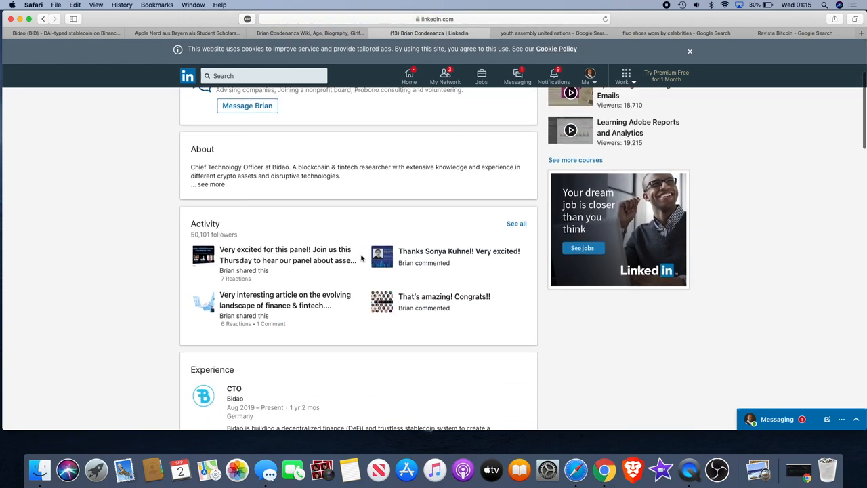
scroll(down, 3)
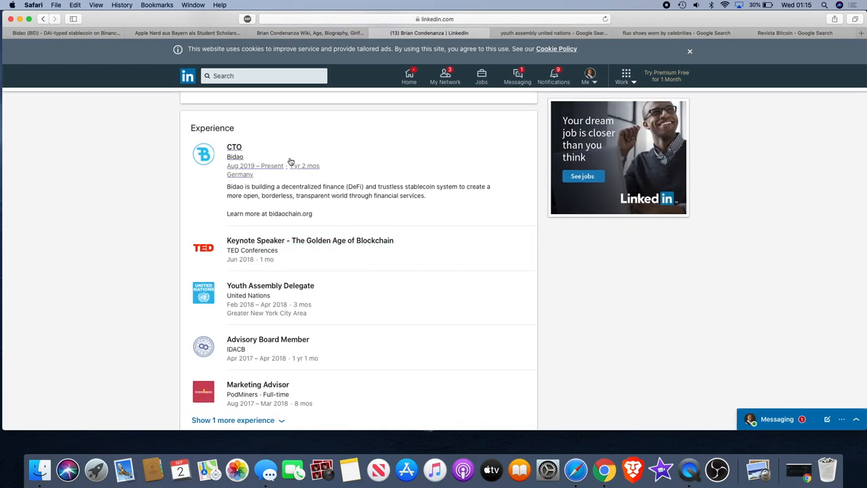
scroll(down, 3)
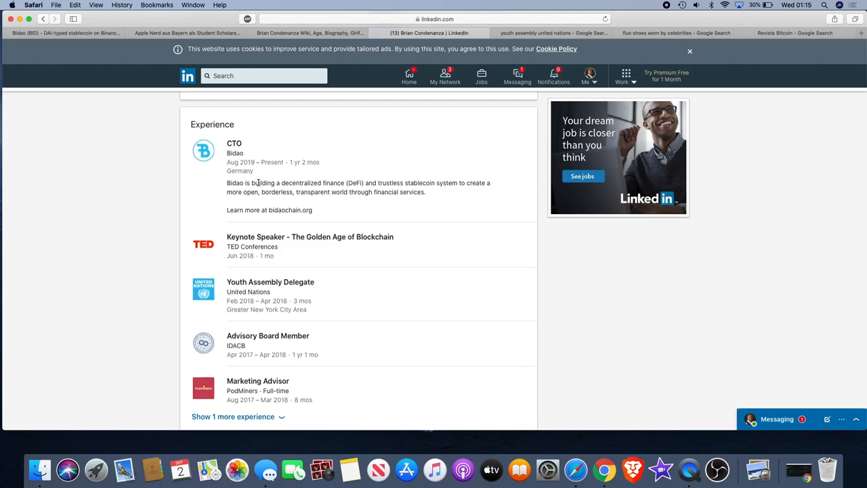
scroll(down, 3)
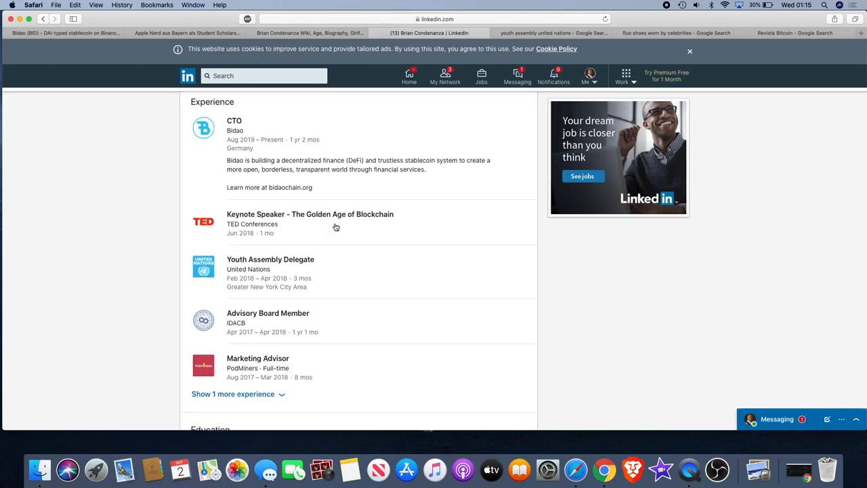
scroll(down, 3)
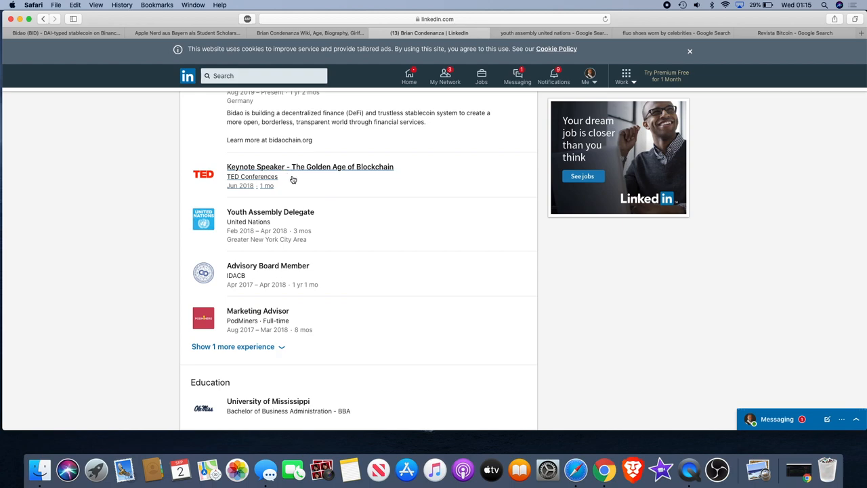
scroll(down, 3)
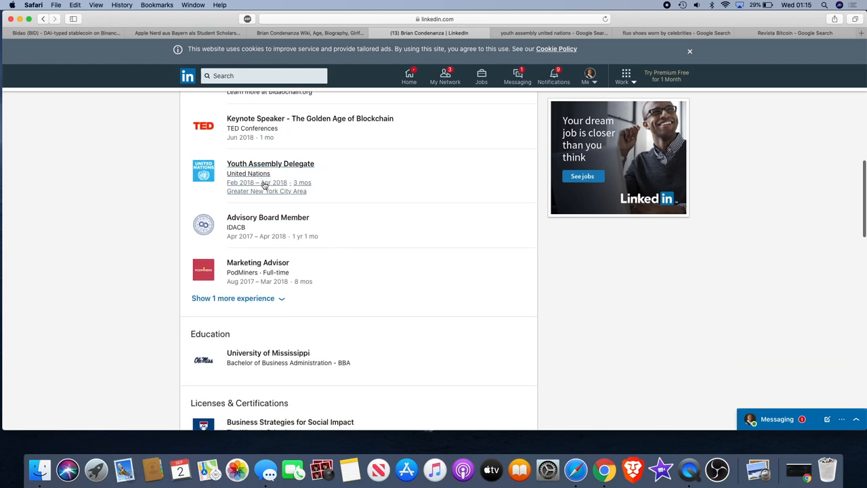
mouse_move(260, 189)
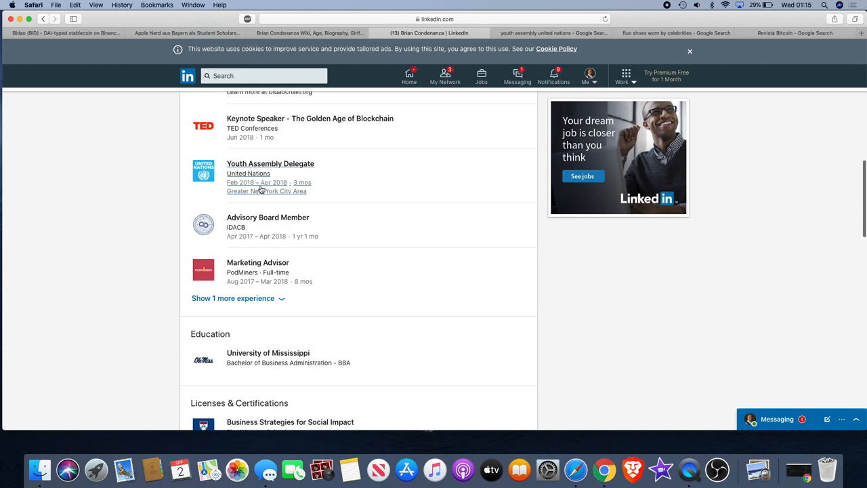
mouse_move(287, 196)
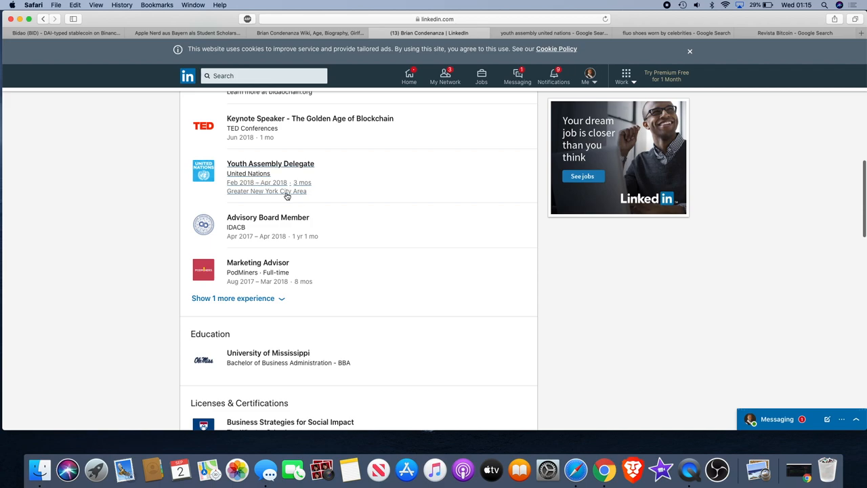
scroll(down, 3)
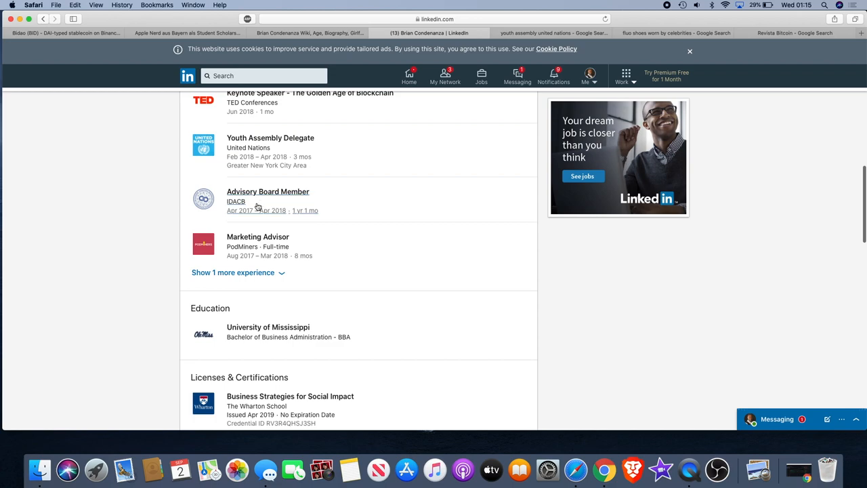
mouse_move(311, 251)
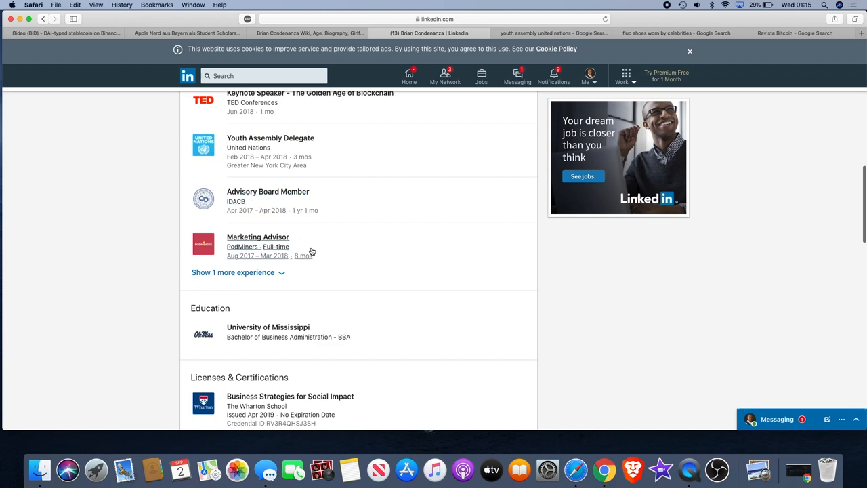
scroll(down, 3)
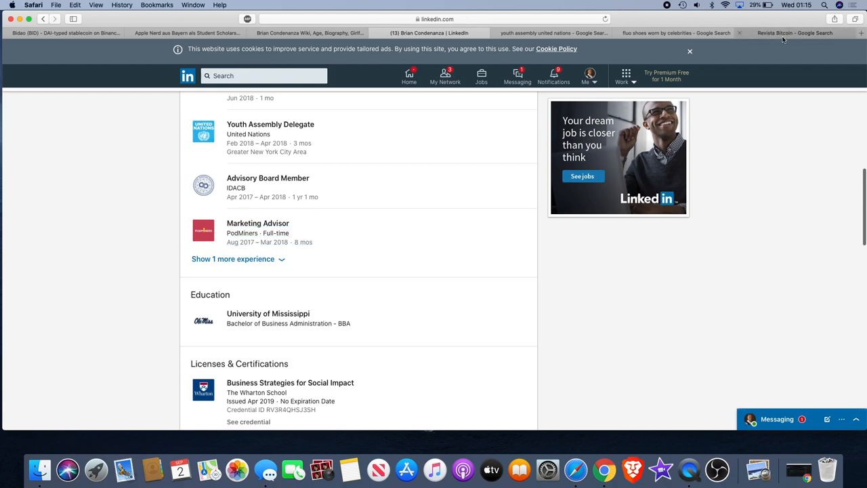
- Search Google for 'pod miners brian condenanza' from the earlier search page
click(794, 32)
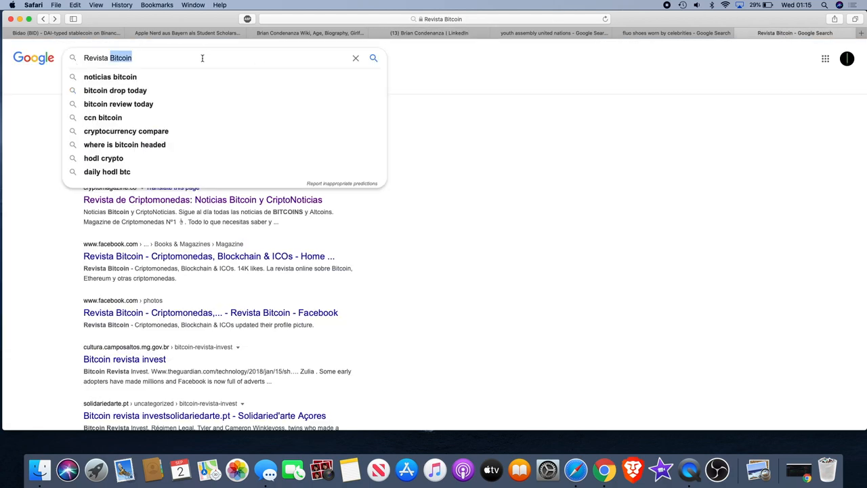
text(pod miners brian)
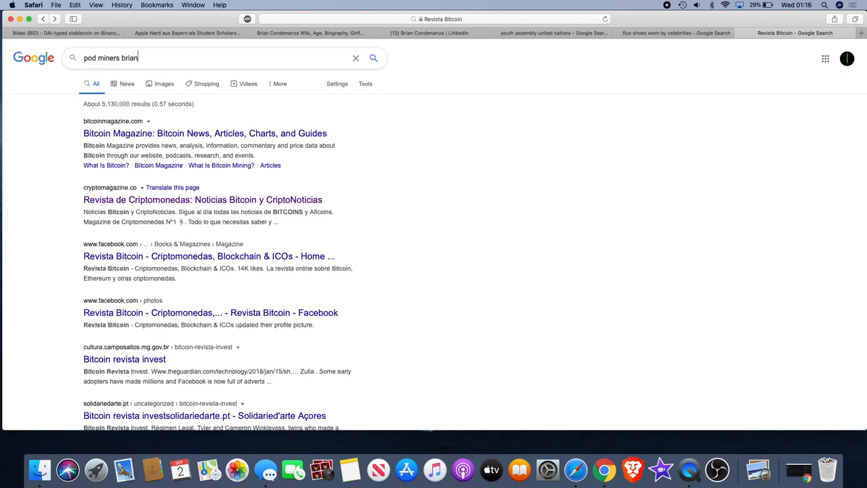
text(condenanza)
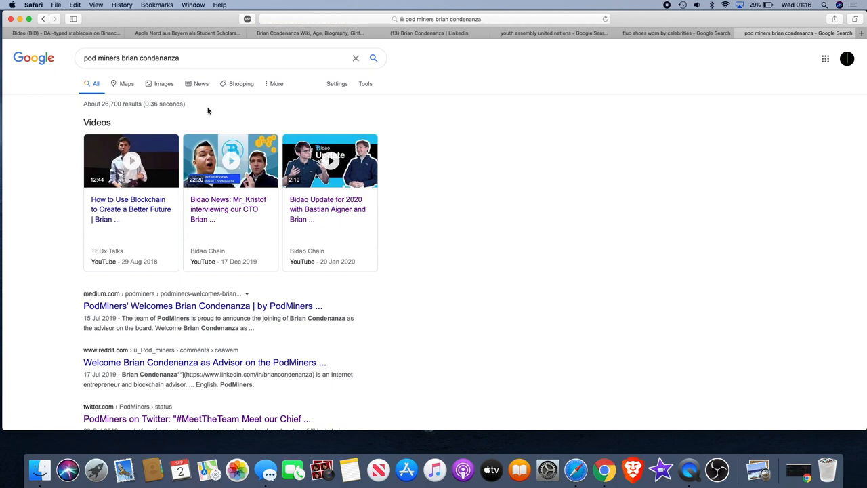
scroll(down, 3)
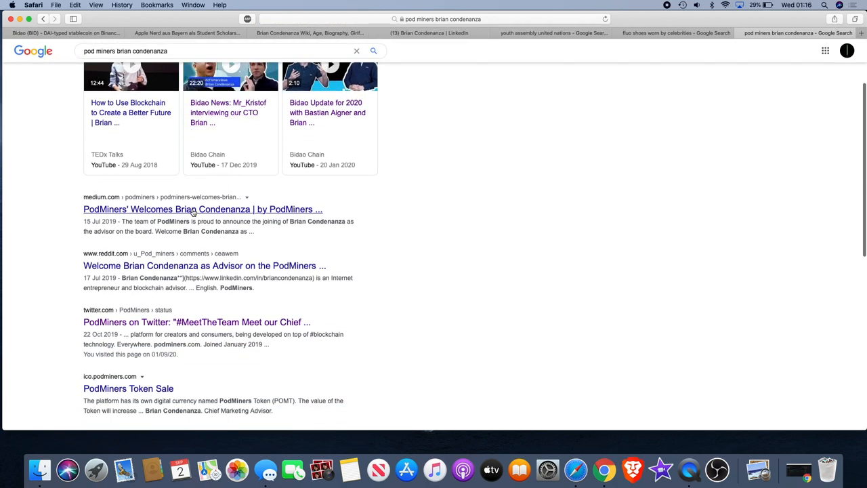
- Open the Medium post 'PodMiners Welcomes Brian Condenanza' from the results
click(203, 208)
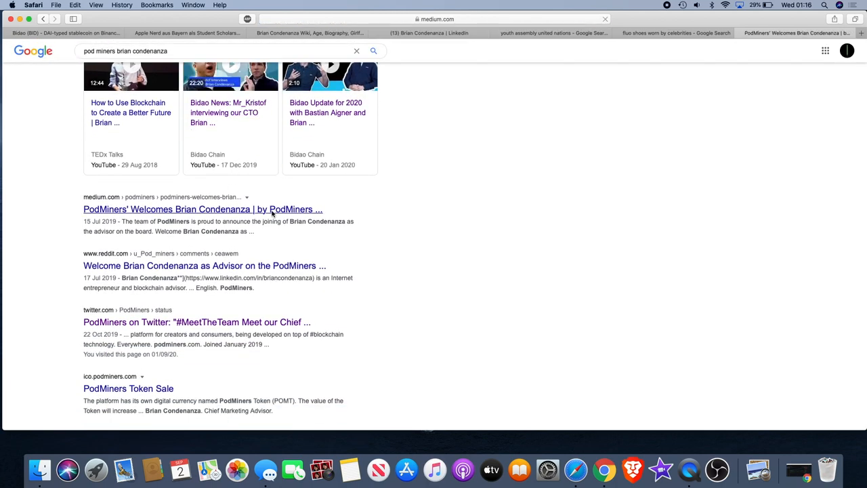
mouse_move(328, 203)
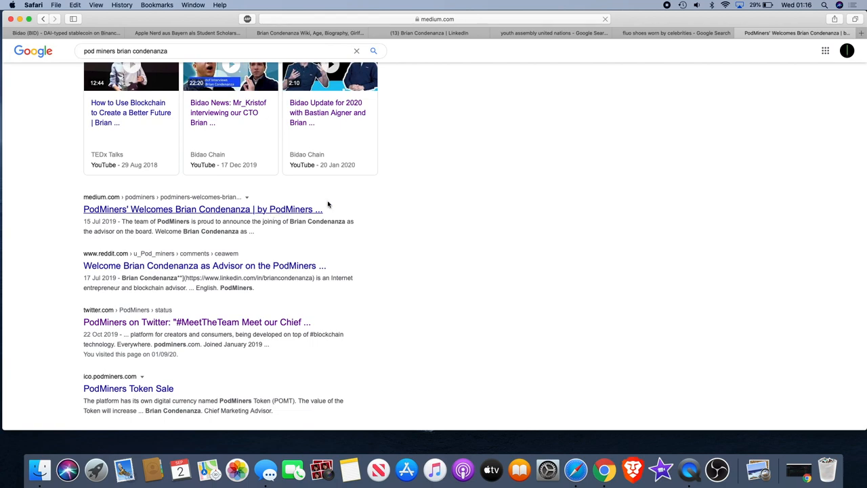
click(203, 208)
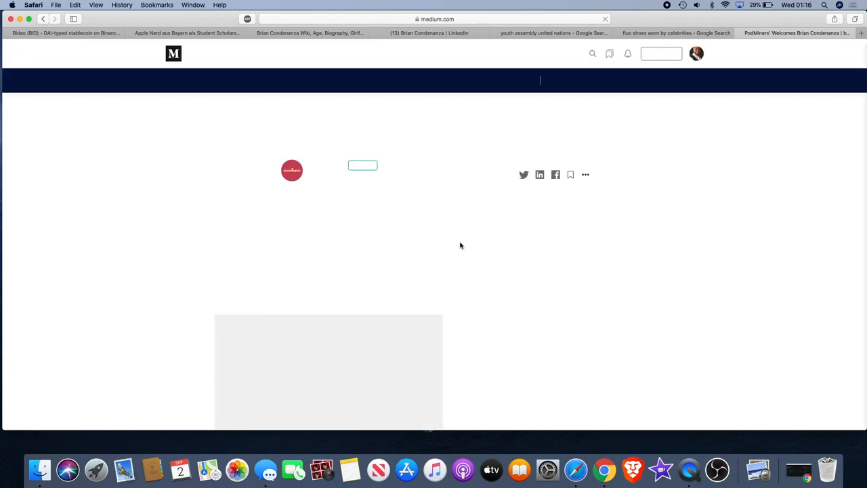
scroll(down, 3)
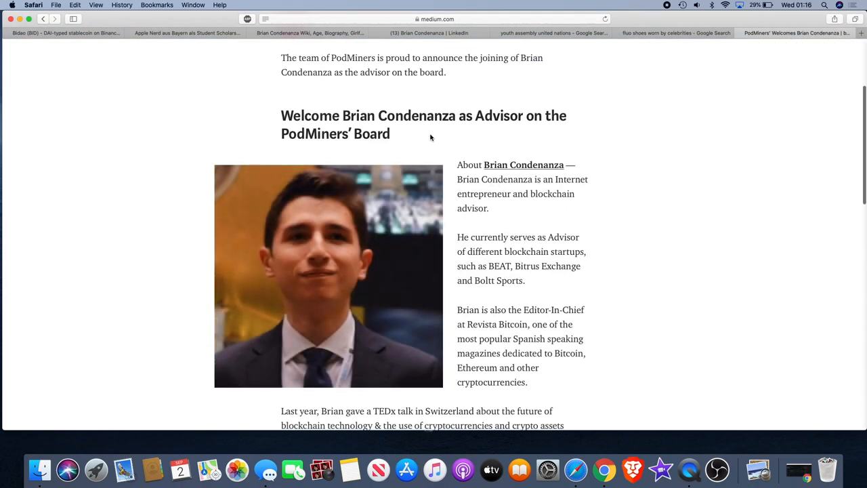
mouse_move(562, 134)
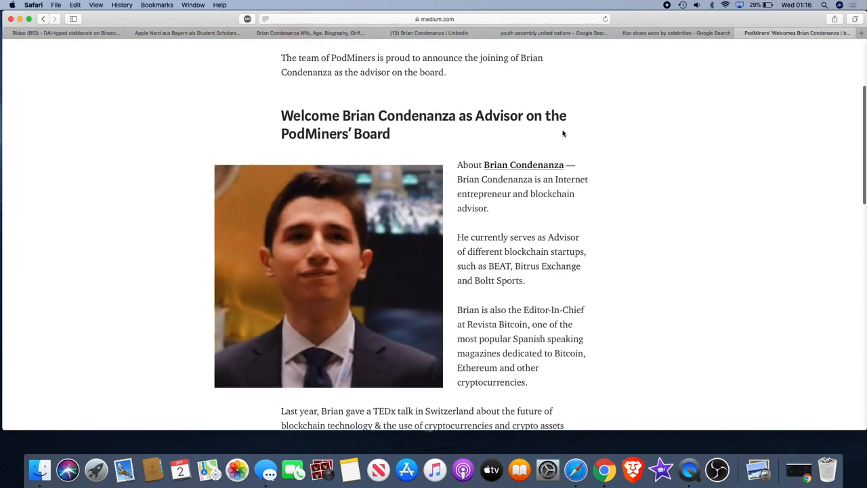
scroll(down, 3)
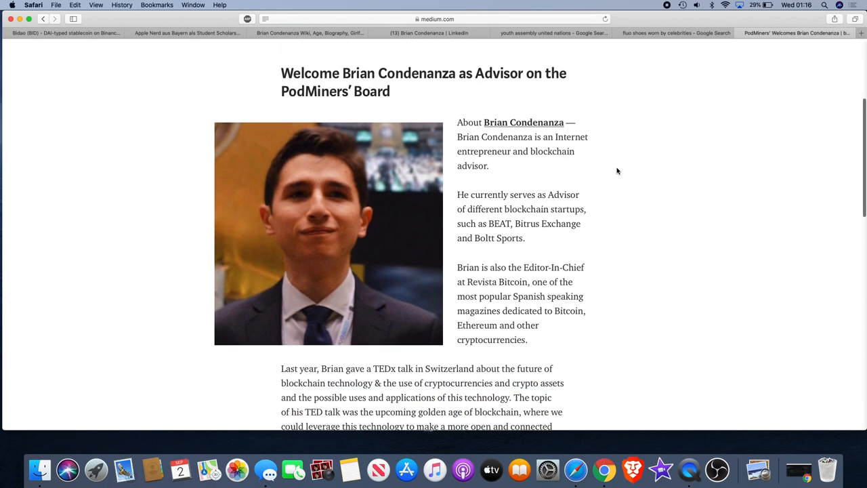
mouse_move(584, 173)
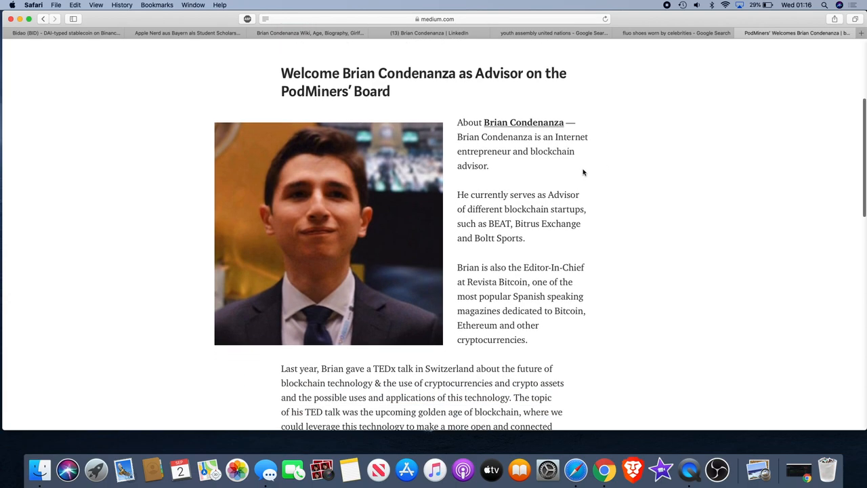
scroll(down, 3)
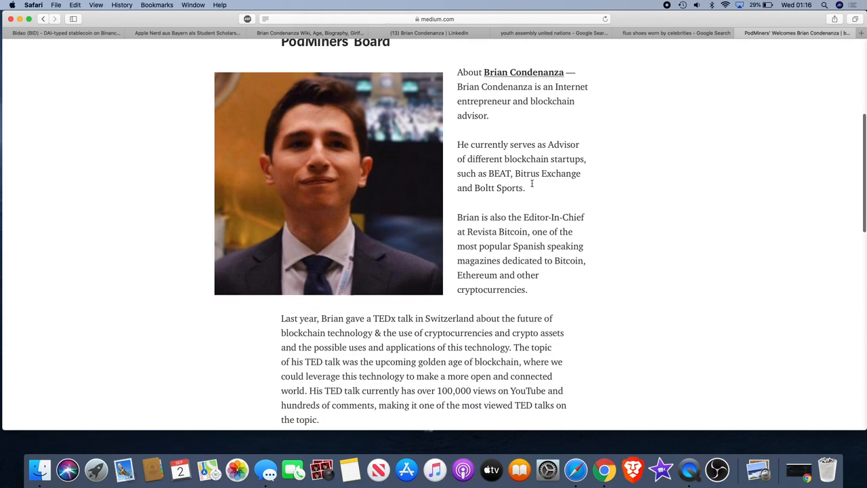
scroll(down, 3)
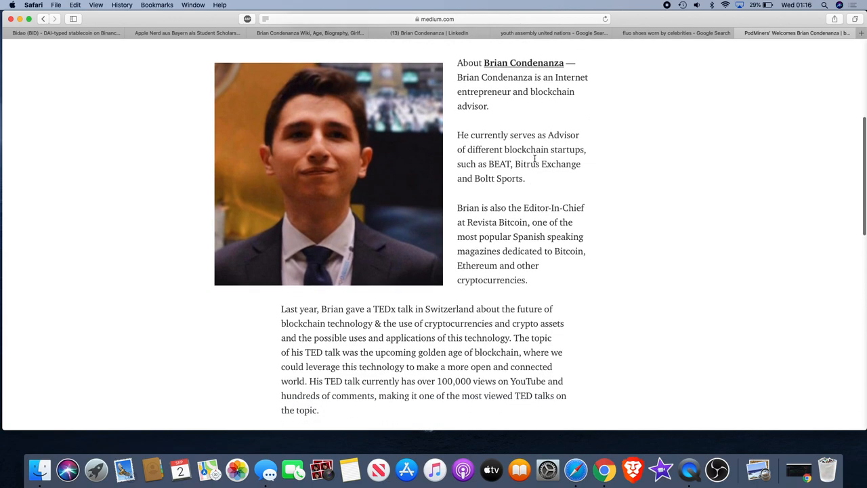
mouse_move(545, 184)
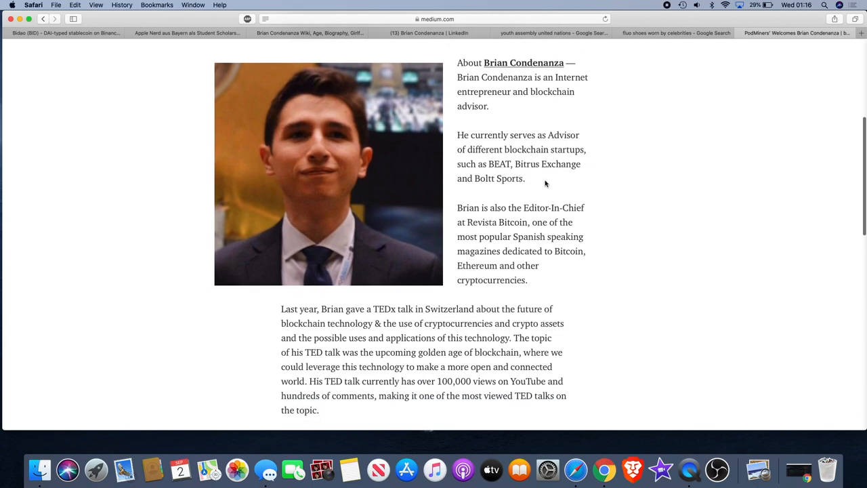
mouse_move(569, 196)
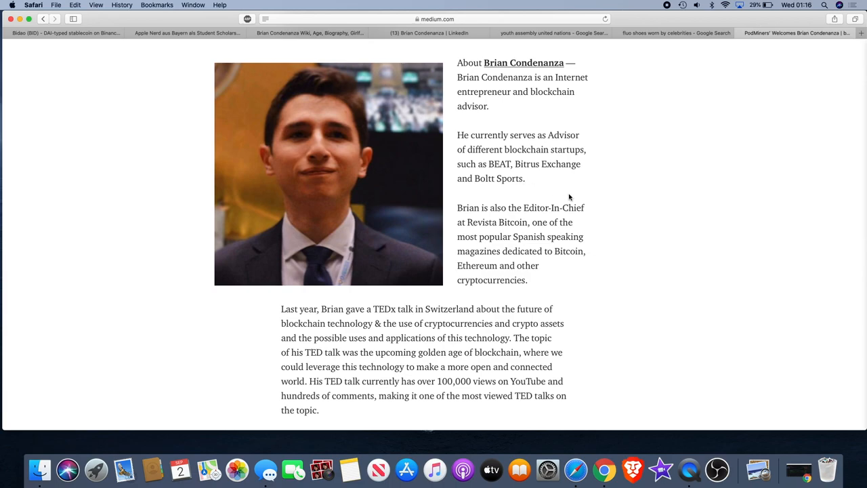
scroll(down, 3)
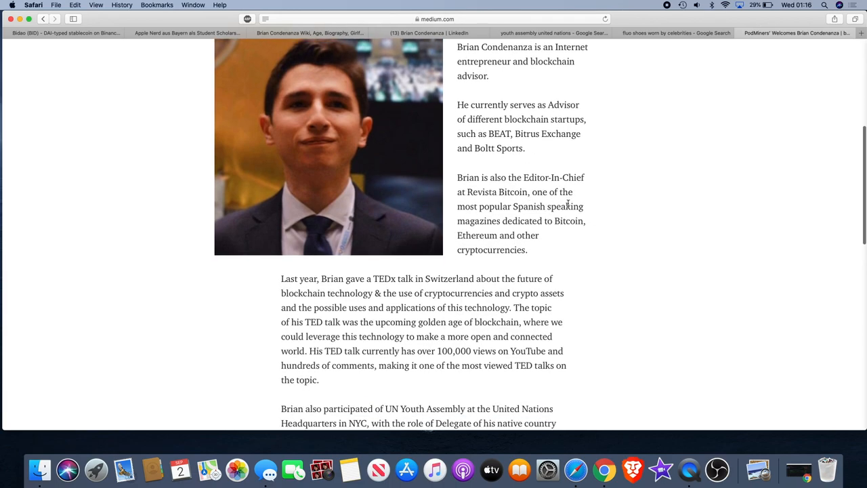
scroll(down, 3)
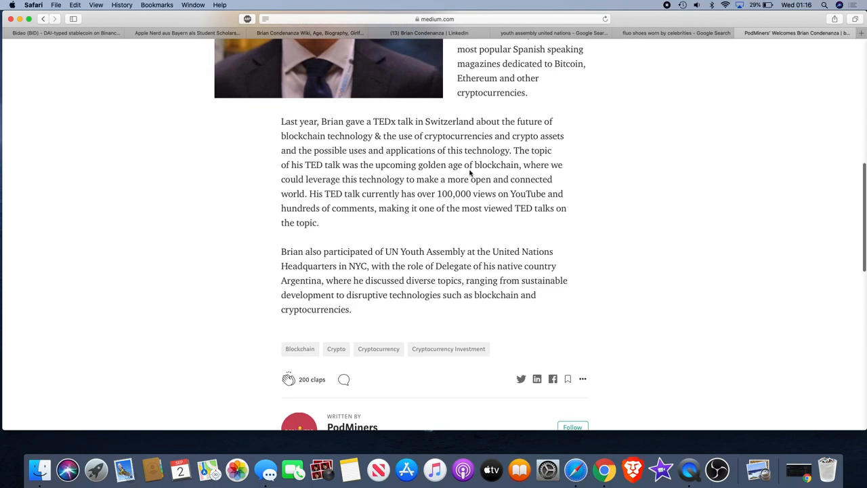
scroll(up, 3)
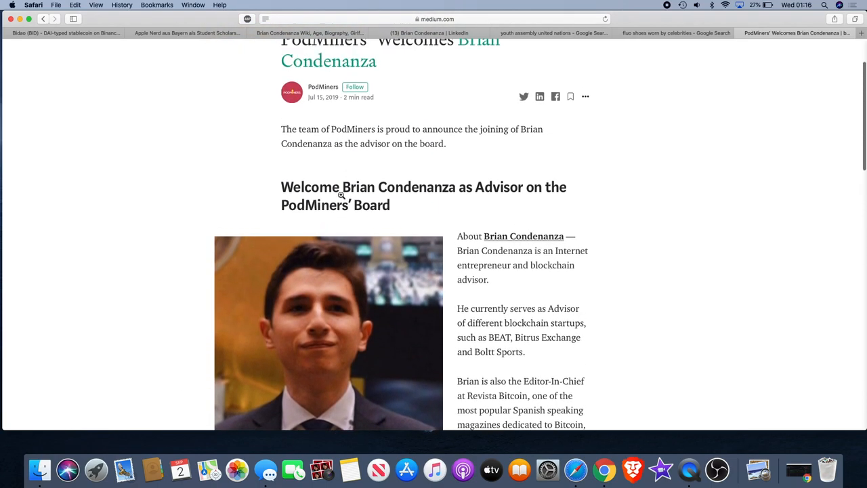
scroll(down, 3)
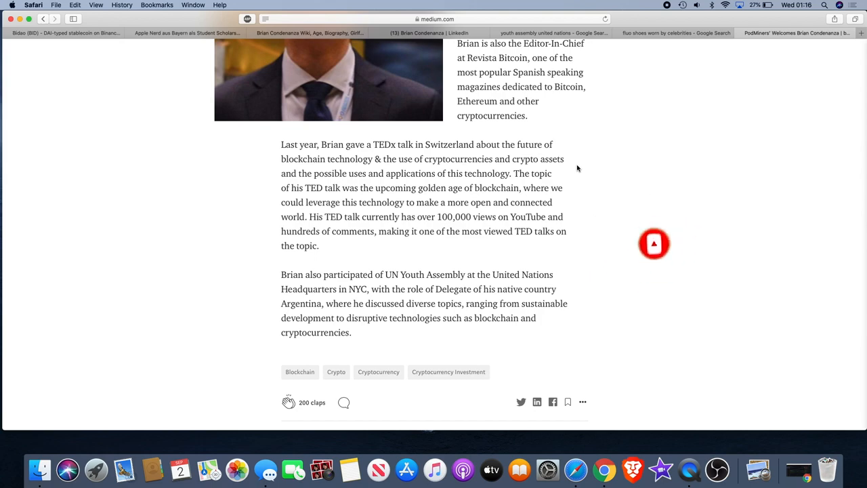
click(653, 243)
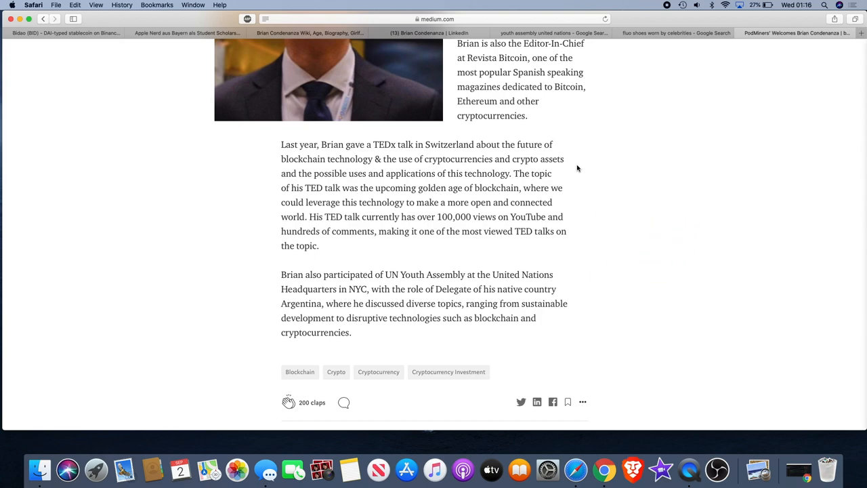
mouse_move(440, 189)
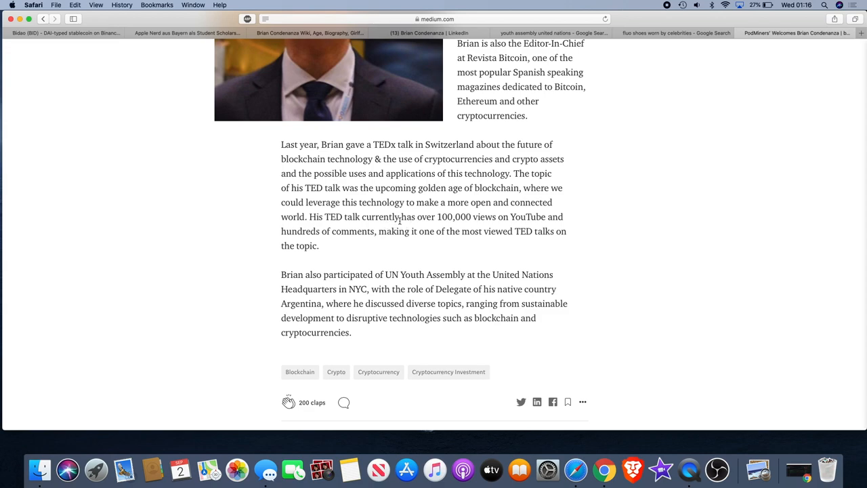
mouse_move(542, 230)
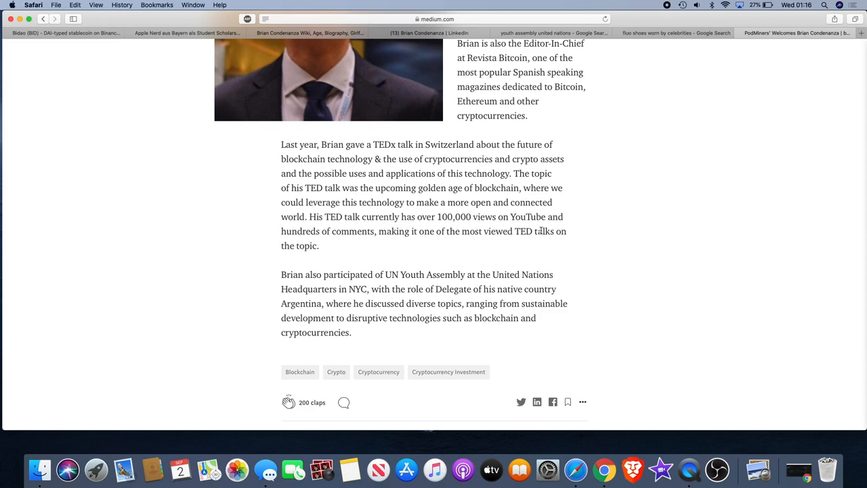
mouse_move(545, 250)
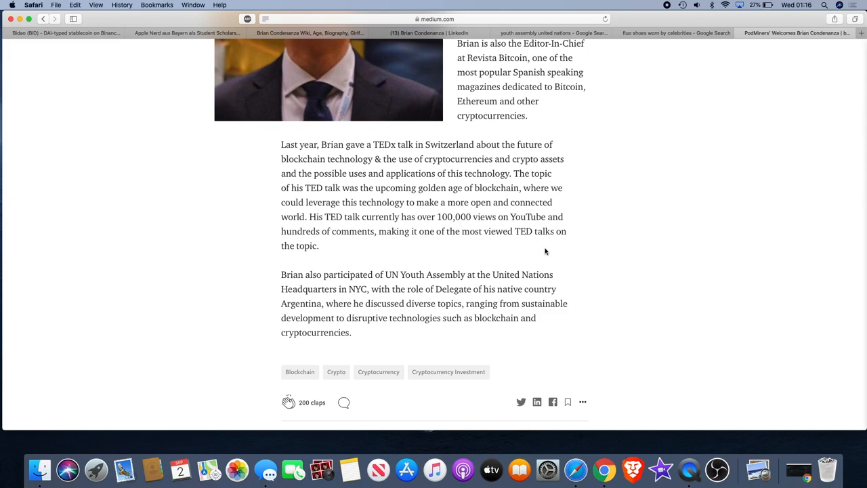
mouse_move(437, 253)
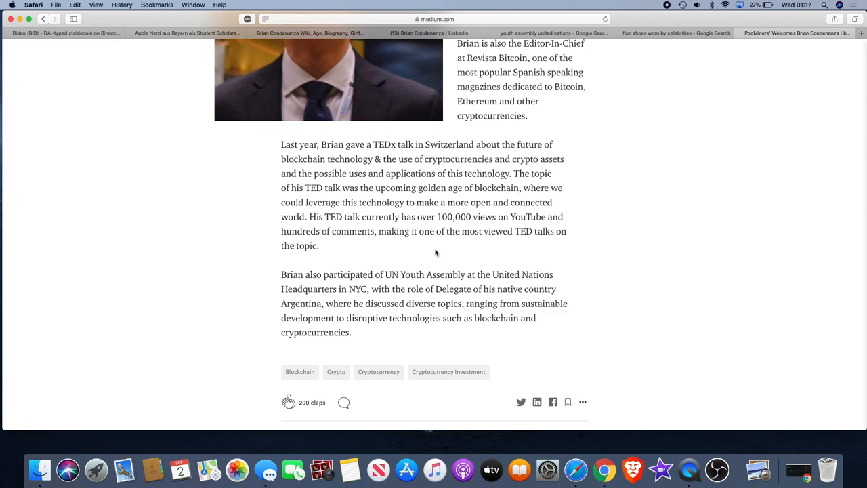
mouse_move(413, 241)
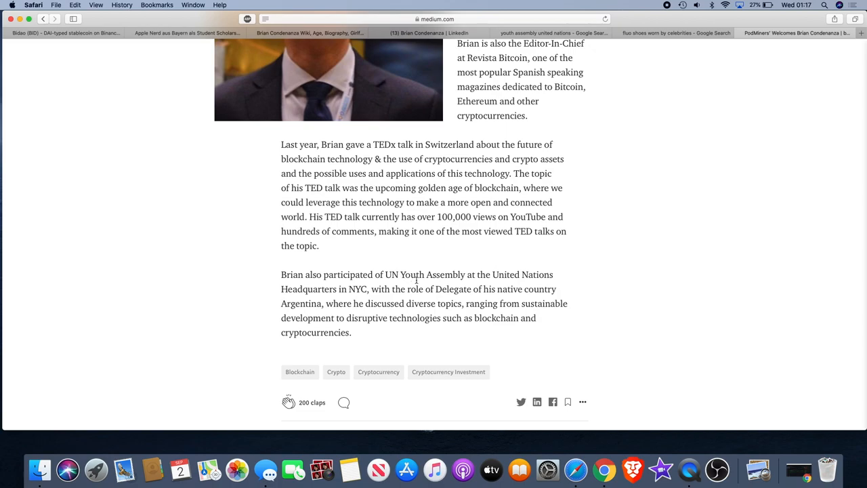
scroll(up, 3)
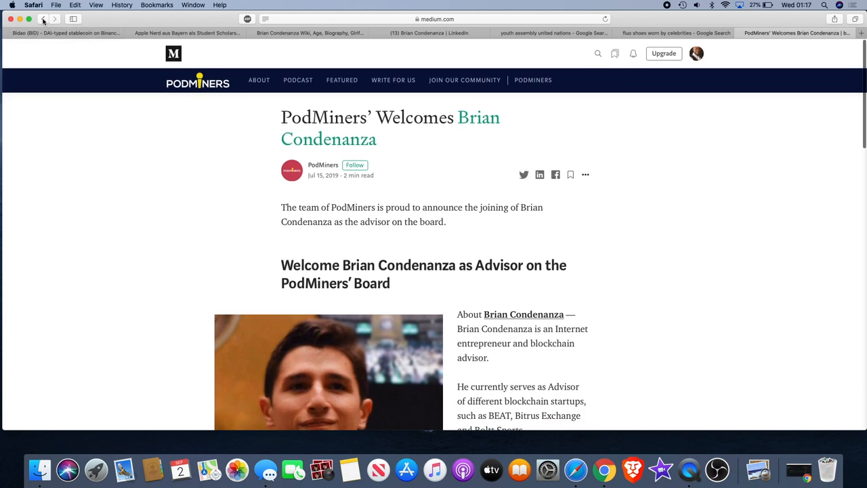
- Open the PodMiners tweet naming Brian Chief Marketing Advisor from the 'pod miners brian condenanza' results
click(43, 19)
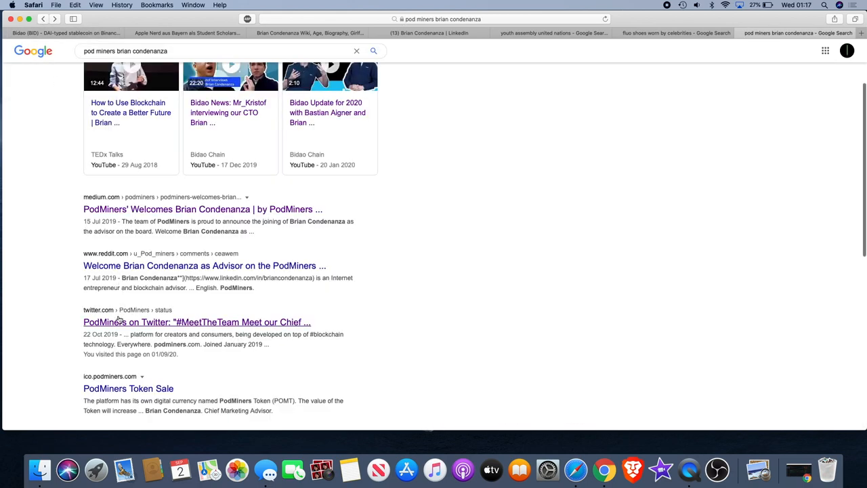
click(197, 323)
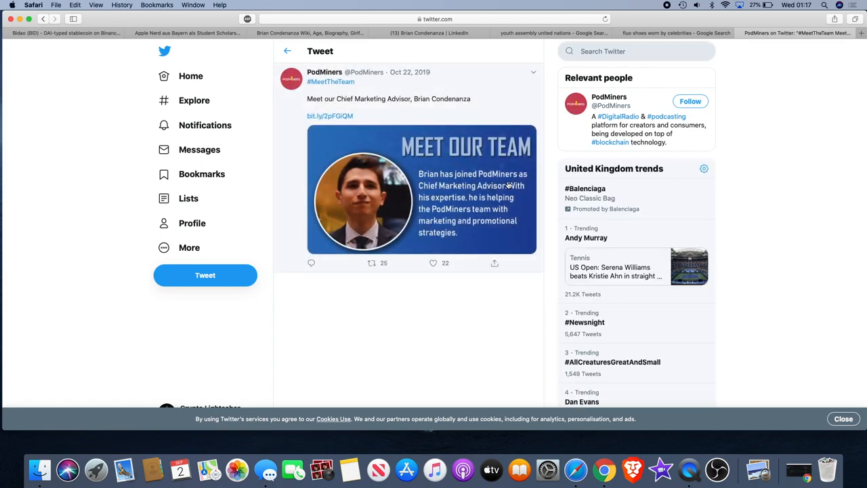
mouse_move(458, 212)
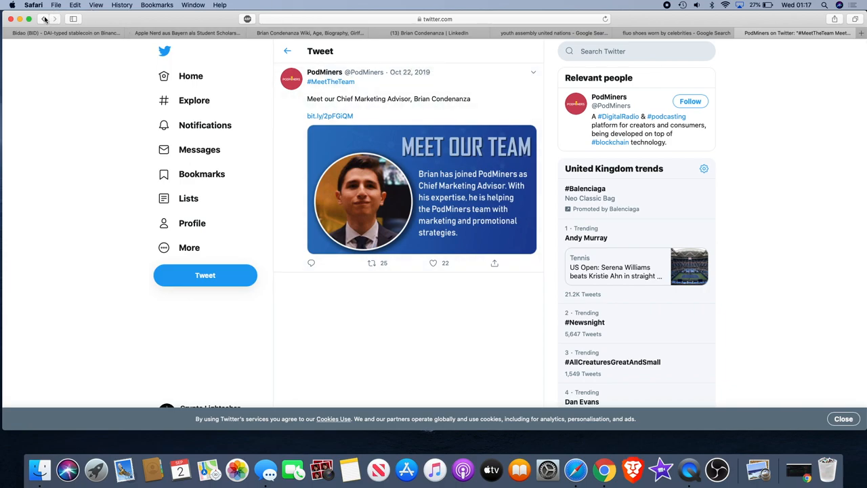
text(pod miners brian condenanza)
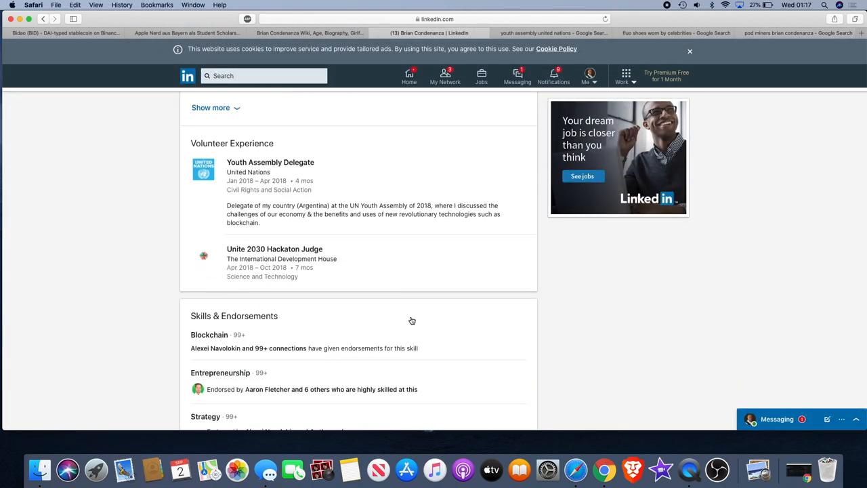
- Leave the LinkedIn profile and return to the YourWikis biography with his social accounts table
scroll(down, 3)
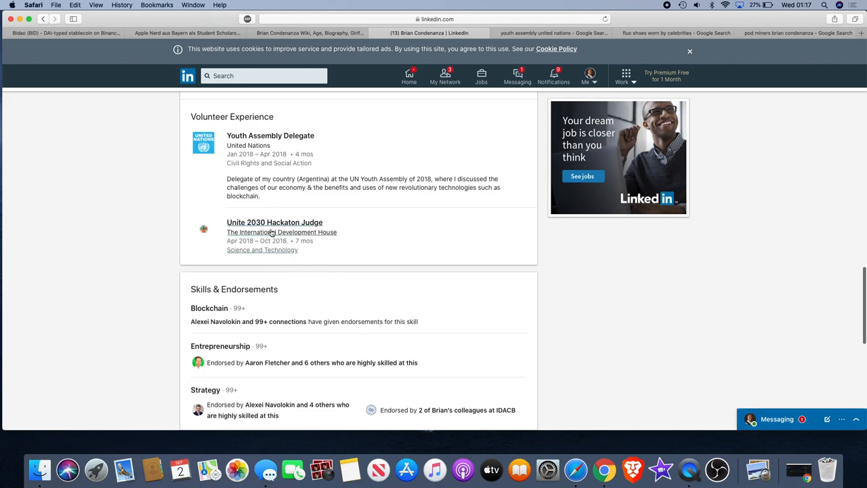
mouse_move(305, 248)
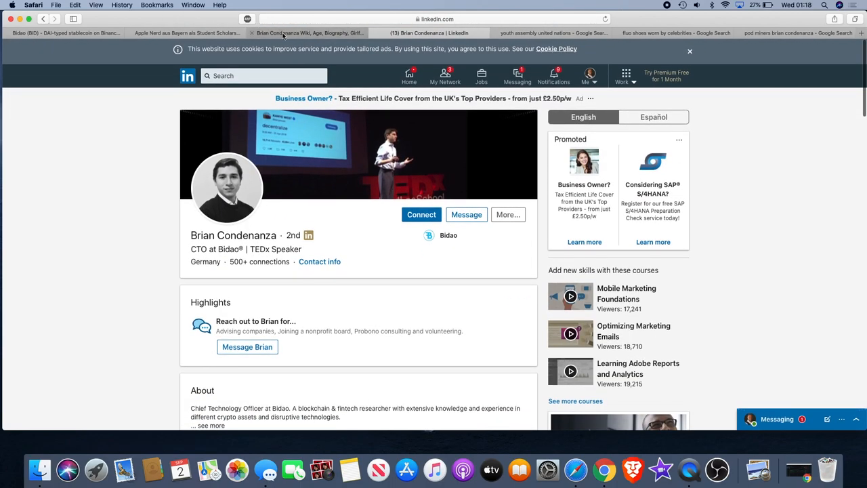
click(186, 33)
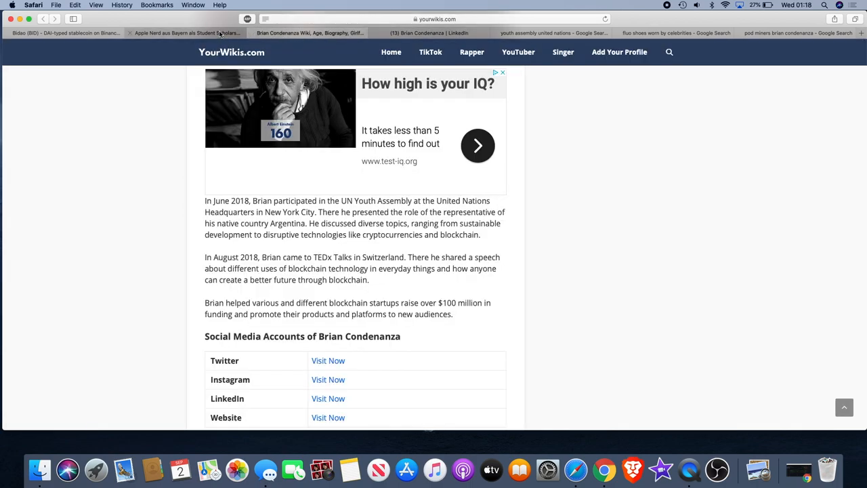
- Glance at the Apple WWDC scholarship video, then go back to the YourWikis biography's title and photo
click(187, 32)
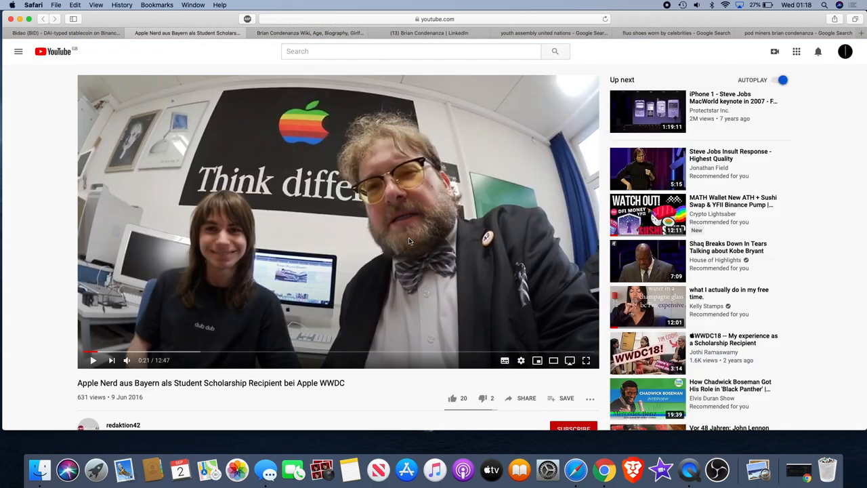
mouse_move(246, 209)
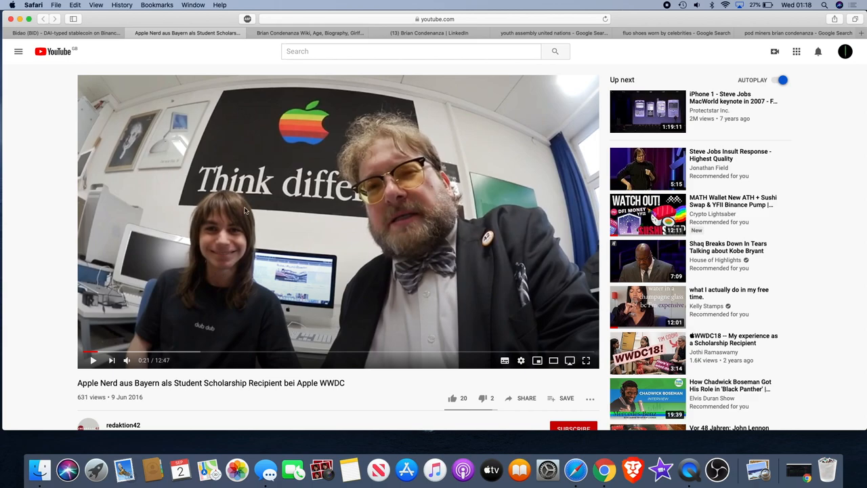
mouse_move(268, 260)
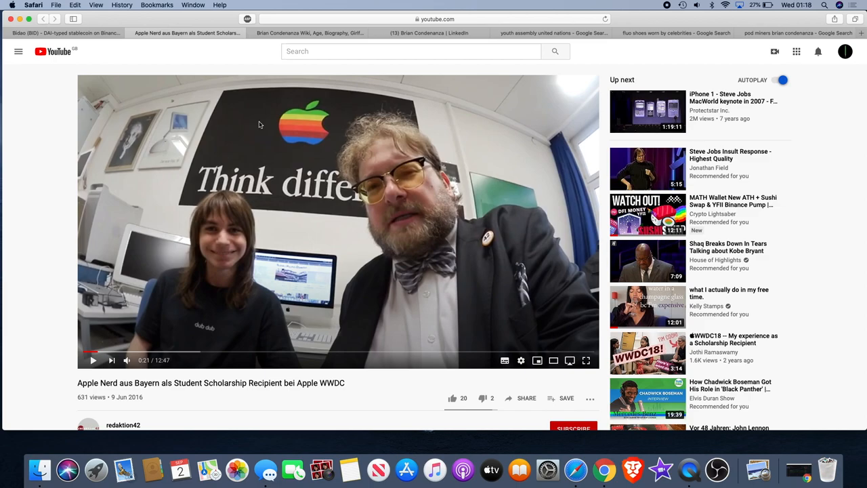
mouse_move(327, 171)
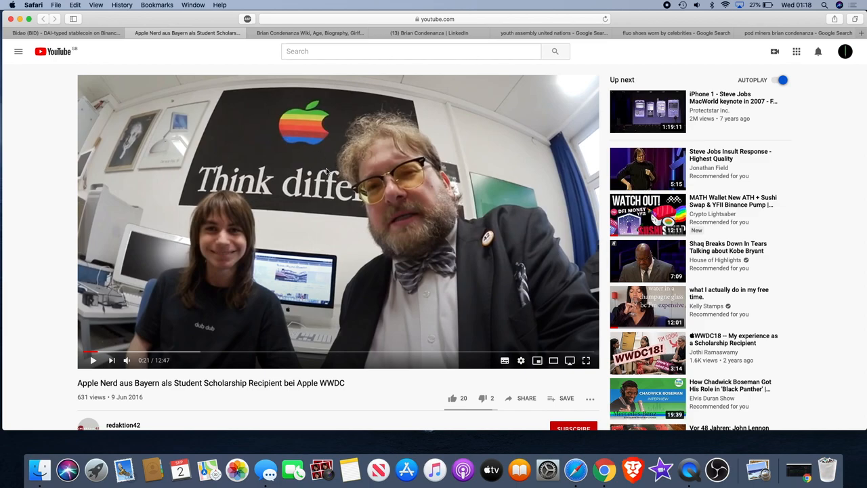
mouse_move(333, 128)
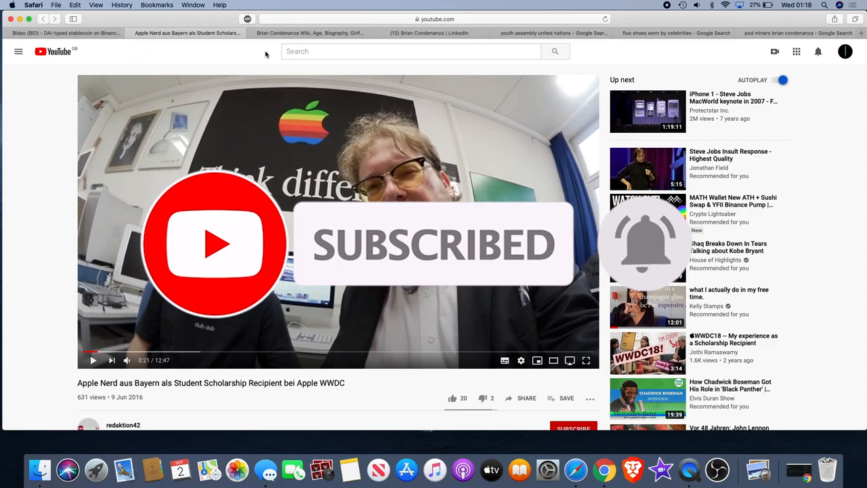
click(309, 32)
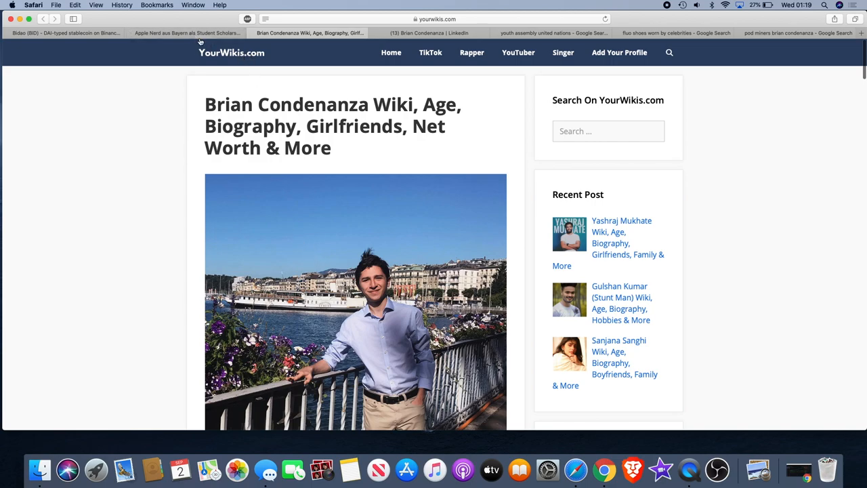
- Go to the Bidao site and scroll through the ecosystem tweets on Tron, Chainlink, Ontology and Tellor
click(187, 33)
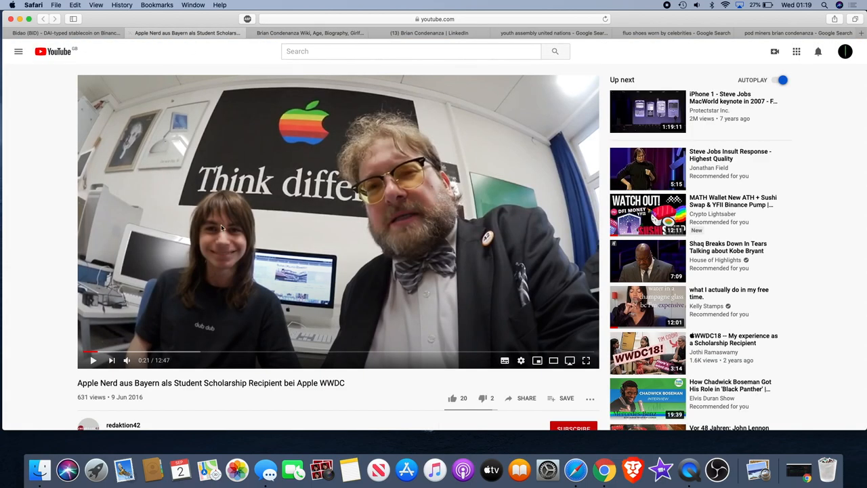
click(310, 32)
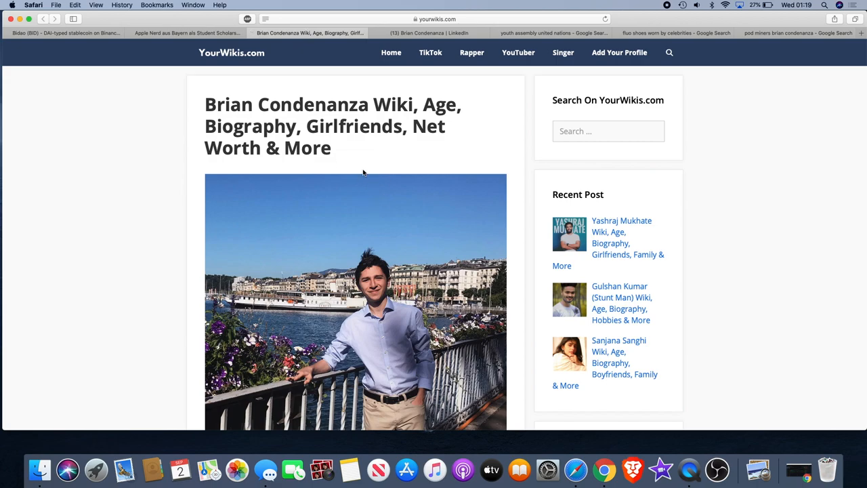
click(65, 33)
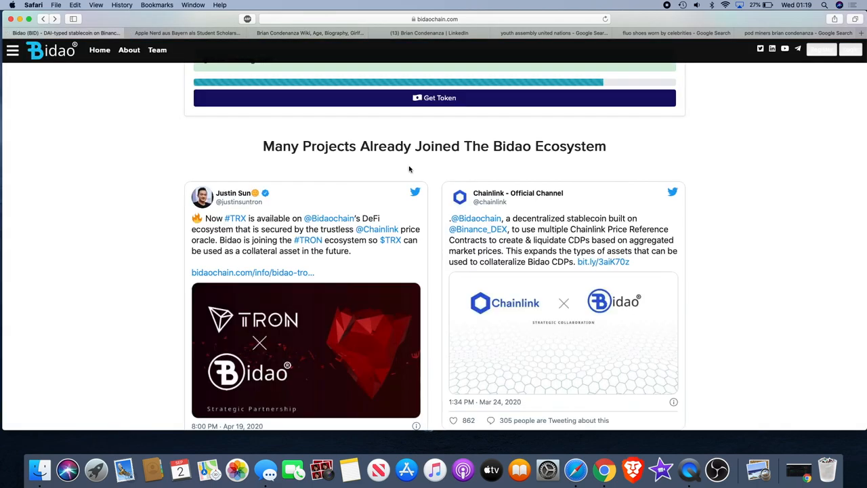
scroll(down, 3)
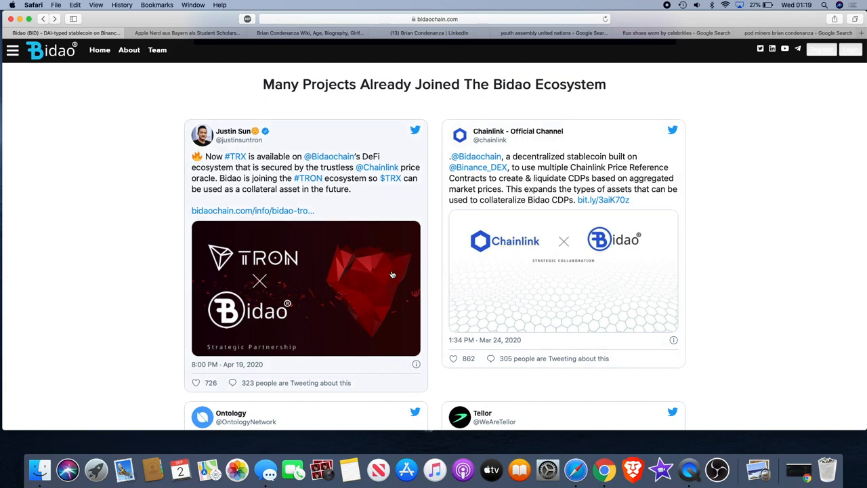
scroll(down, 3)
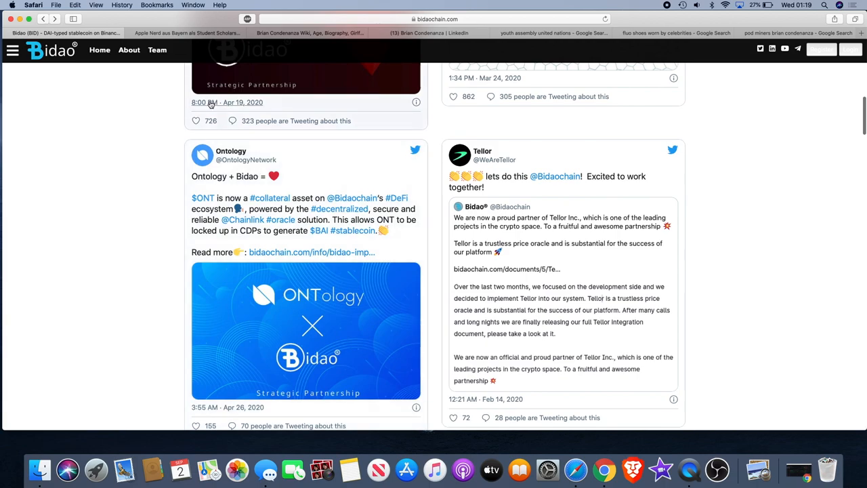
mouse_move(133, 125)
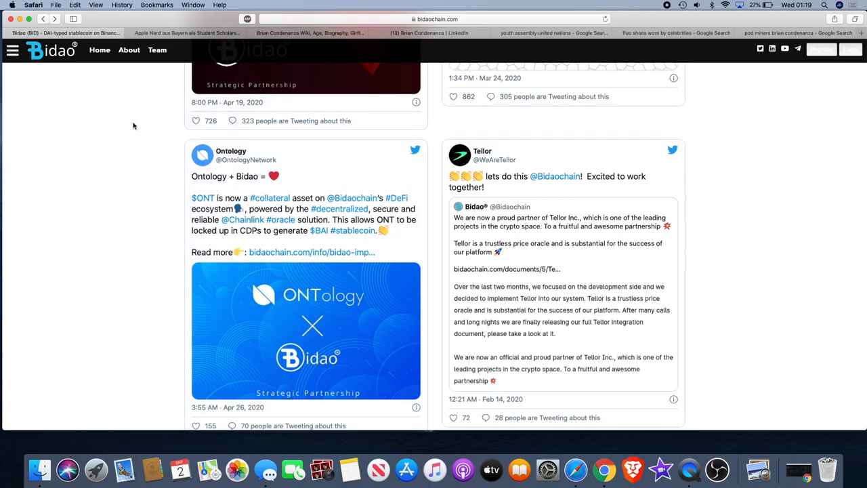
scroll(down, 3)
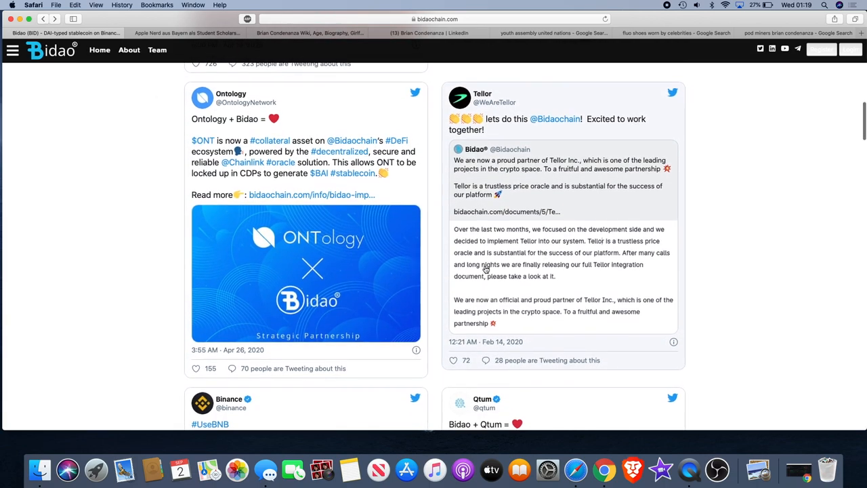
scroll(up, 3)
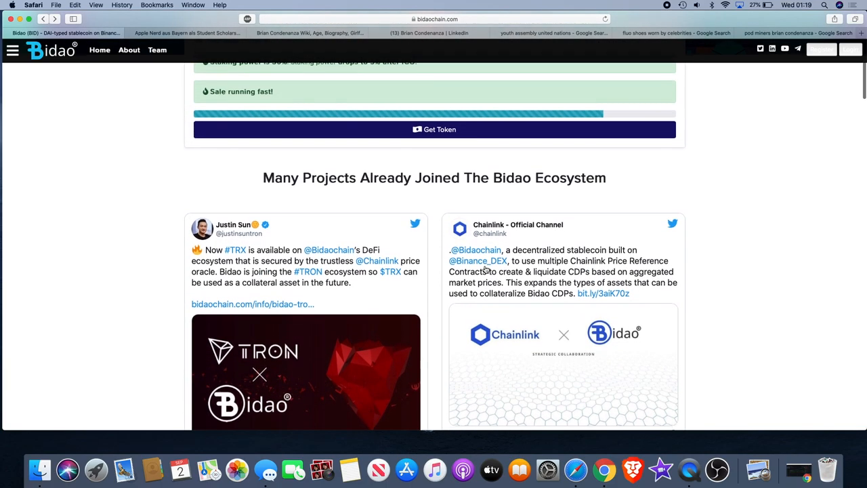
scroll(up, 3)
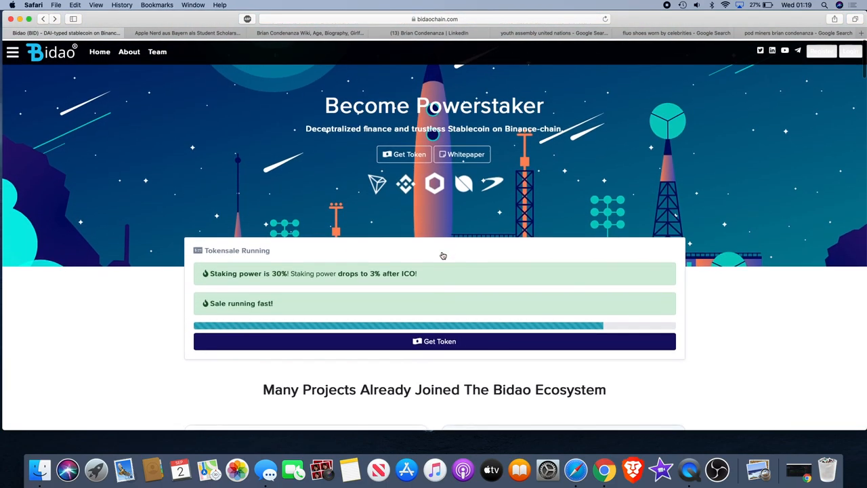
- After a glance at the YouTube video, return to the Bidao partnership tweets under the ecosystem heading
click(187, 32)
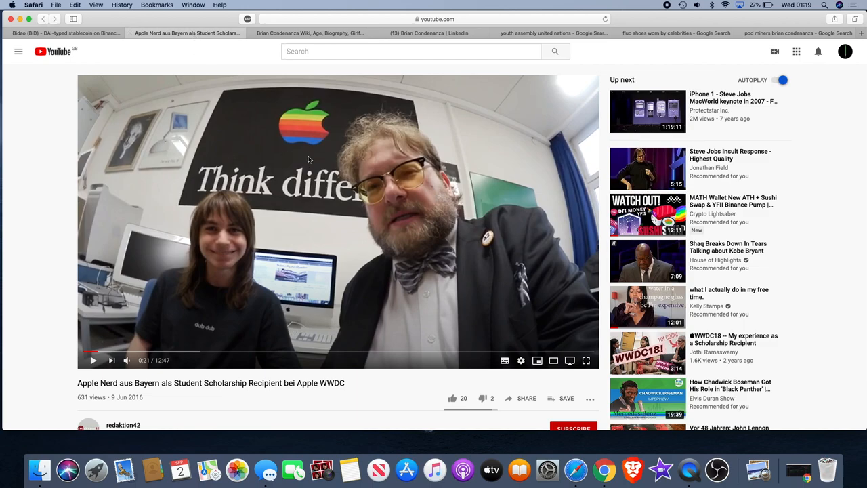
click(65, 33)
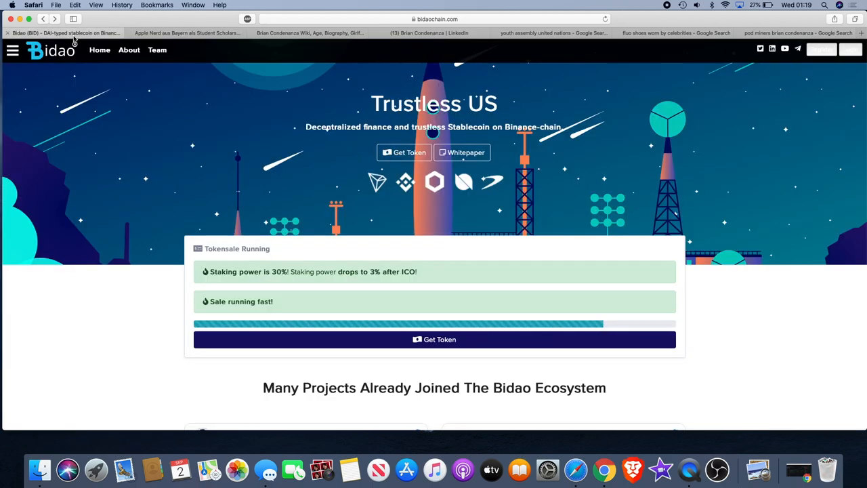
scroll(down, 3)
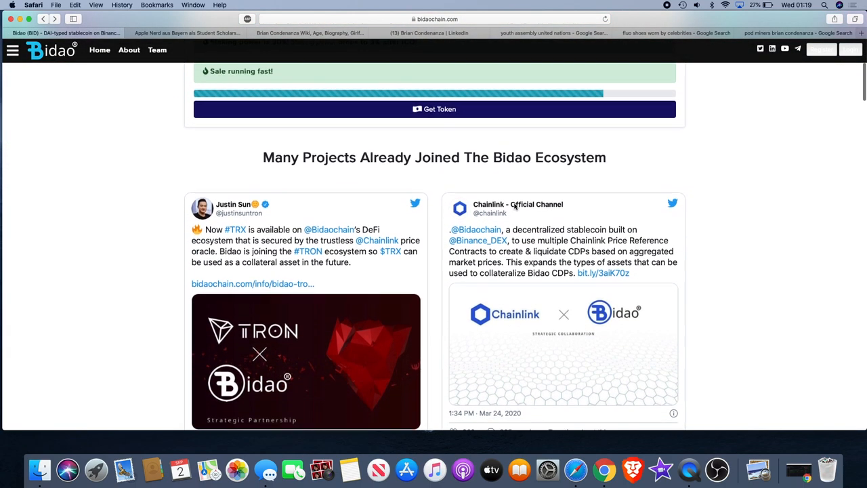